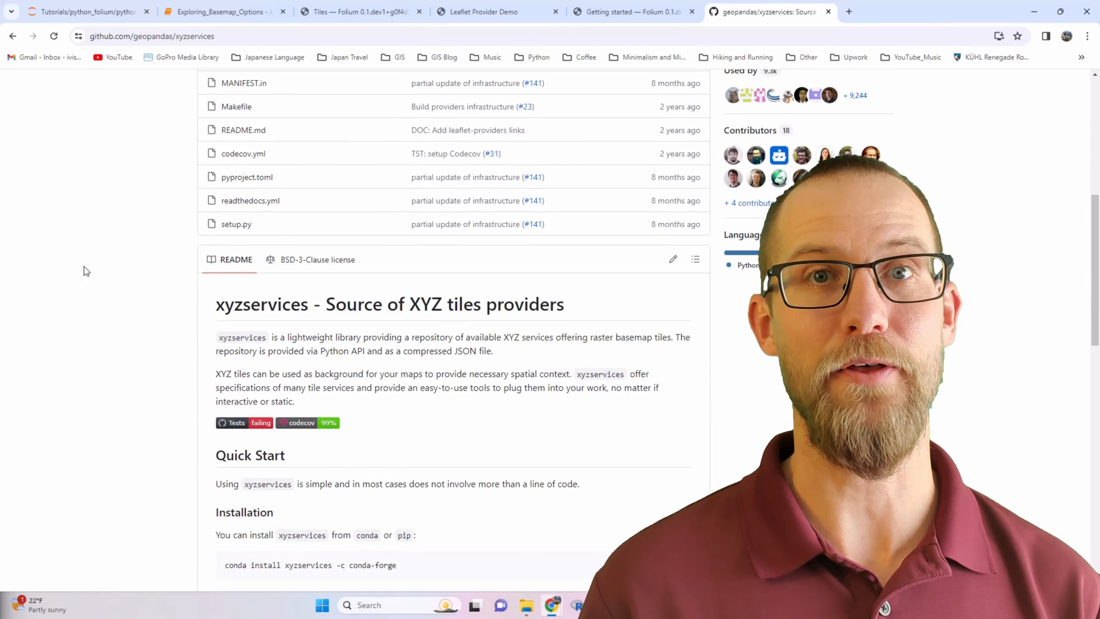
# Import folium and write m = folium.Map(location=(41.8781, -87.6298)), replacing the Portland coordinates with Chicago's
pyautogui.doubleClick(342, 351)
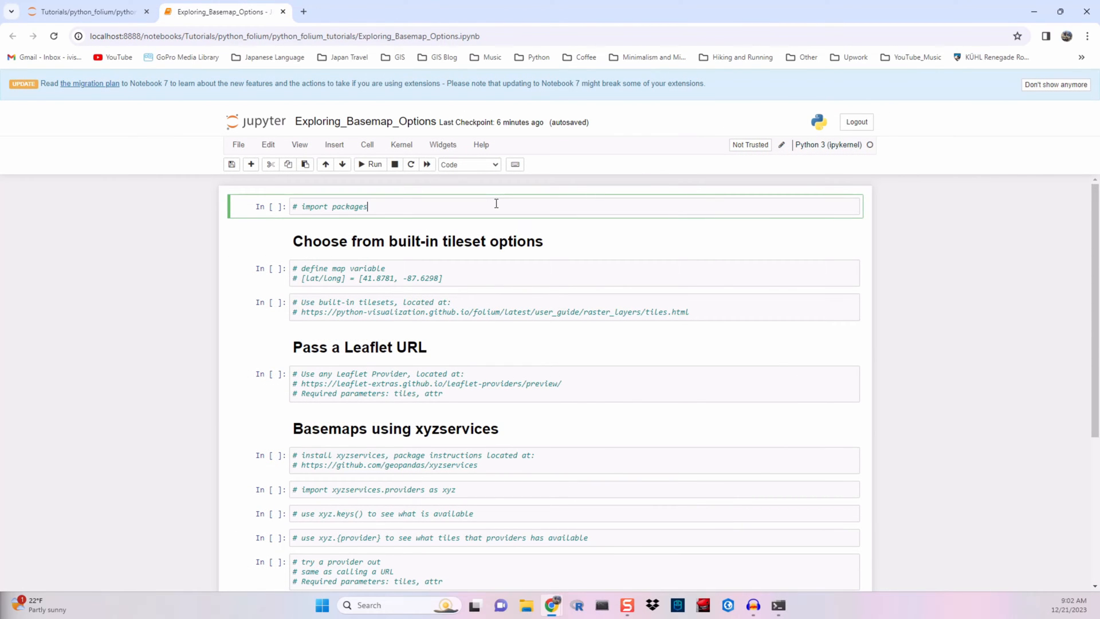
pyautogui.write('import foliu')
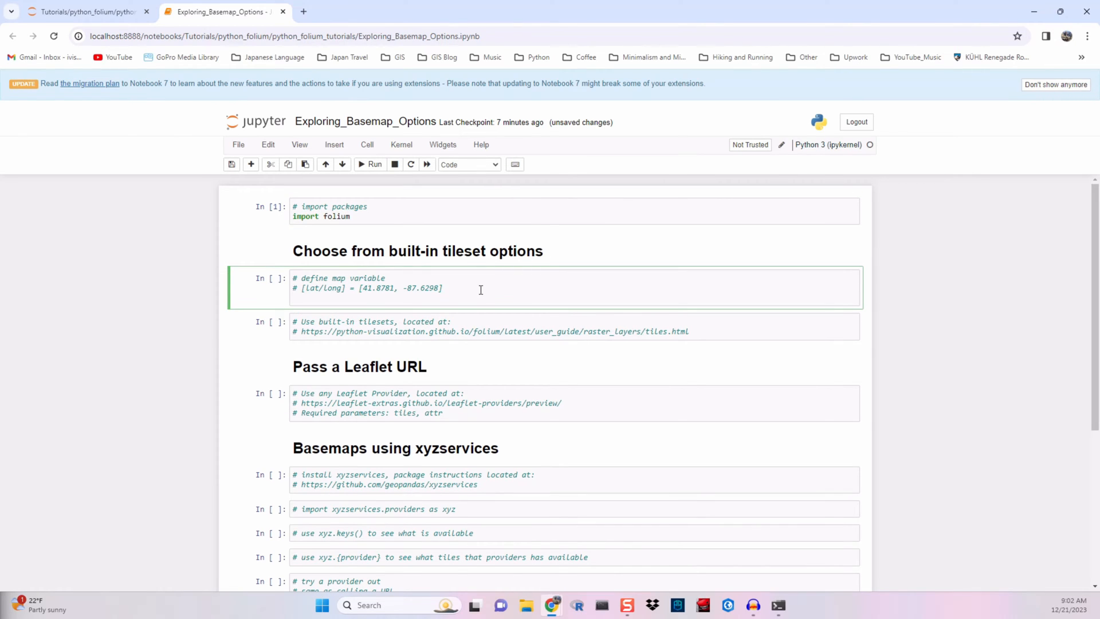
pyautogui.write('m = folium.Map(location=(45.5236, -122.6750))')
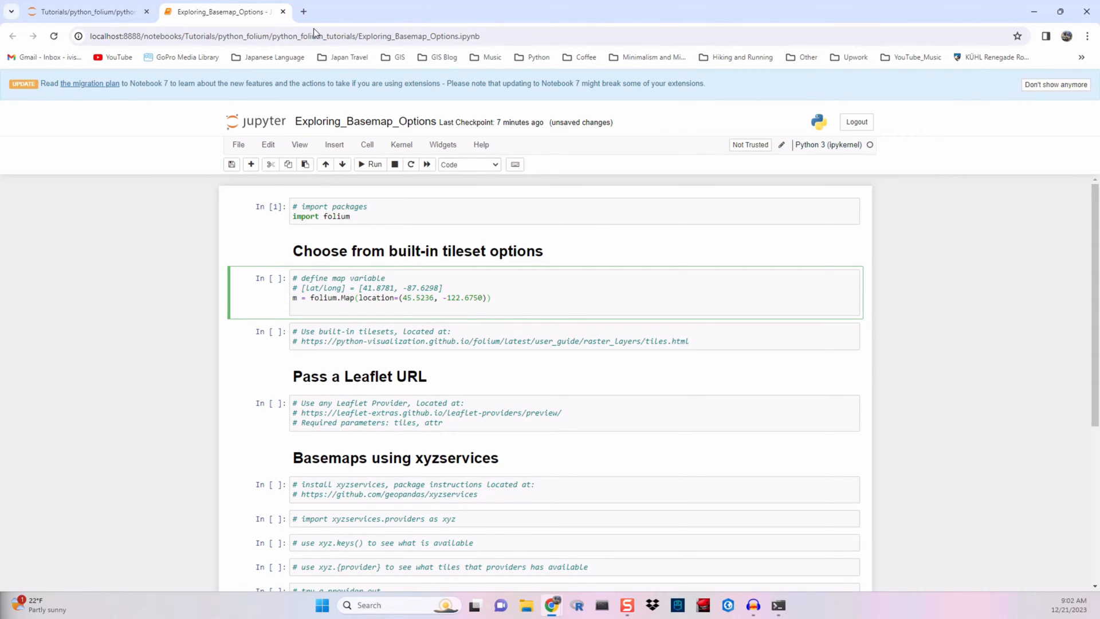
pyautogui.moveTo(361, 287); pyautogui.dragTo(420, 288)
pyautogui.write('m')
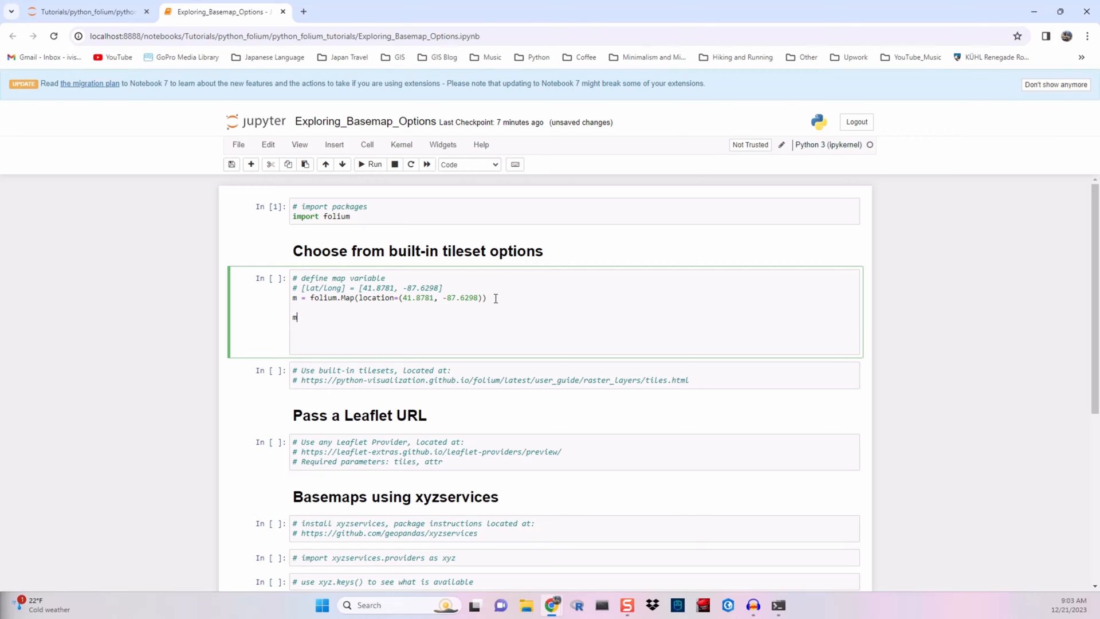
# Run the cell to render the default OpenStreetMap map of Chicago and scroll through it
pyautogui.click(370, 164)
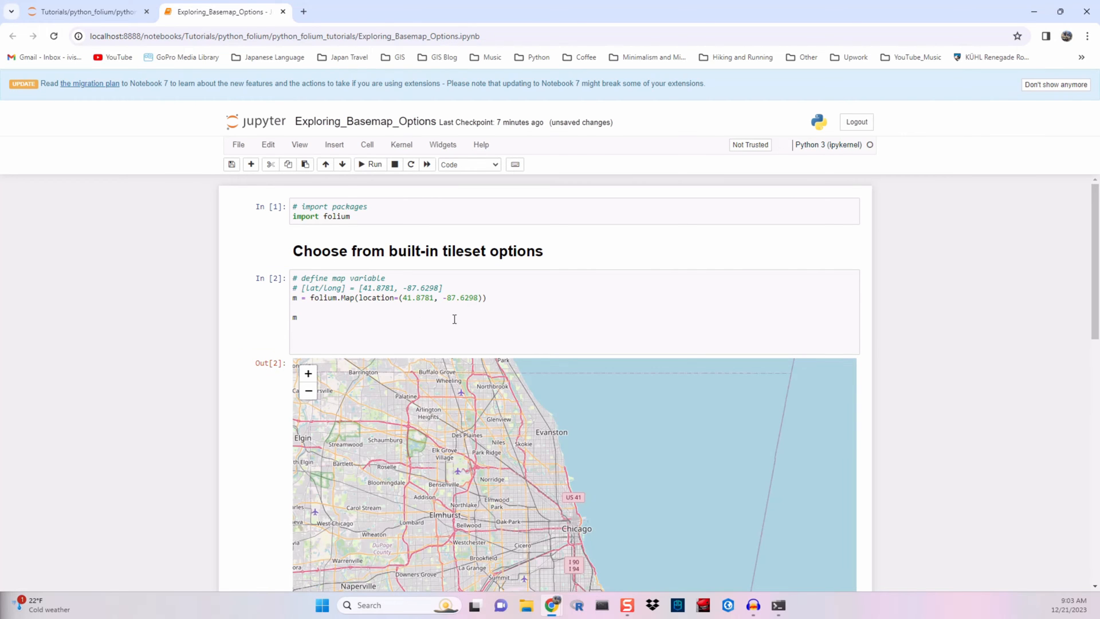
pyautogui.scroll(-3)
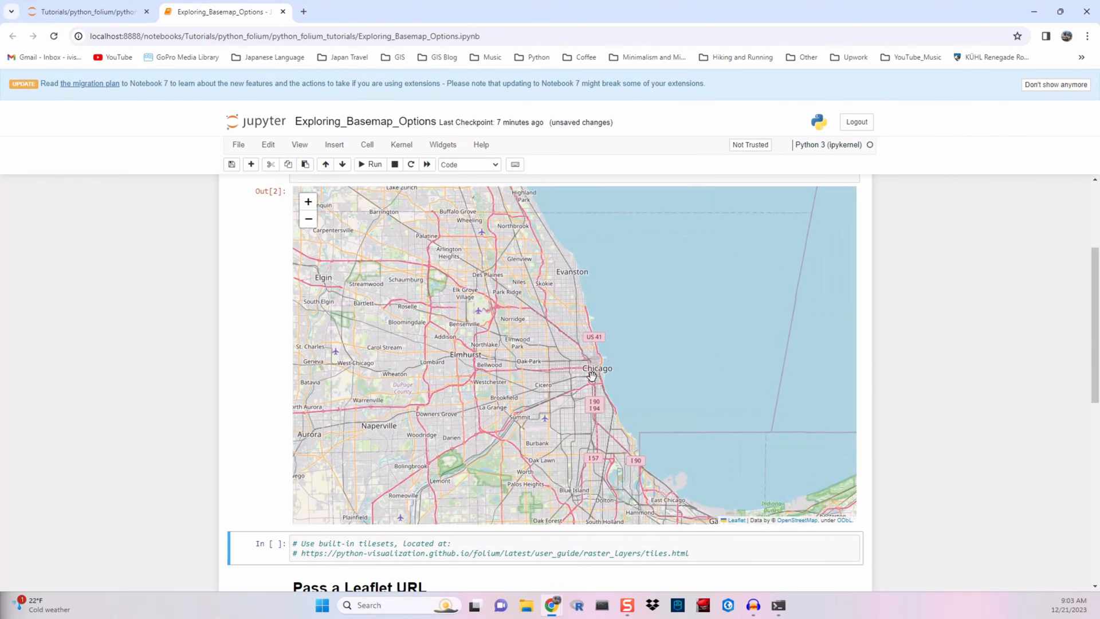
pyautogui.scroll(-3)
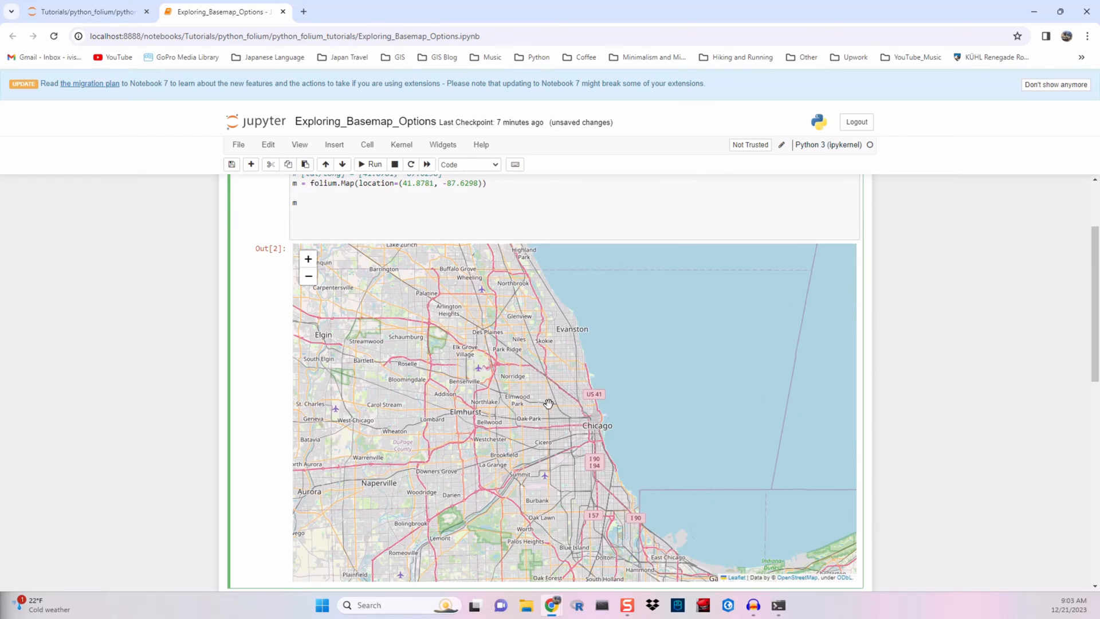
pyautogui.scroll(-3)
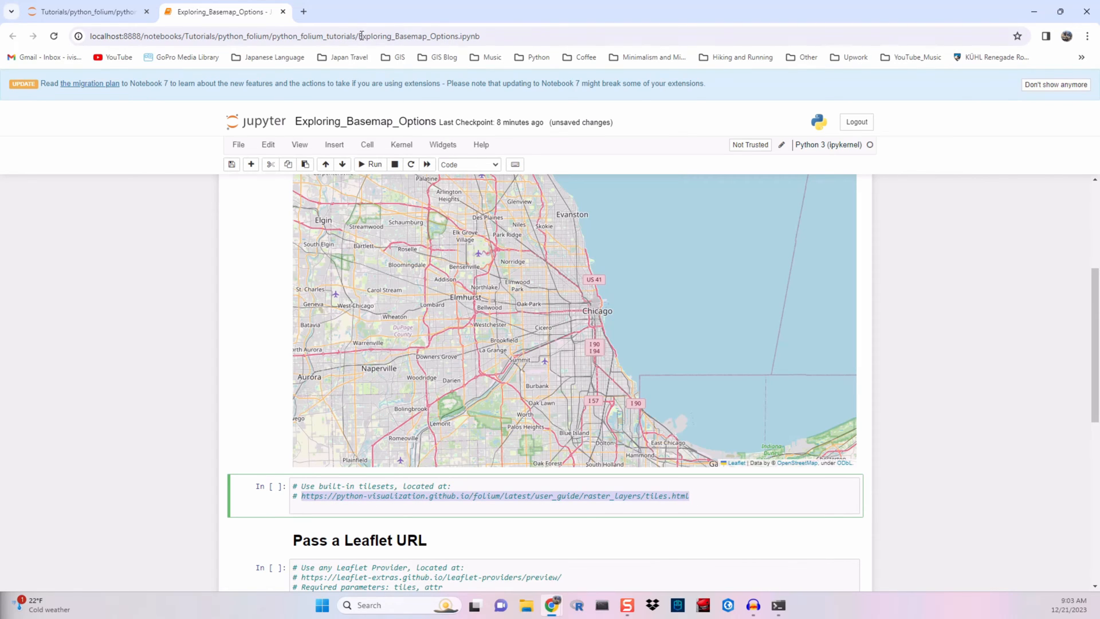
# Browse the Folium Tiles guide down to the tiles="Cartodb Positron" built-in tileset example
pyautogui.click(493, 494)
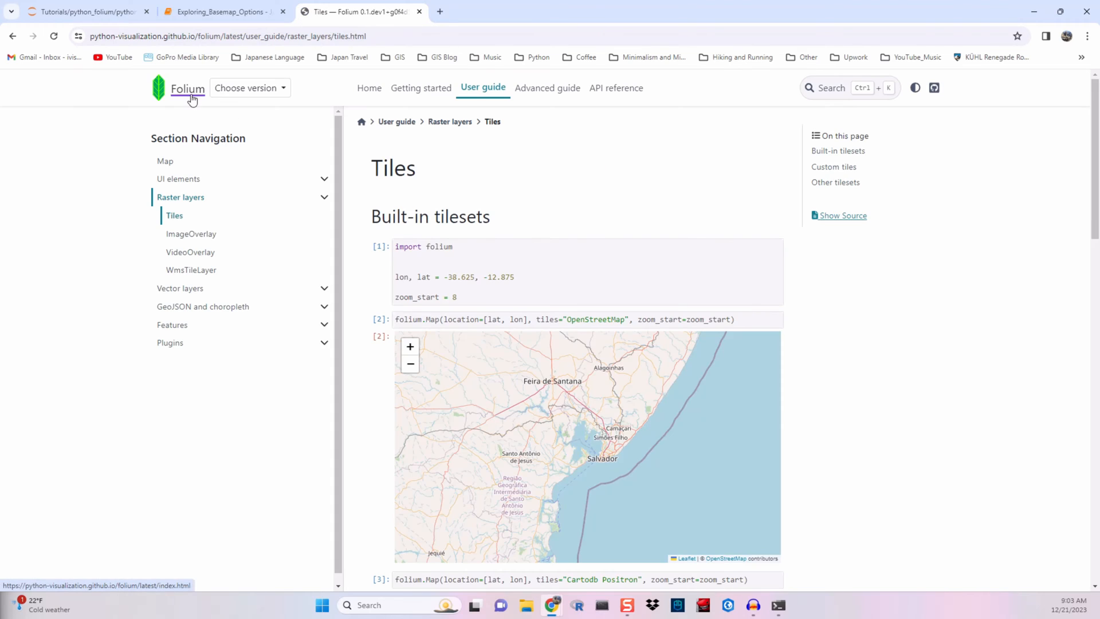
pyautogui.moveTo(180, 197)
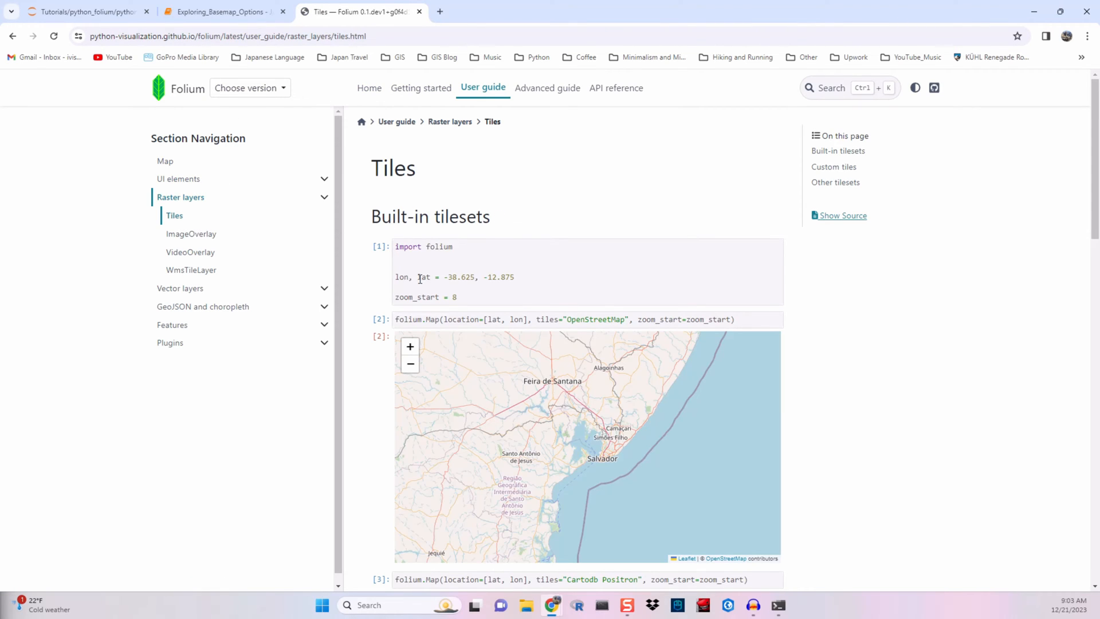
pyautogui.moveTo(655, 323)
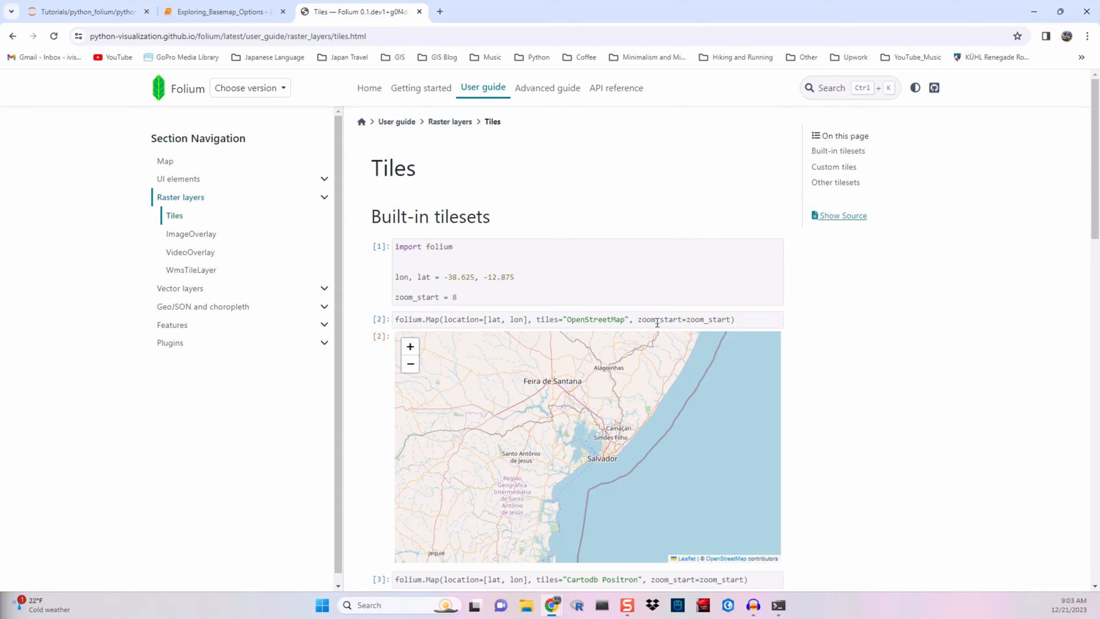
pyautogui.scroll(-3)
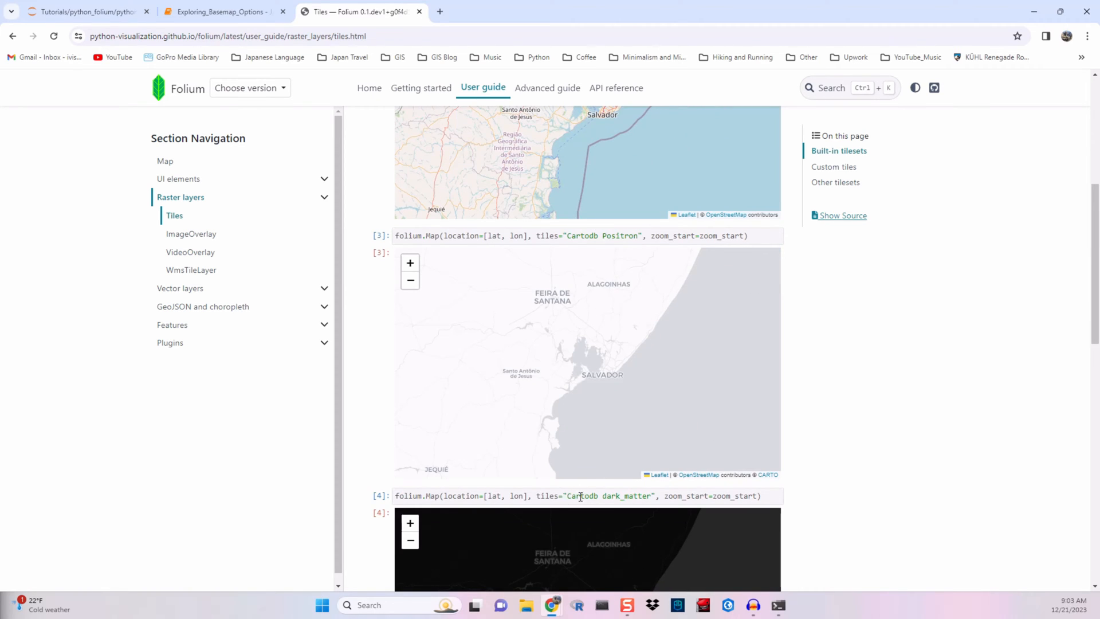
pyautogui.scroll(-3)
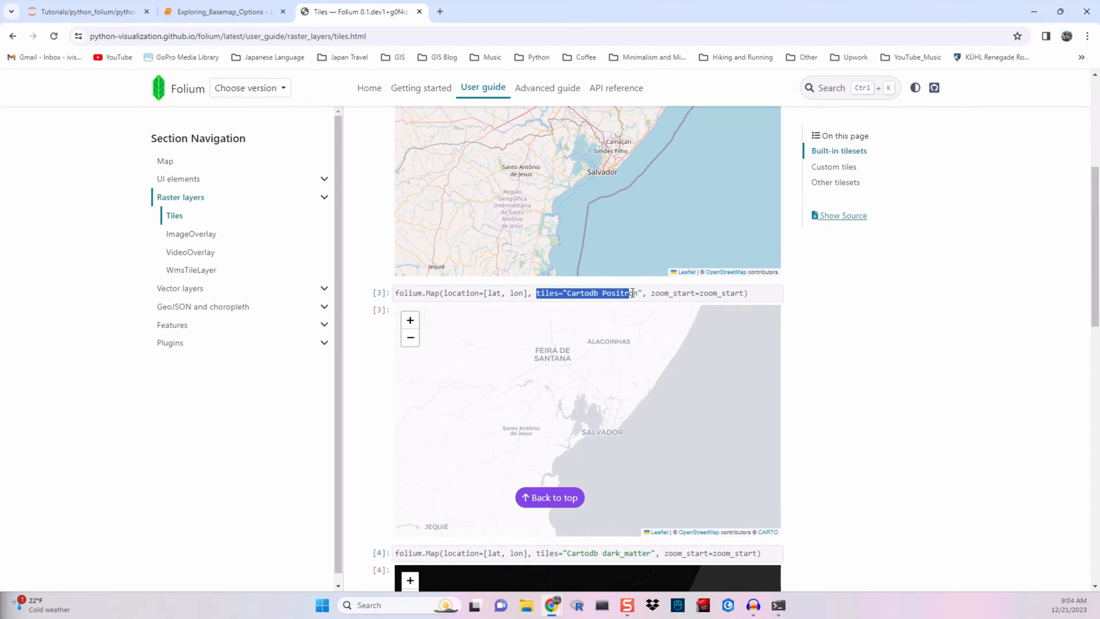
# Render the Chicago map with tiles="Cartodb Positron" in the built-in tilesets cell
pyautogui.click(224, 11)
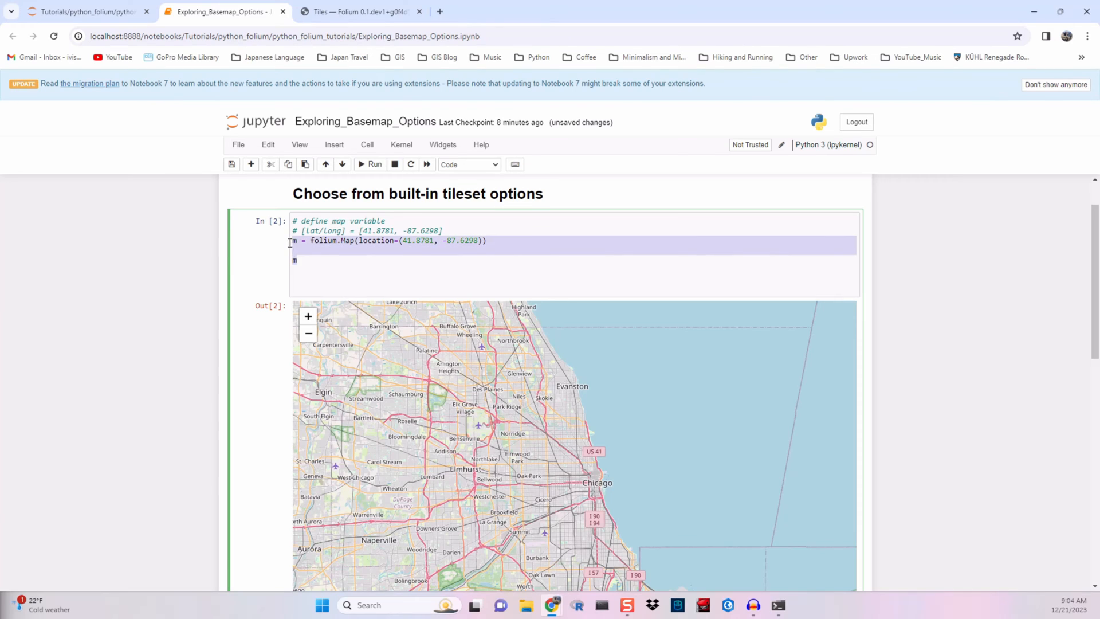
pyautogui.scroll(-3)
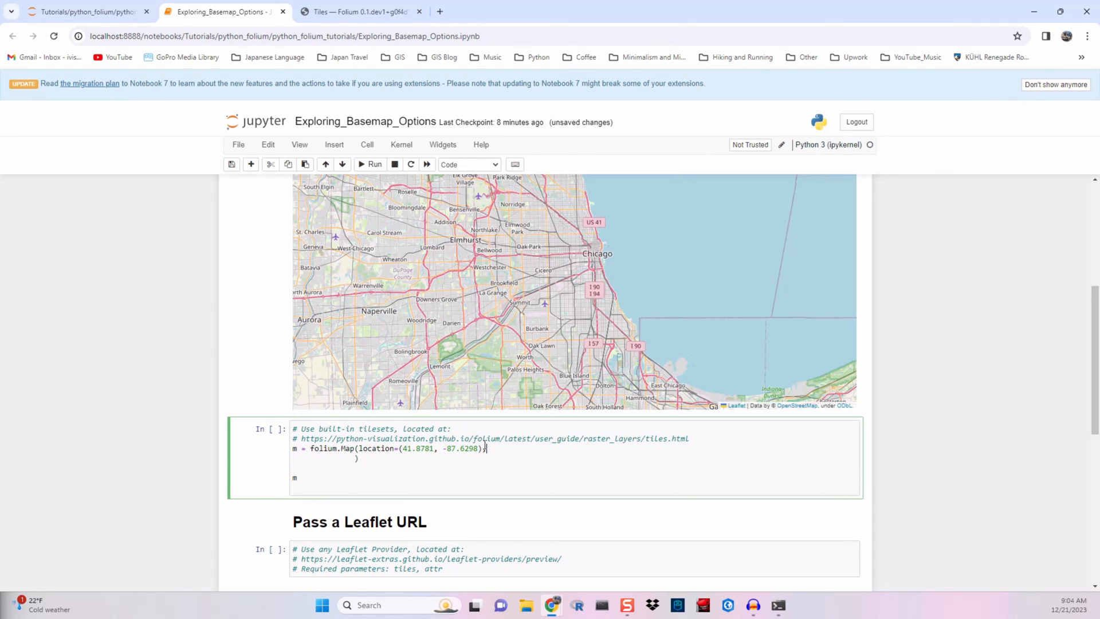
pyautogui.write('tiles="Cartodb Positron",')
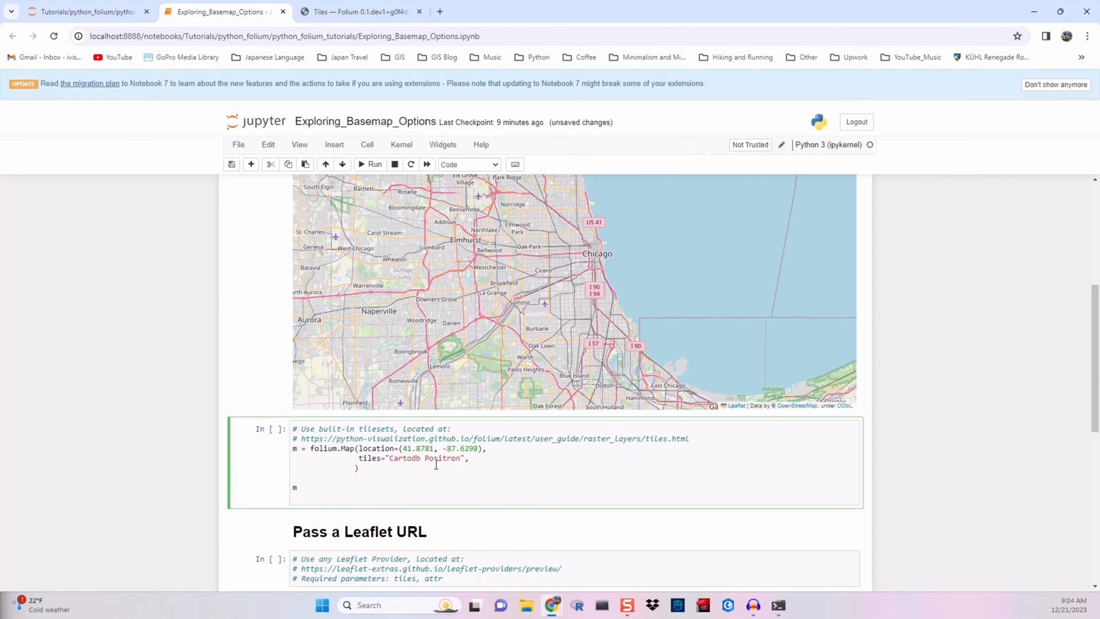
pyautogui.click(370, 164)
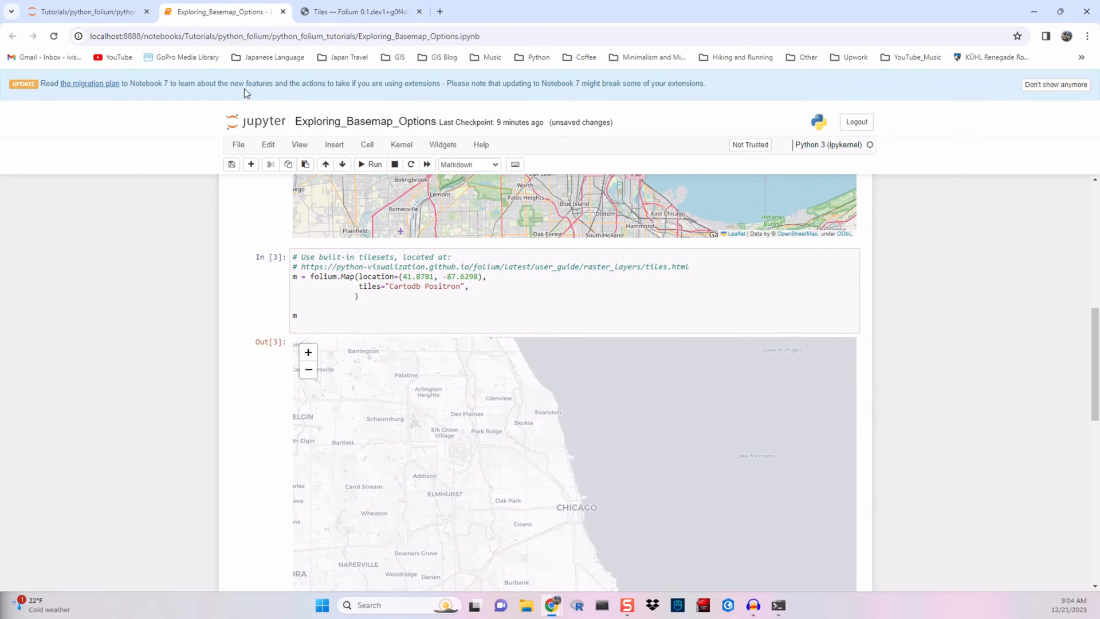
# Switch the cell to tiles="Cartodb dark_matter" and rerun to show the dark basemap
pyautogui.write('tiles="Cartodb dark_matter",')
pyautogui.click(386, 285)
pyautogui.write('#')
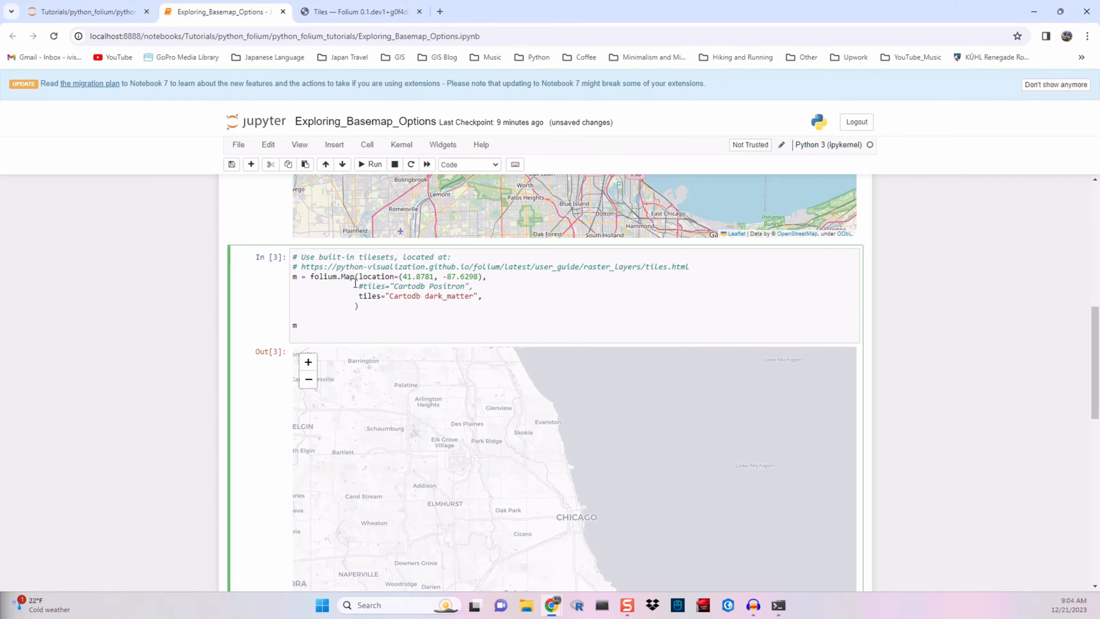
pyautogui.click(370, 163)
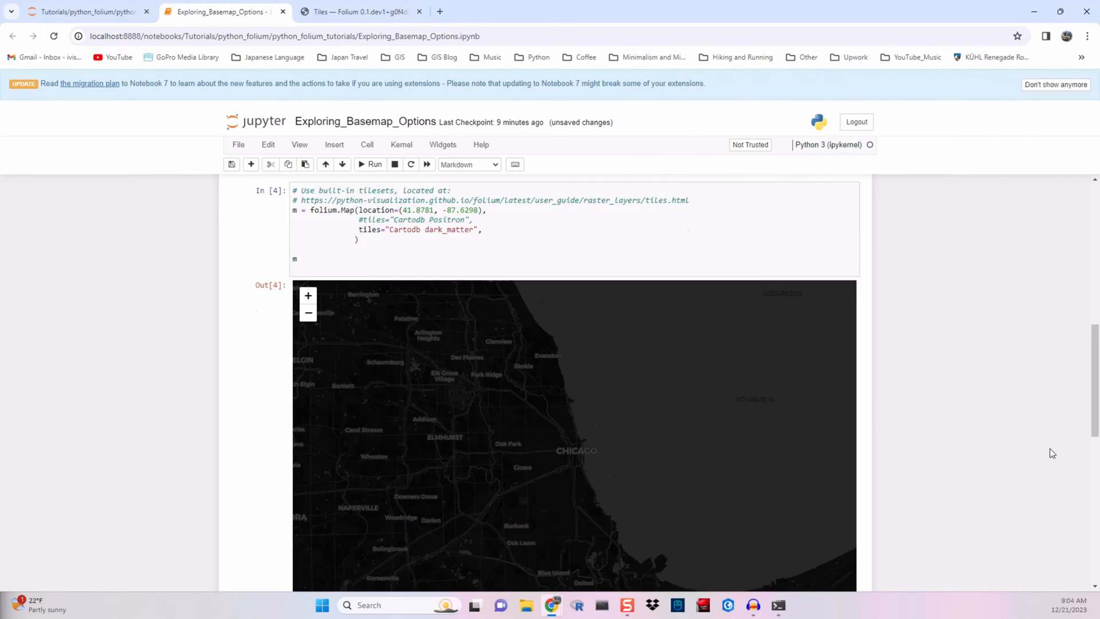
pyautogui.scroll(-3)
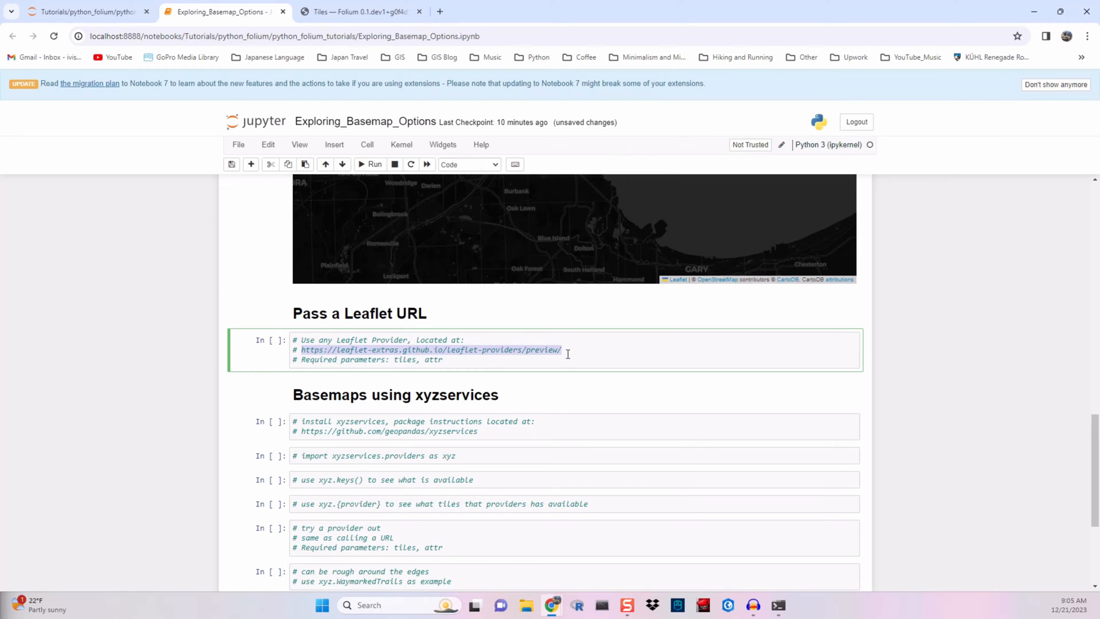
# Browse leaflet-extras.github.io/leaflet-providers/preview/ and preview Stadia.OSMBright, highlighting its JavaScript tile layer code
pyautogui.click(543, 12)
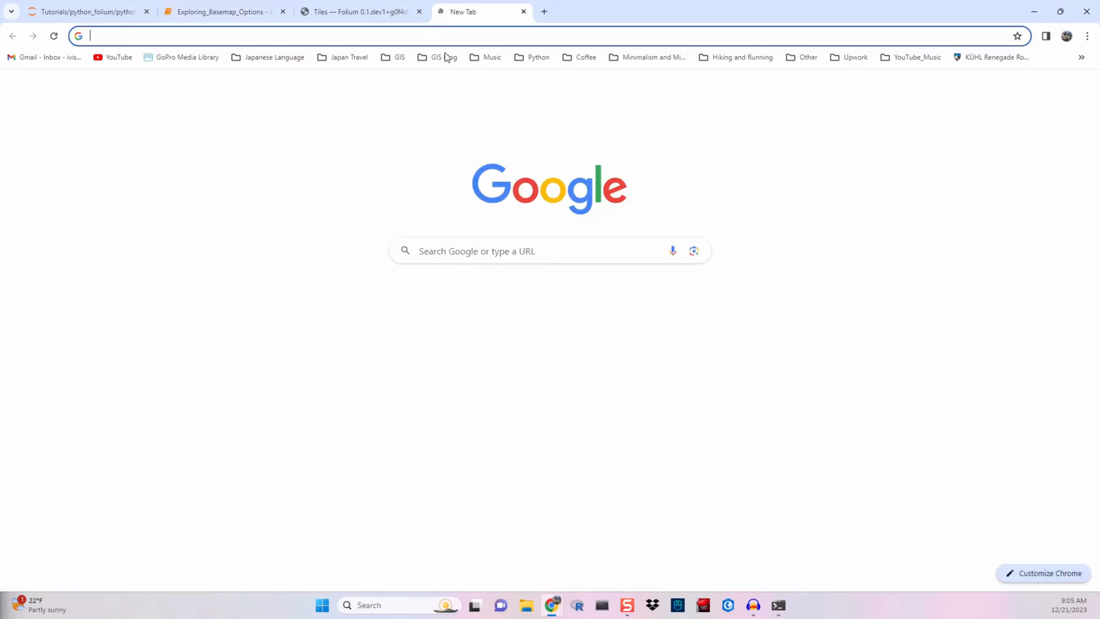
pyautogui.write('leaflet-extras.github.io/leaflet-providers/preview/')
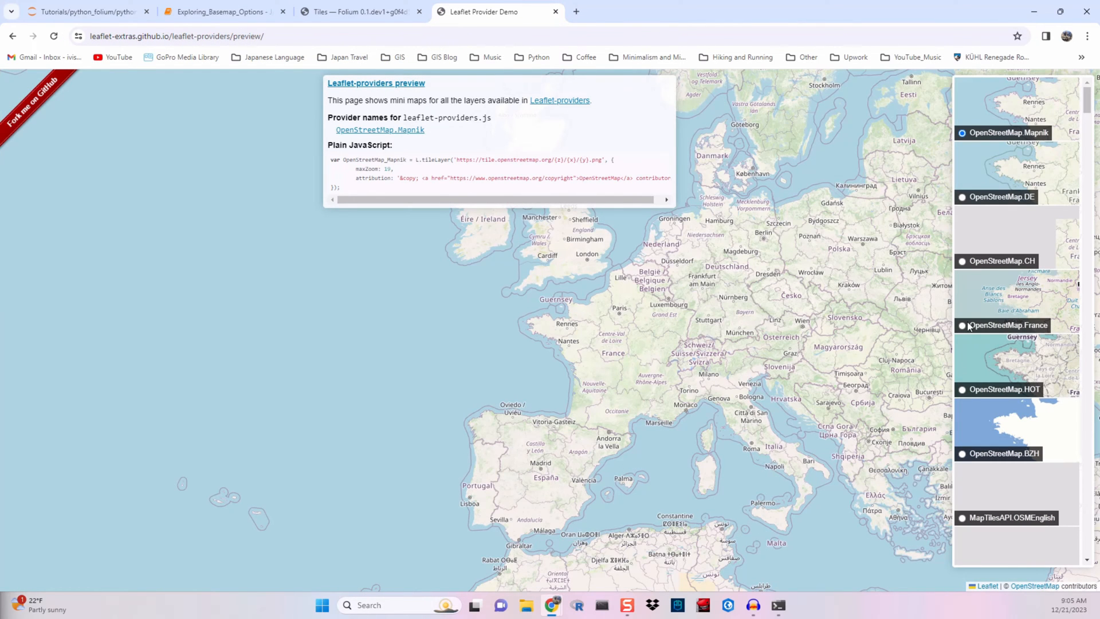
pyautogui.click(961, 390)
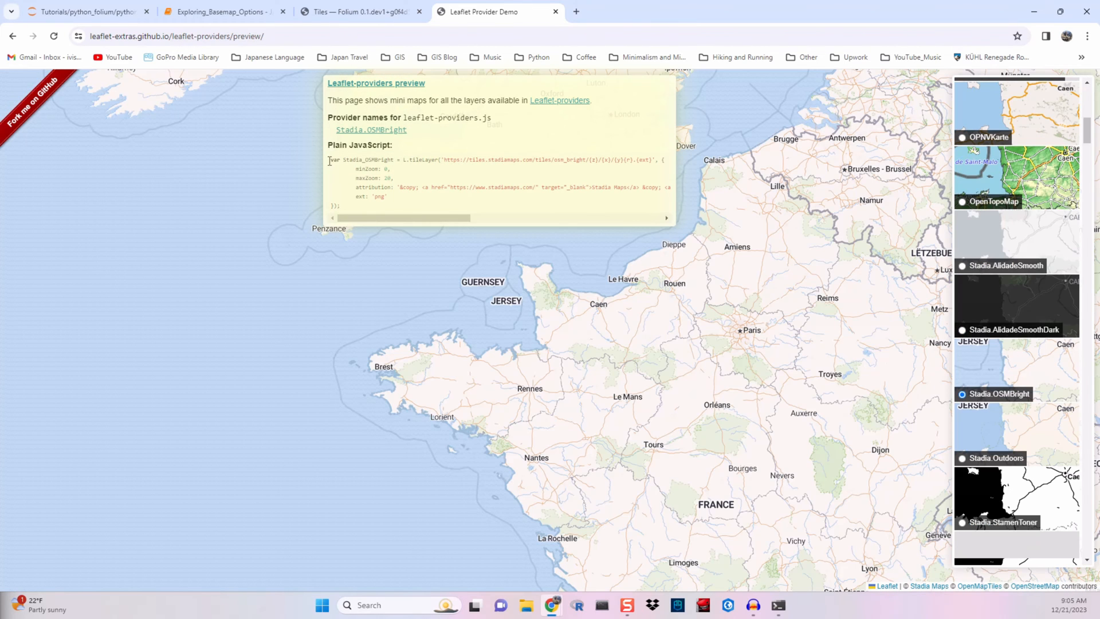
pyautogui.moveTo(330, 161); pyautogui.dragTo(390, 196)
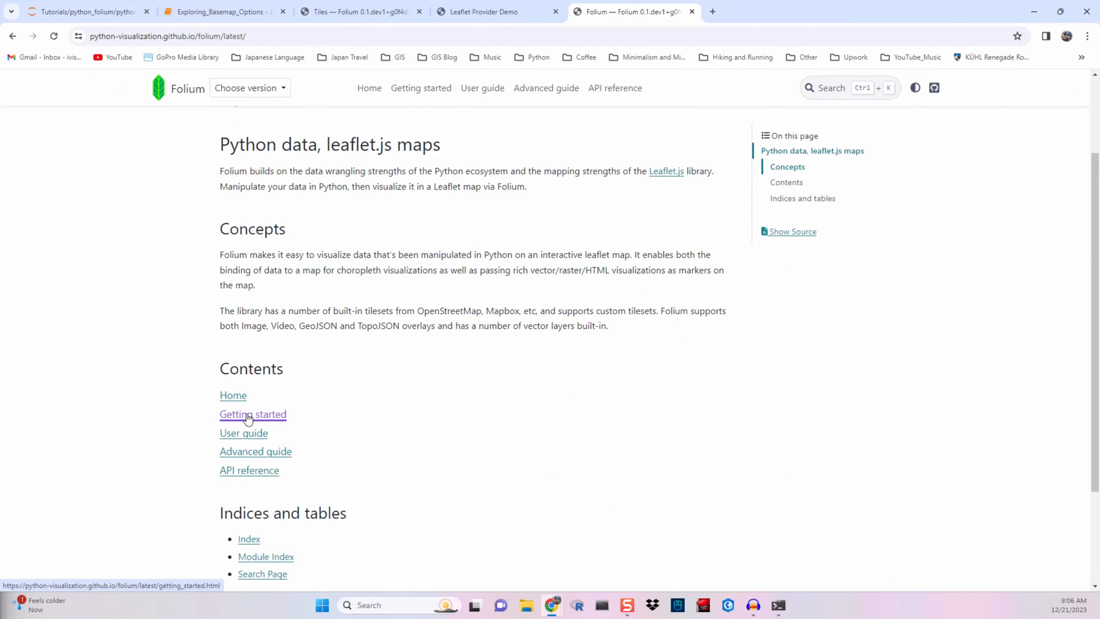
# Find the folium.Map(tiles=..., attr=...) URL template example in the Getting started guide and select it
pyautogui.click(252, 414)
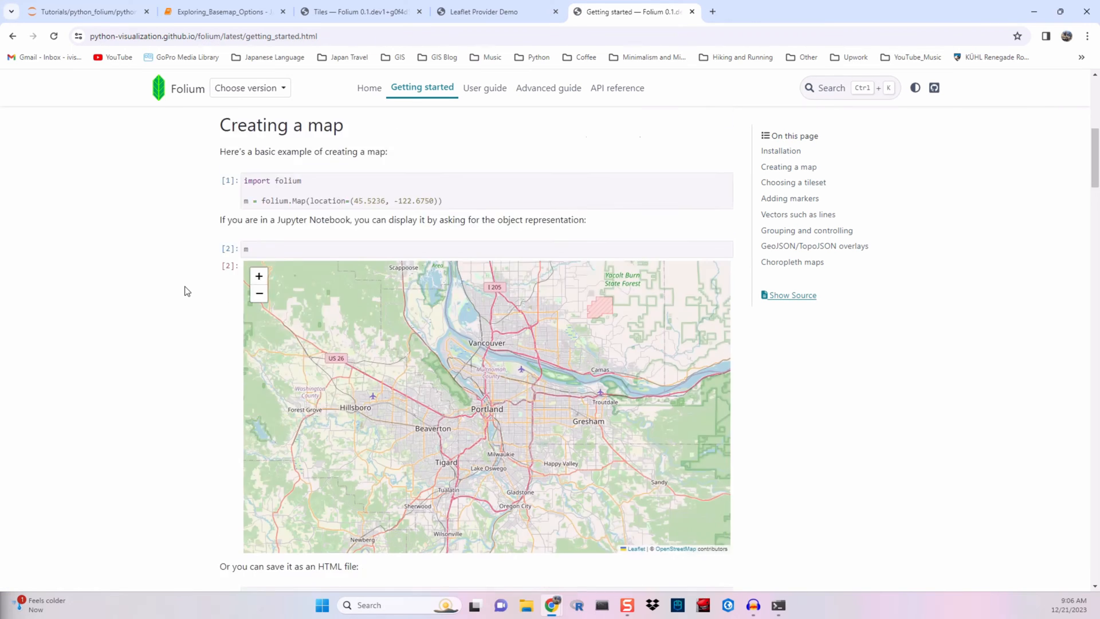
pyautogui.scroll(-3)
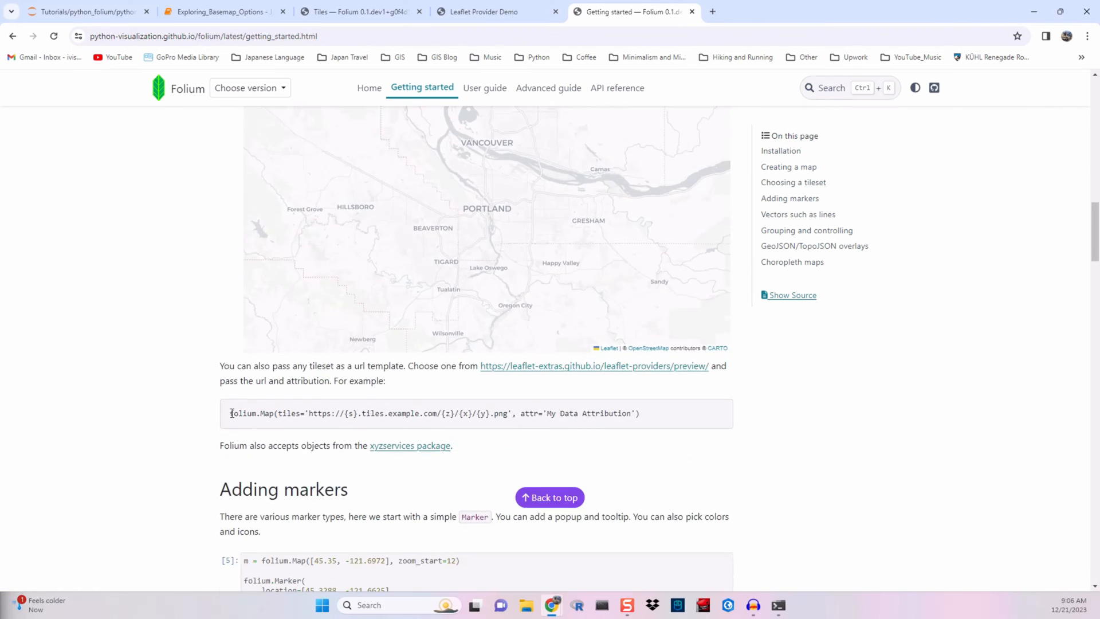
pyautogui.moveTo(230, 413); pyautogui.dragTo(608, 413)
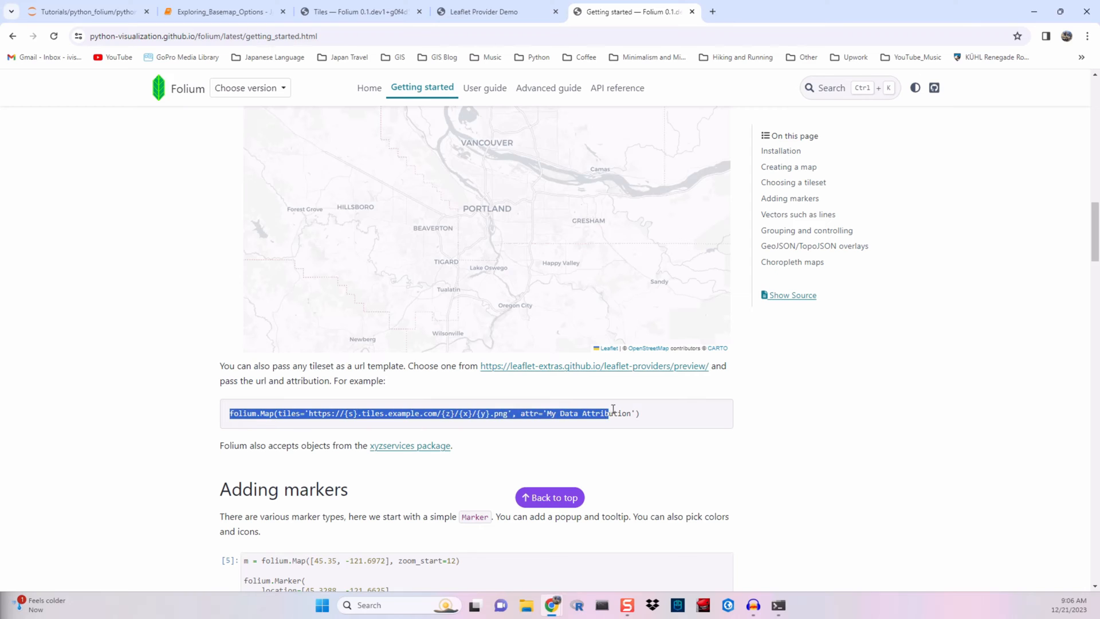
pyautogui.click(221, 12)
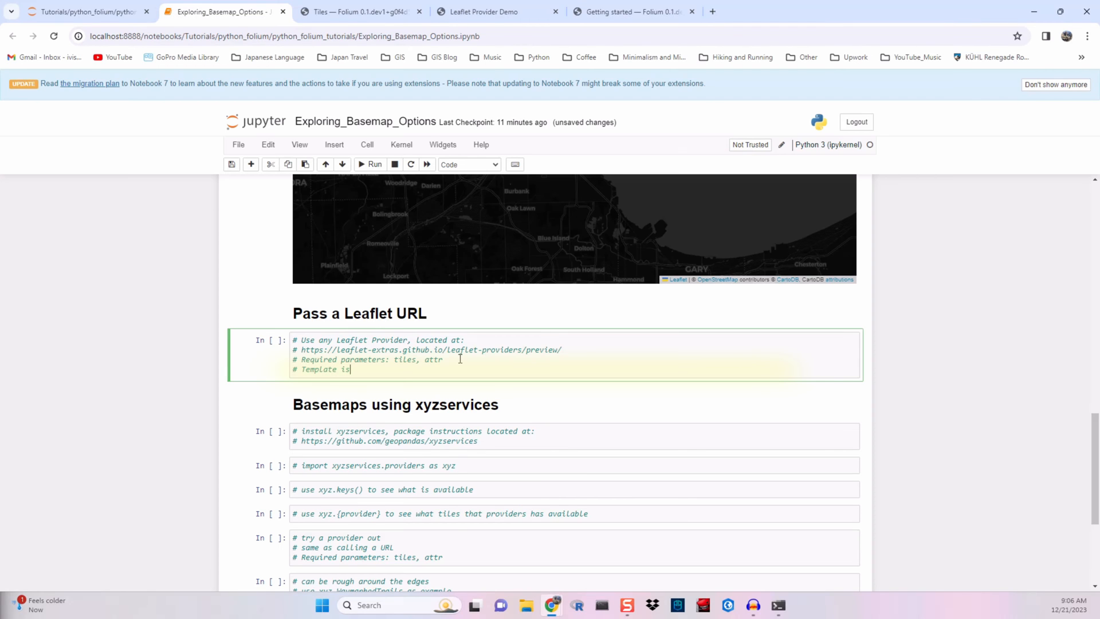
# Write the template comment and m = folium.Map(location=(41.8781, -87.6298), tiles=, attr=, ) with m in the Leaflet URL cell
pyautogui.write("folium.Map(tiles='https://{s}.tiles.example.com/{z}/{x}/{y}.png', attr='My Data Attribution')")
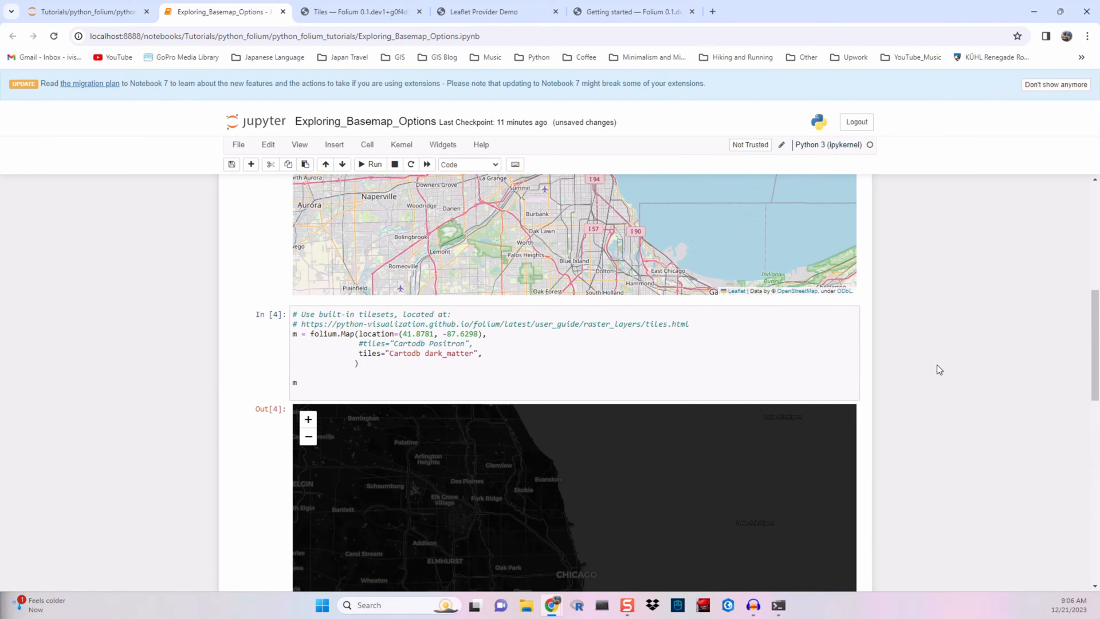
pyautogui.scroll(-3)
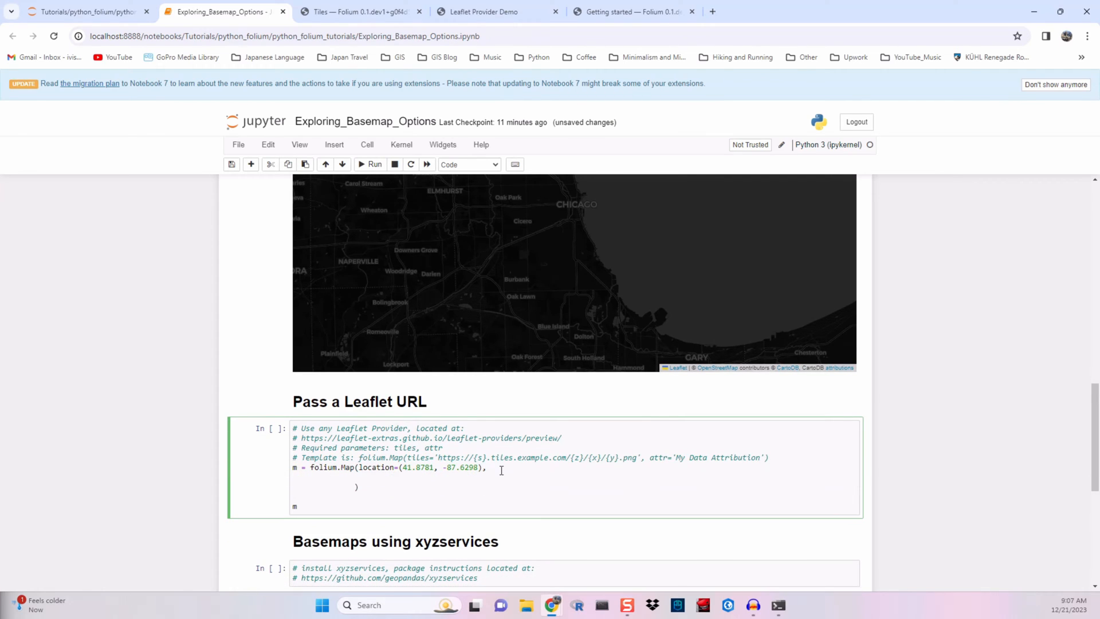
pyautogui.moveTo(482, 12)
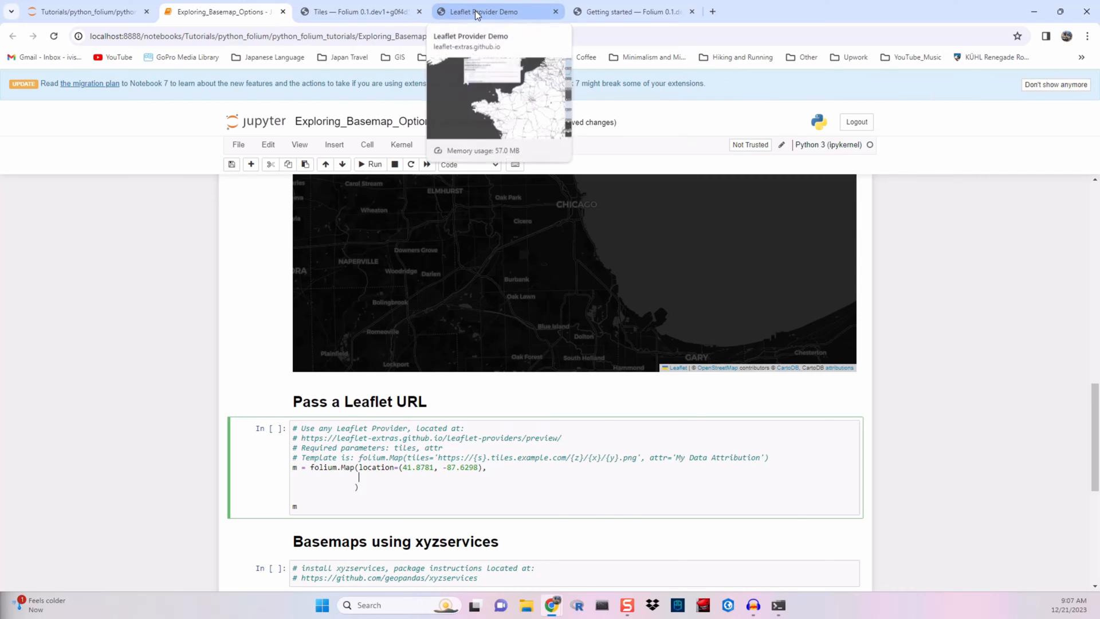
pyautogui.click(483, 12)
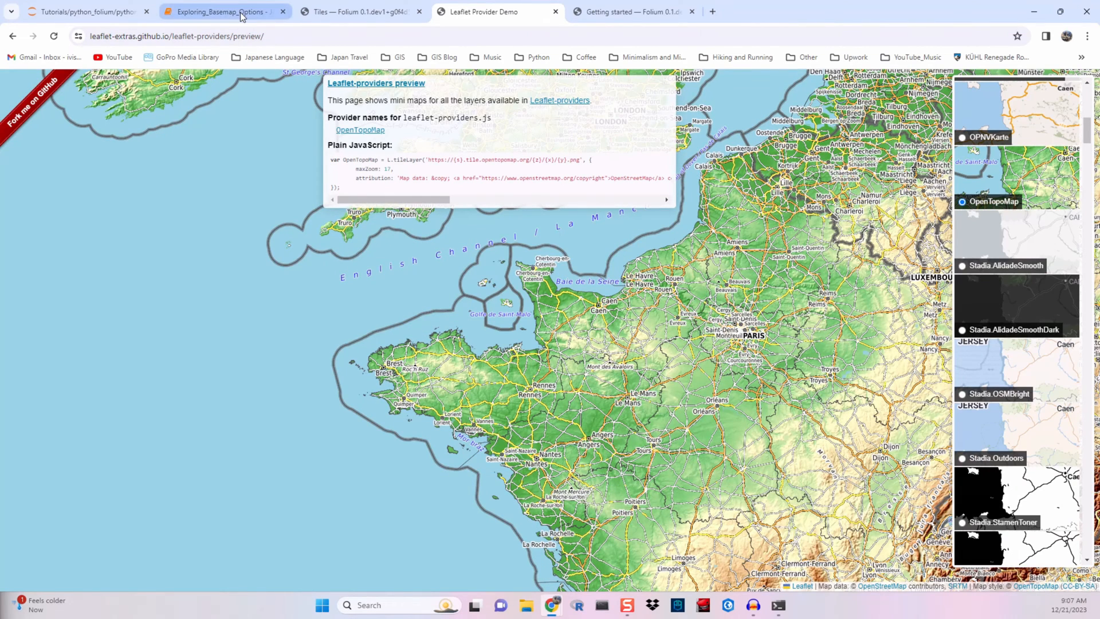
pyautogui.click(223, 12)
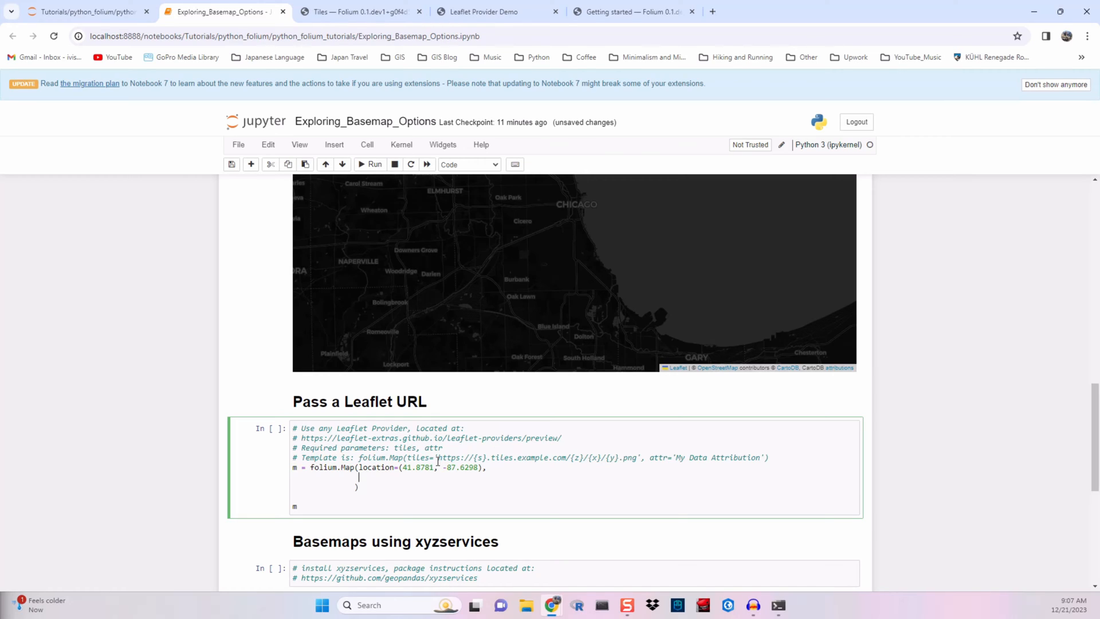
pyautogui.write('tiles=')
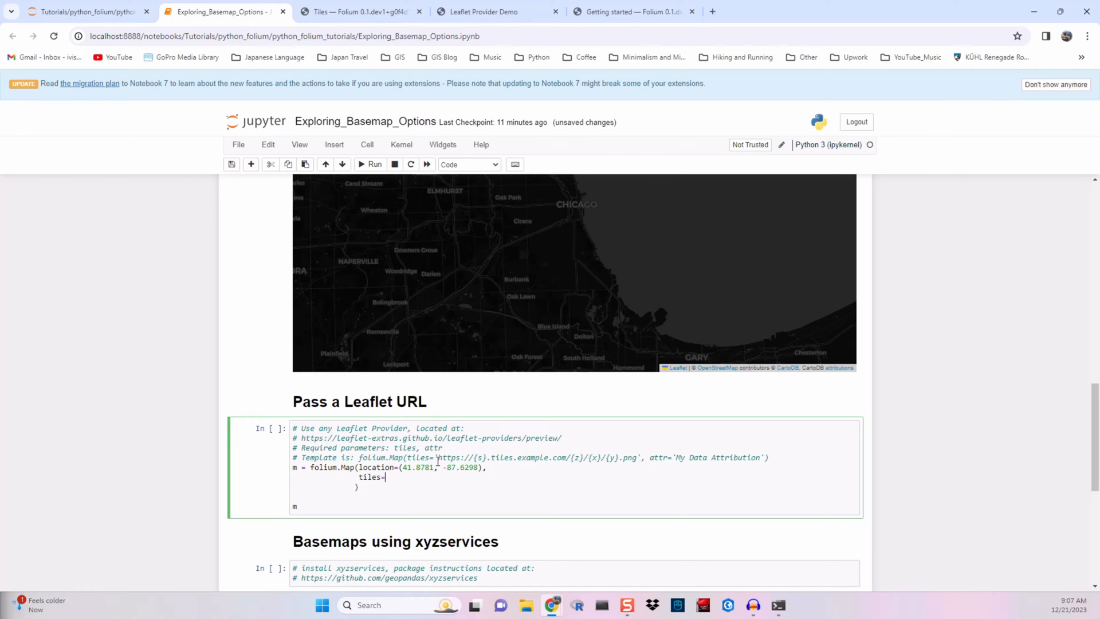
pyautogui.write(',')
pyautogui.write('attr=,')
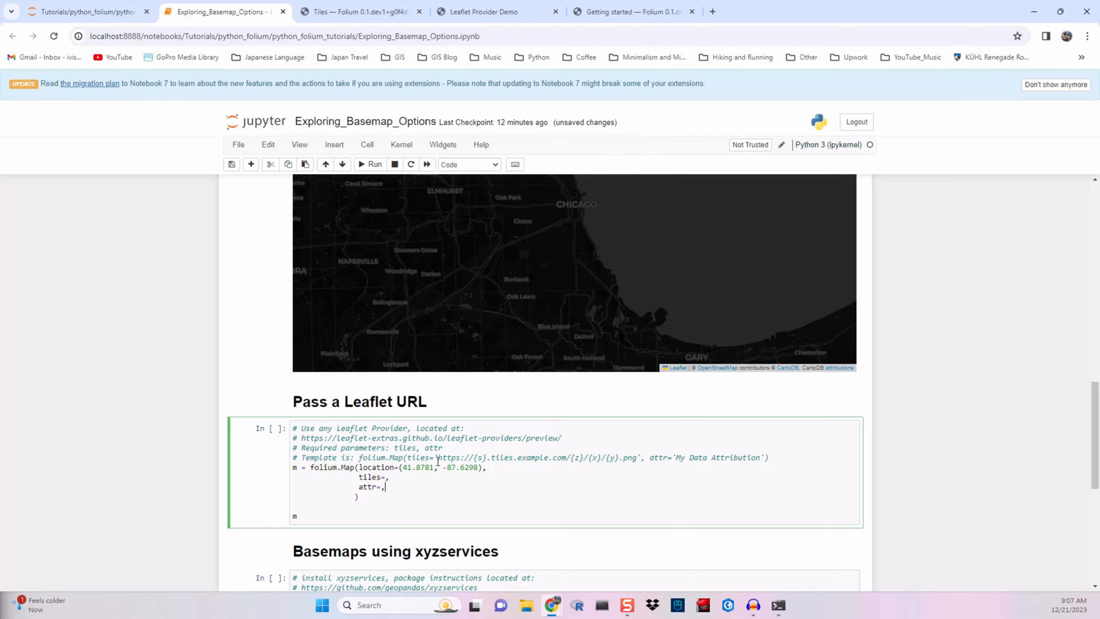
pyautogui.click(482, 11)
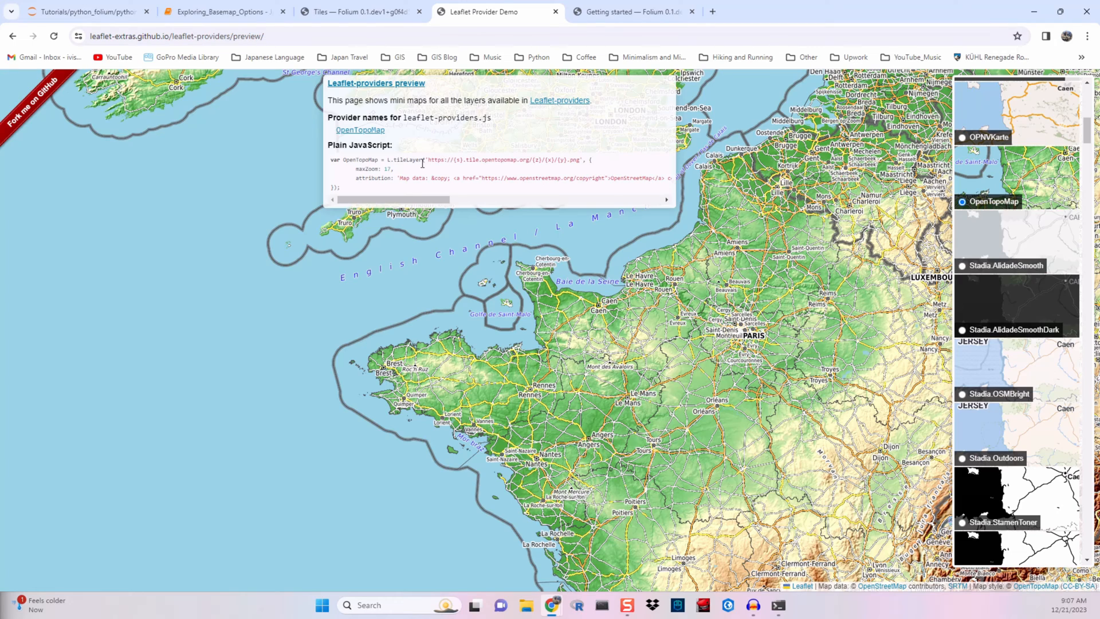
pyautogui.doubleClick(433, 159)
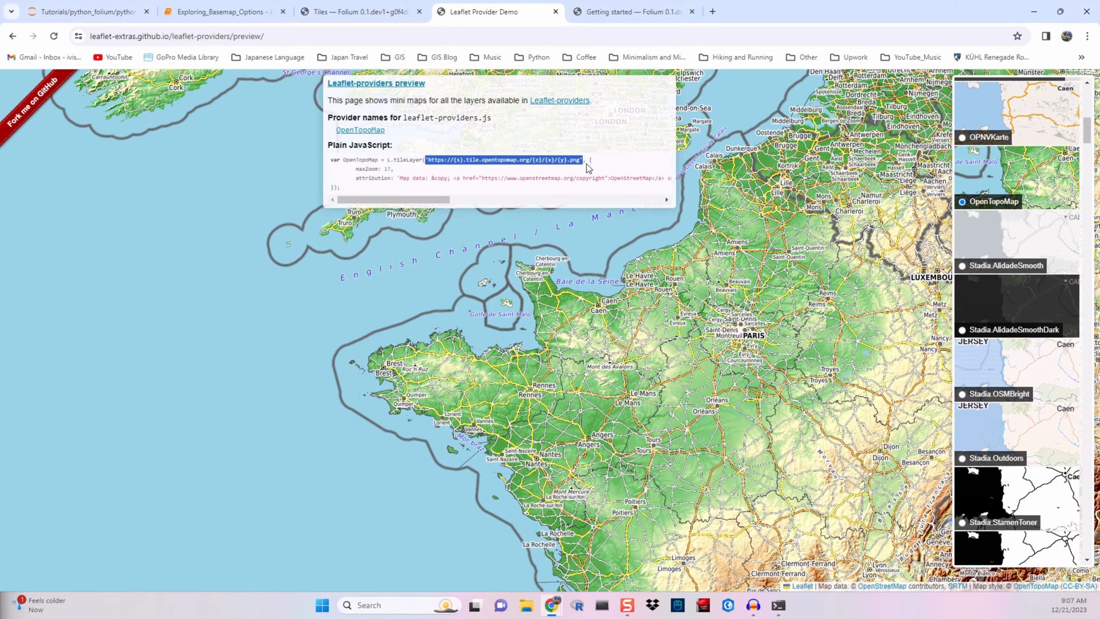
pyautogui.click(221, 12)
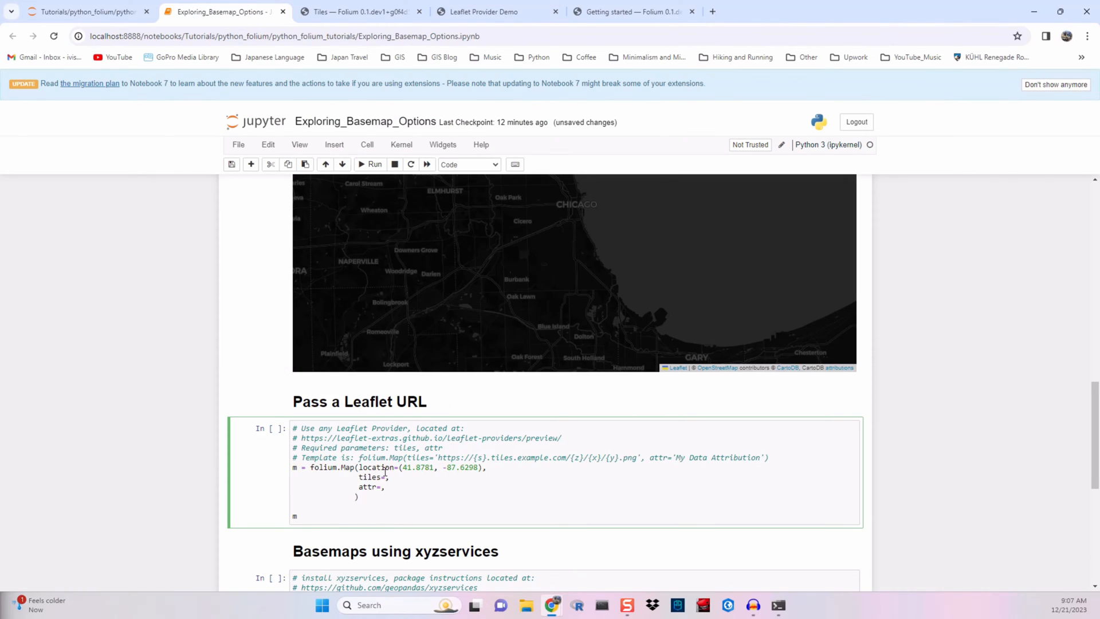
pyautogui.write("'https://{s}.tile.opentopomap.org/{z}/{x}/{y}.png'")
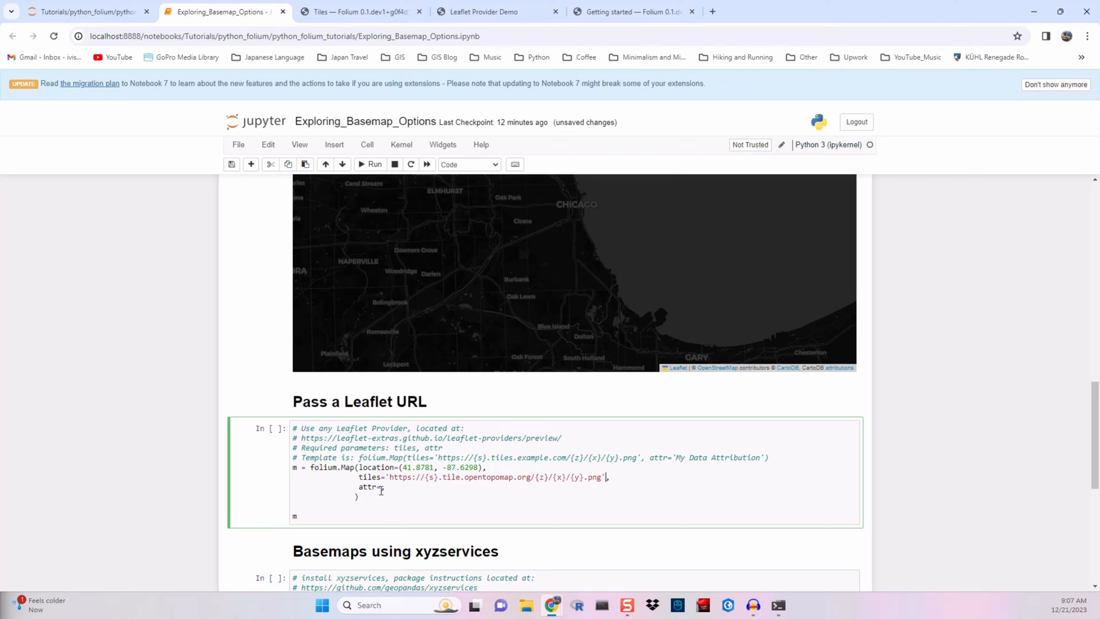
pyautogui.click(481, 11)
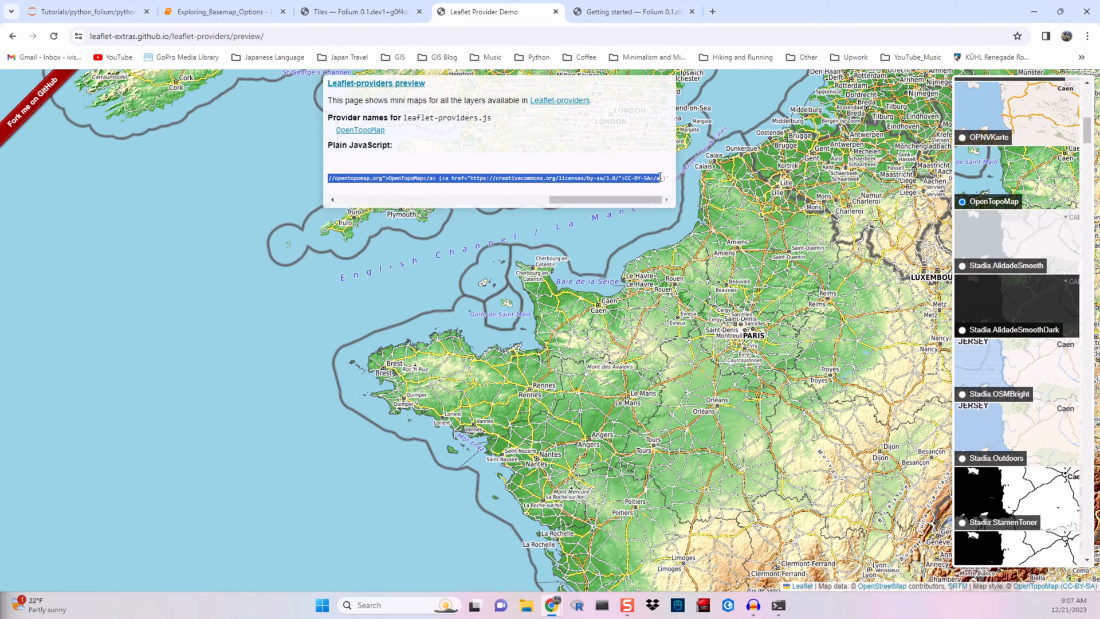
pyautogui.click(222, 12)
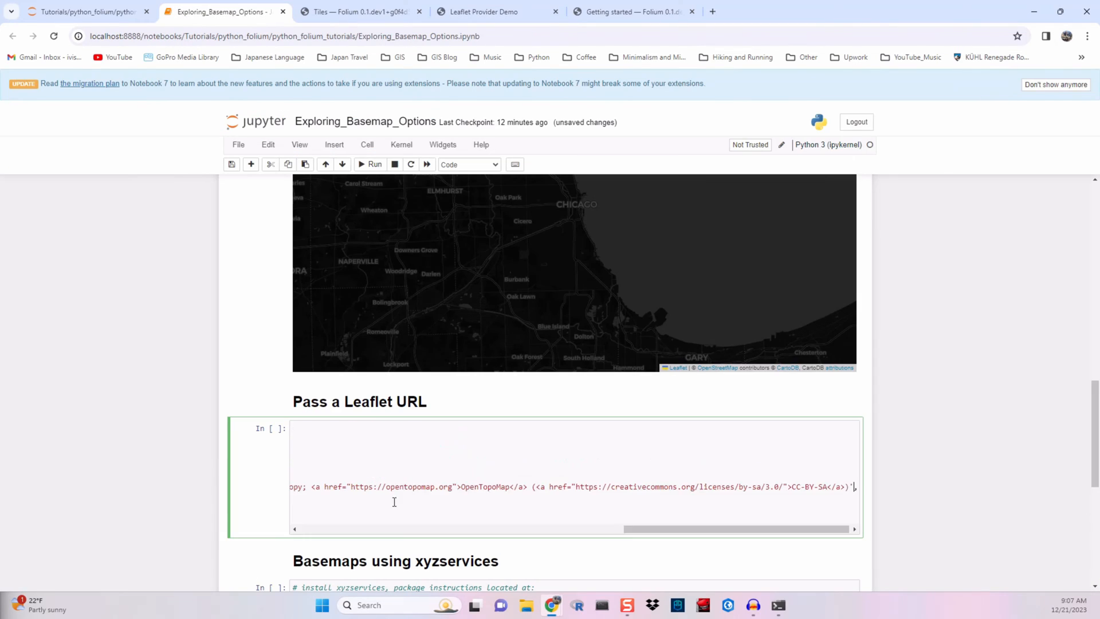
pyautogui.hscroll(-3)
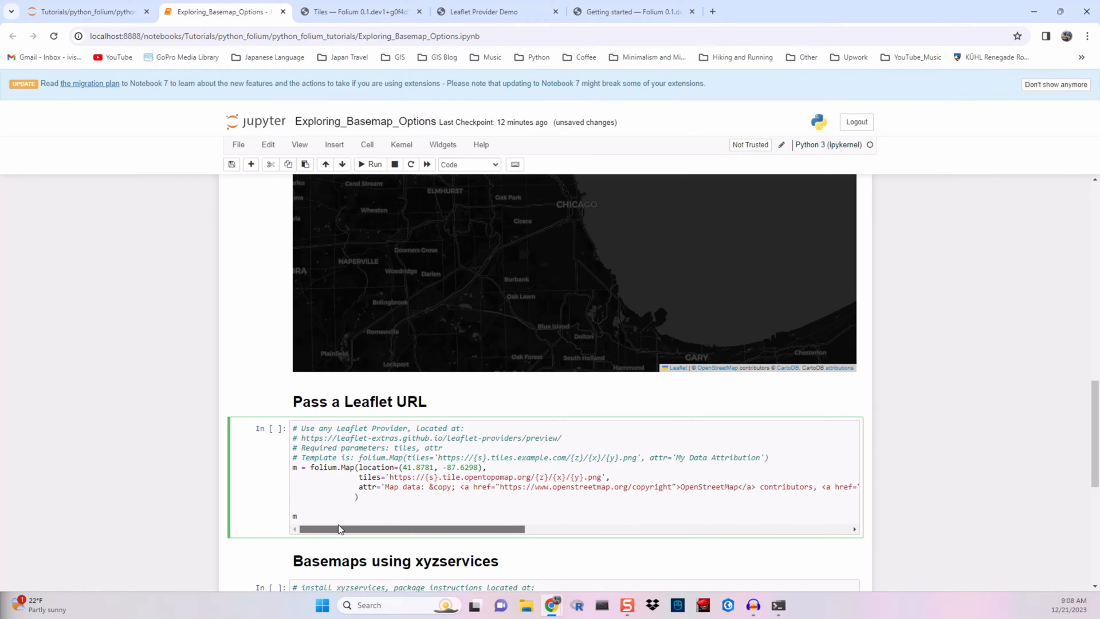
# Run the cell to render the topographic OpenTopoMap view of Chicago
pyautogui.click(370, 164)
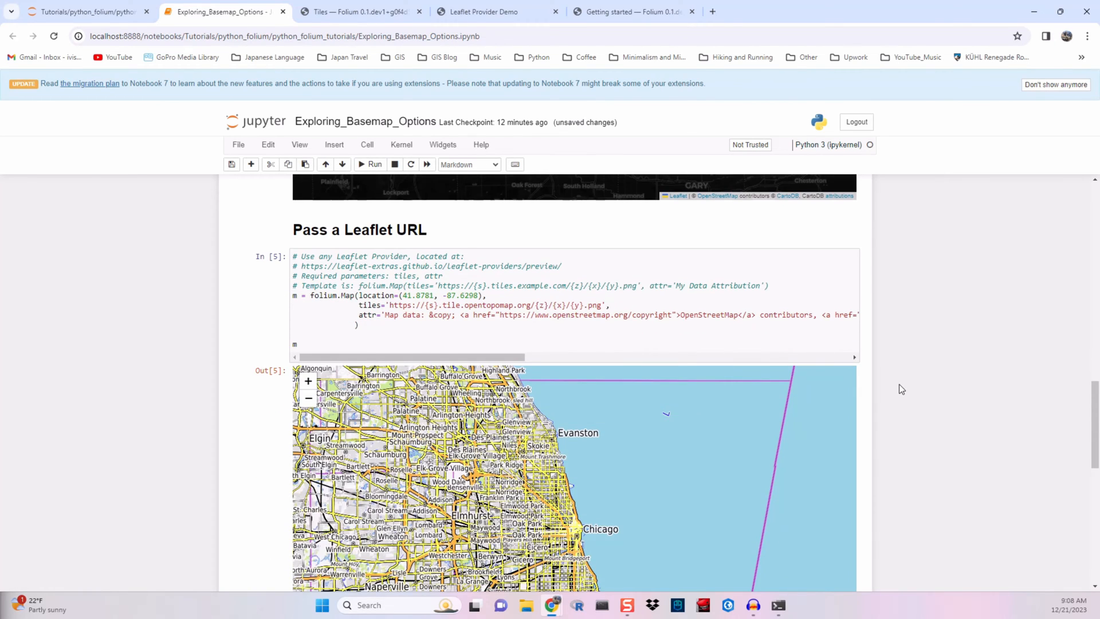
pyautogui.scroll(-3)
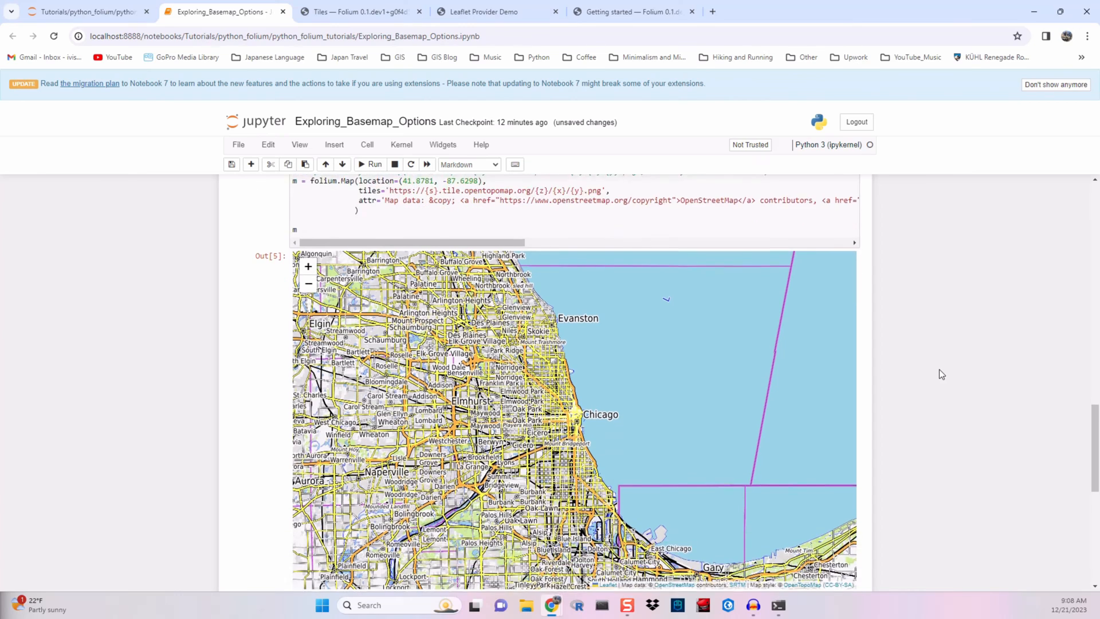
pyautogui.scroll(-3)
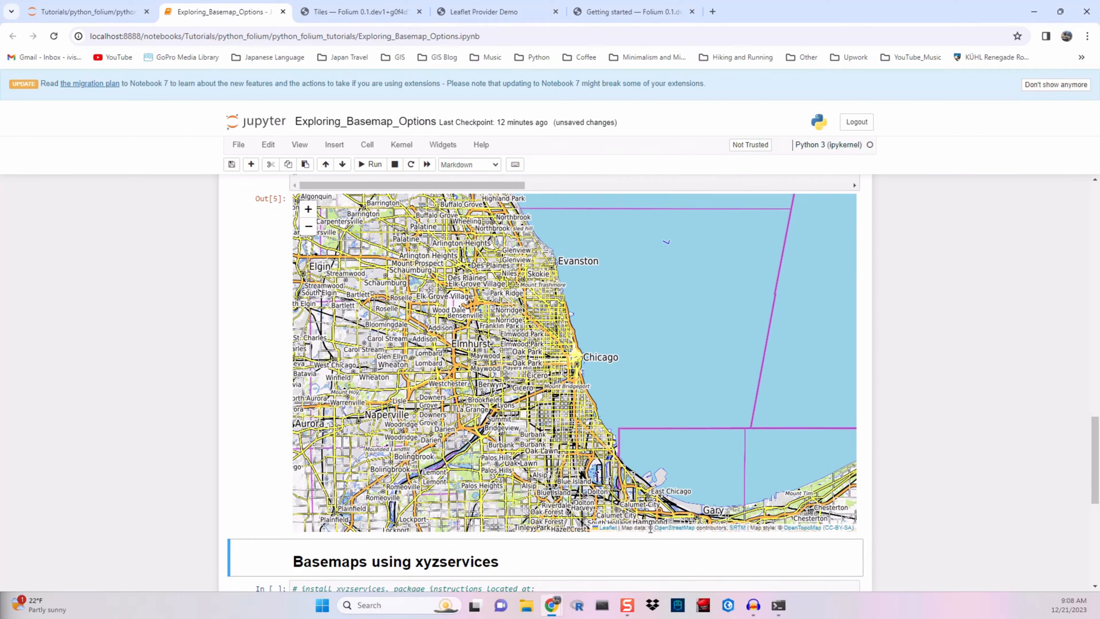
pyautogui.moveTo(742, 535)
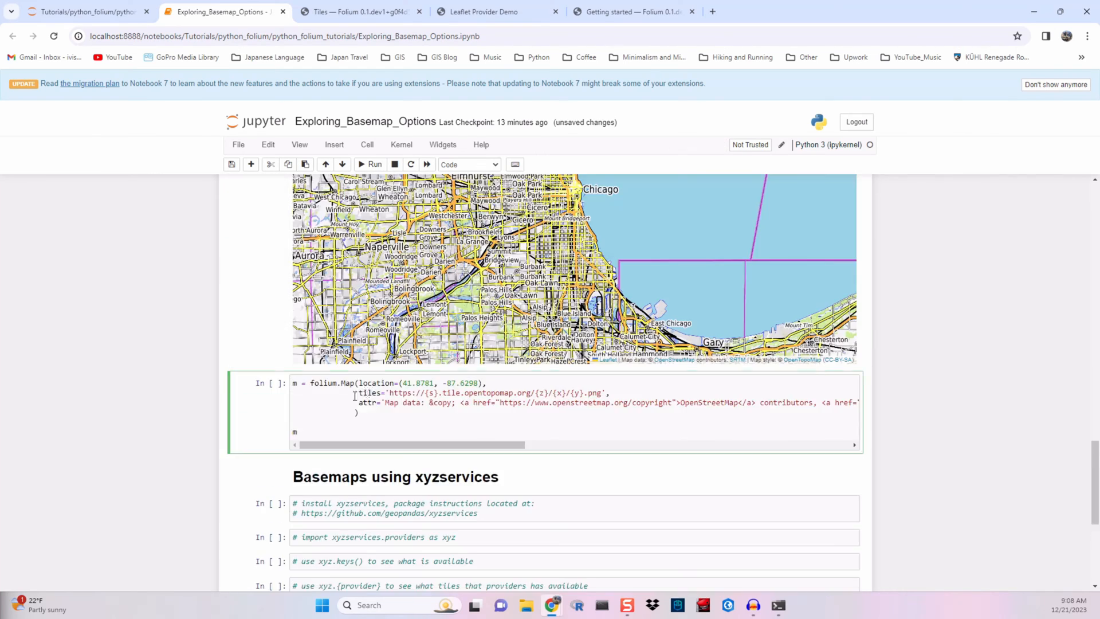
# Copy the Thunderforest TransportDark tile URL from the providers preview into a new Chicago map cell
pyautogui.click(491, 12)
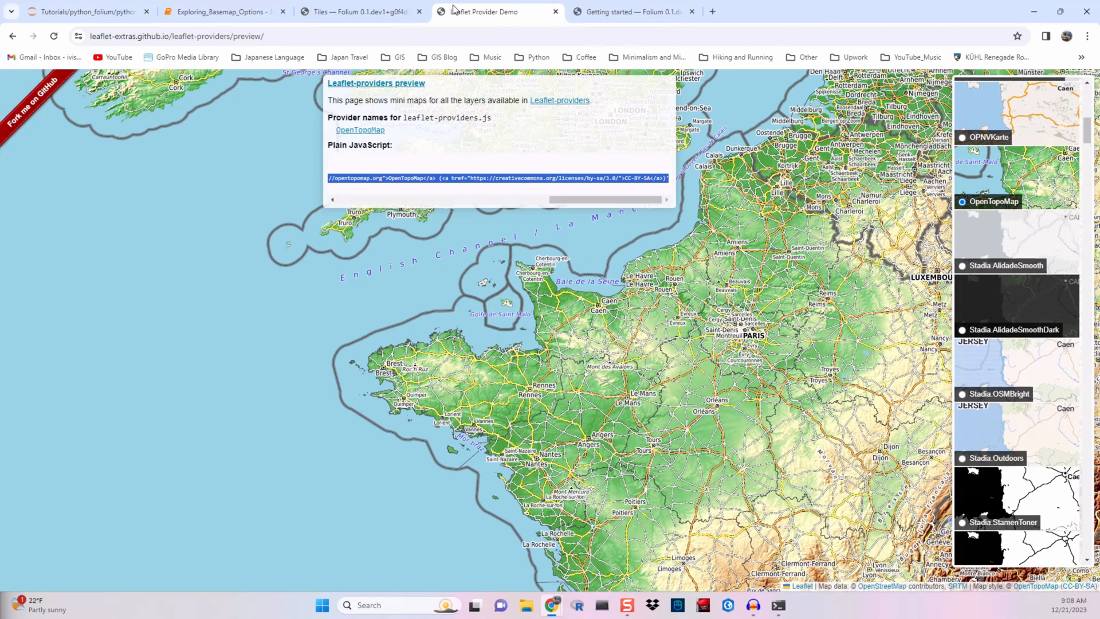
pyautogui.scroll(-3)
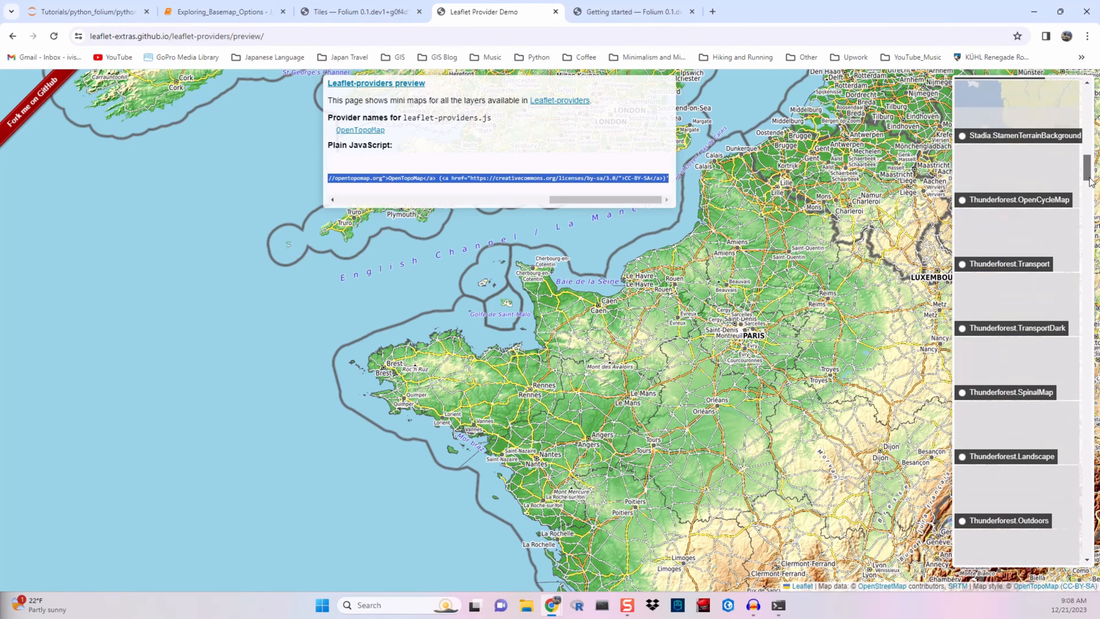
pyautogui.scroll(-3)
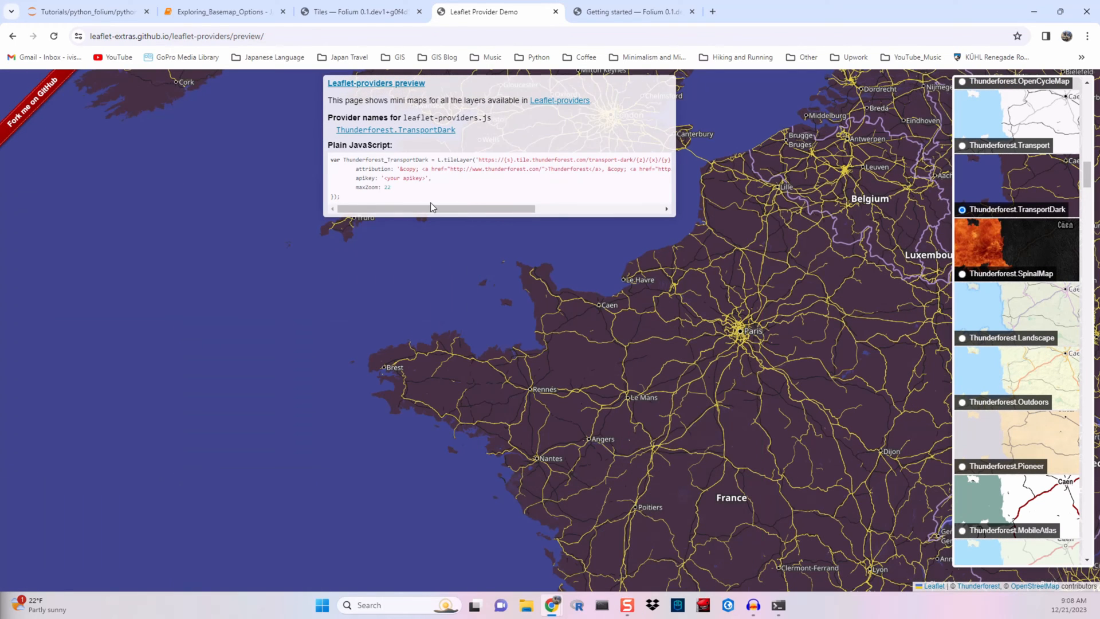
pyautogui.moveTo(435, 208); pyautogui.dragTo(463, 208)
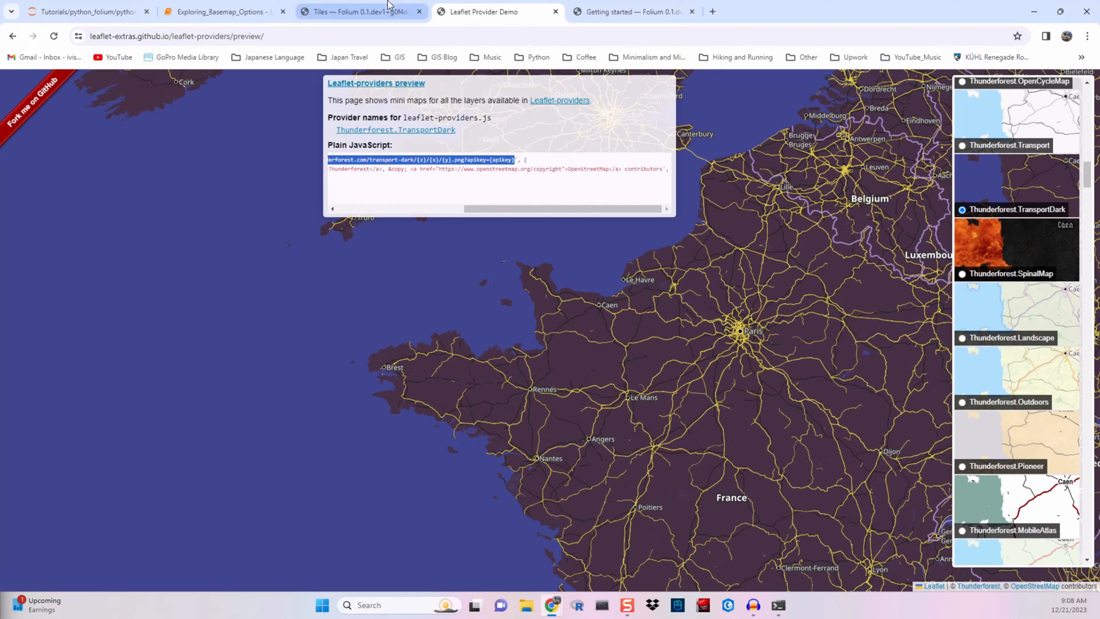
pyautogui.click(221, 11)
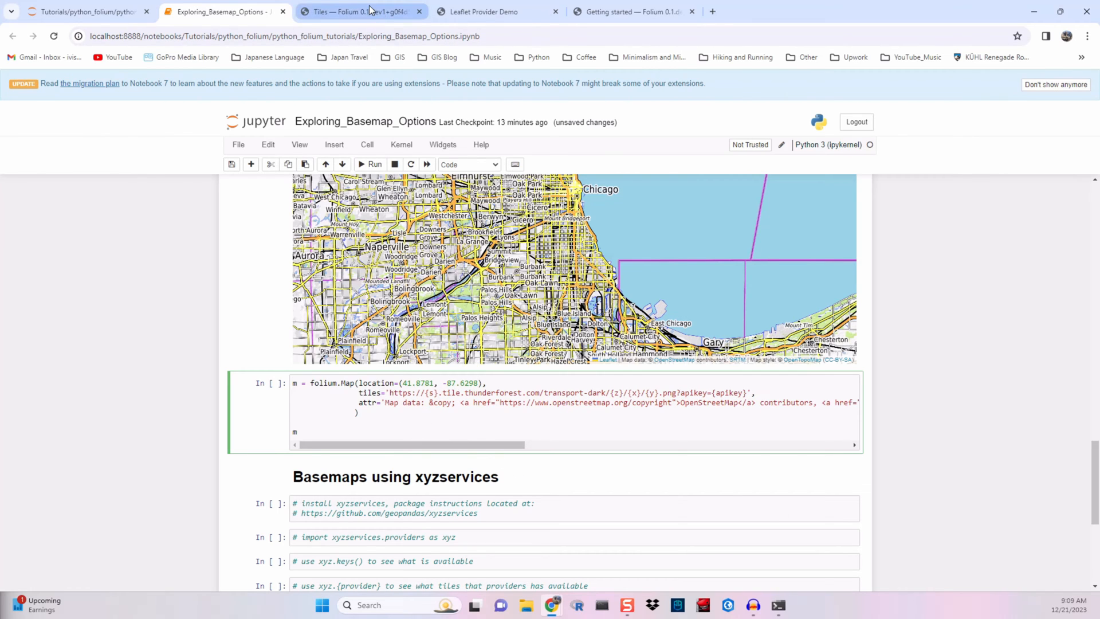
# Add the Thunderforest attribution to attr= and run the cell, which renders a blank grey map
pyautogui.click(483, 11)
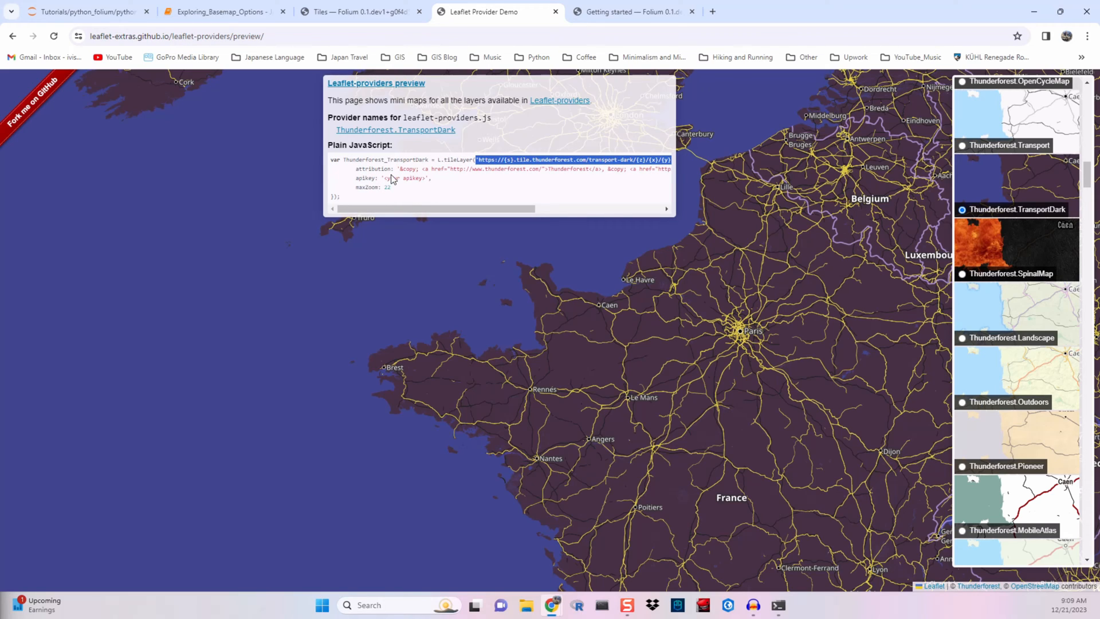
pyautogui.doubleClick(406, 168)
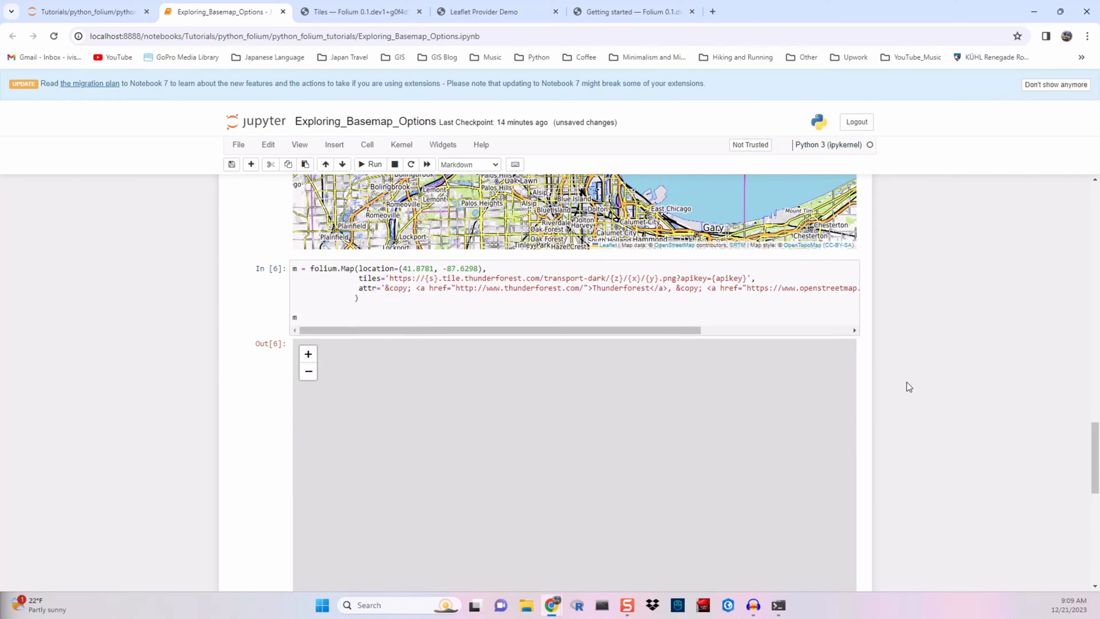
pyautogui.moveTo(583, 335)
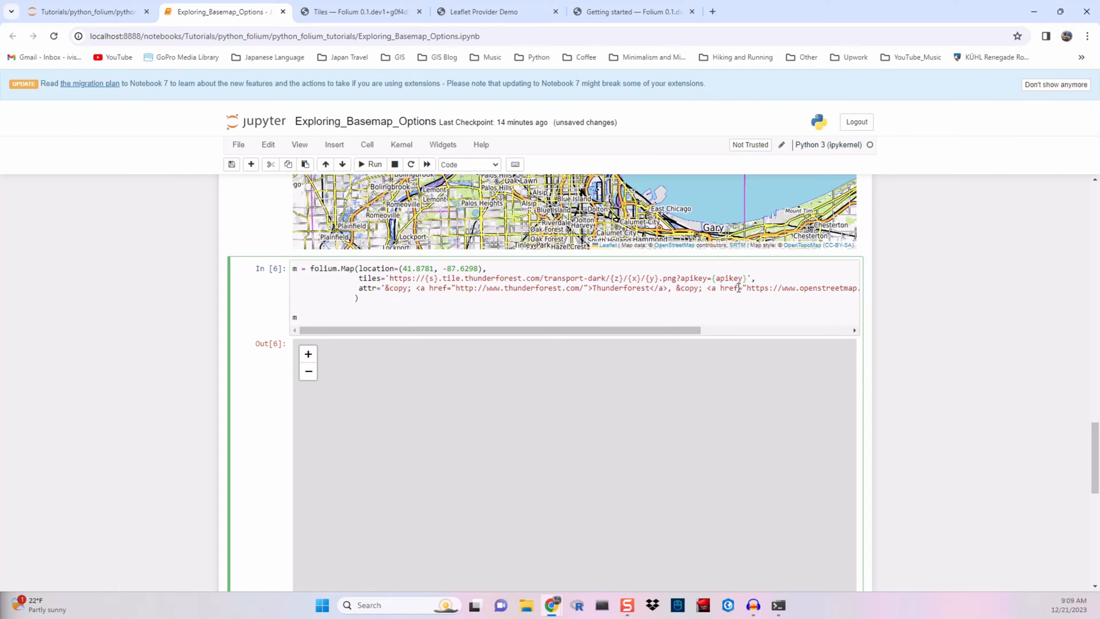
pyautogui.click(482, 11)
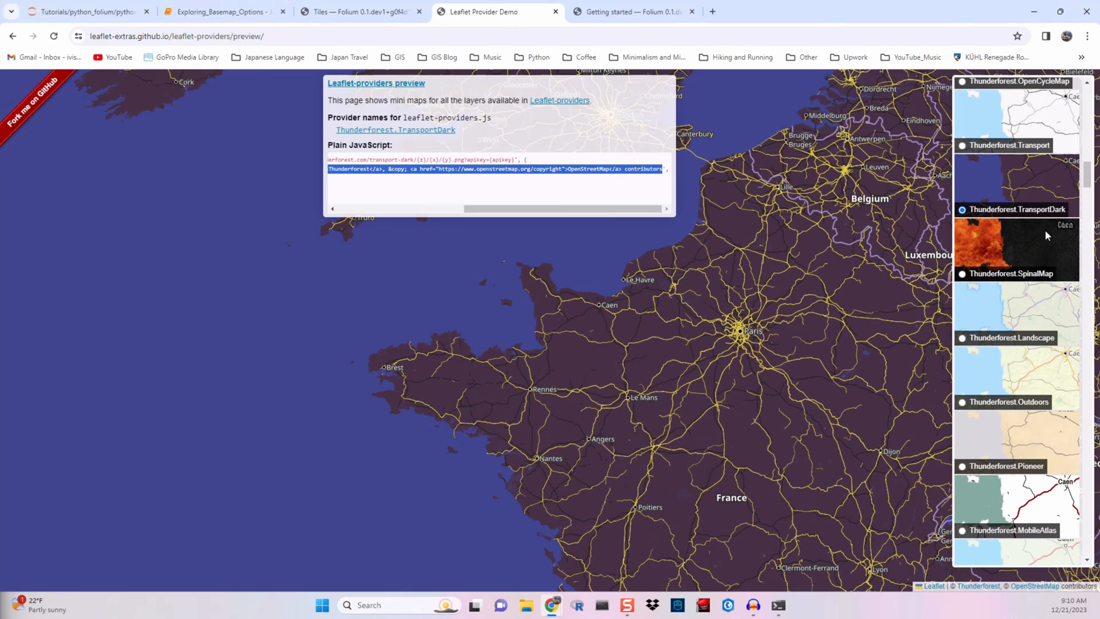
# Browse the providers preview list and preview further basemaps before settling on Esri.WorldImagery
pyautogui.scroll(-3)
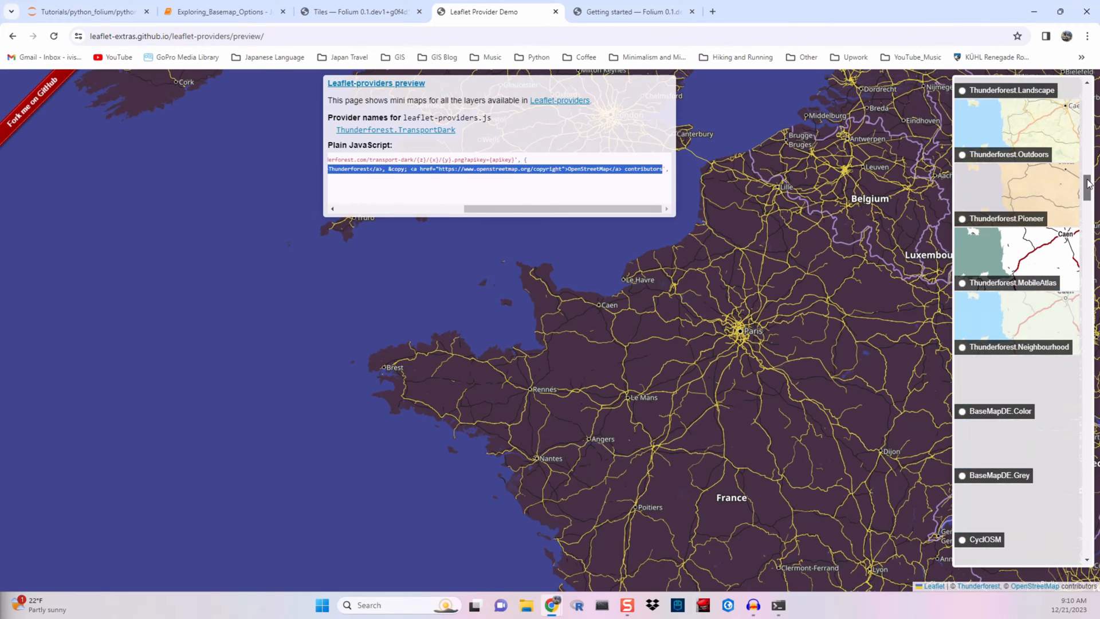
pyautogui.scroll(-3)
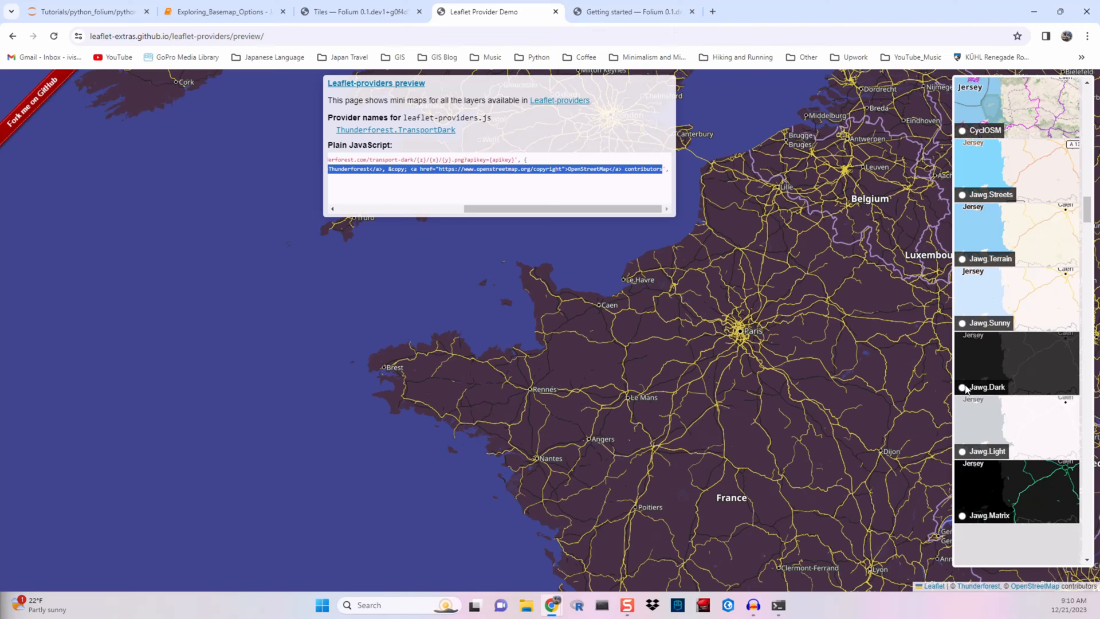
pyautogui.click(962, 386)
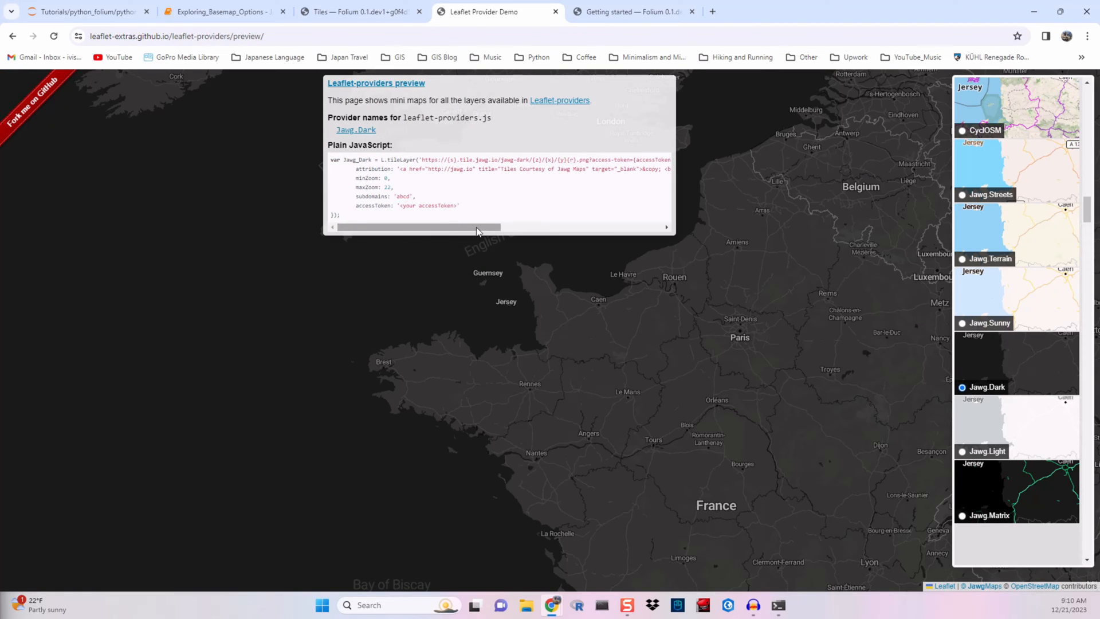
pyautogui.scroll(-3)
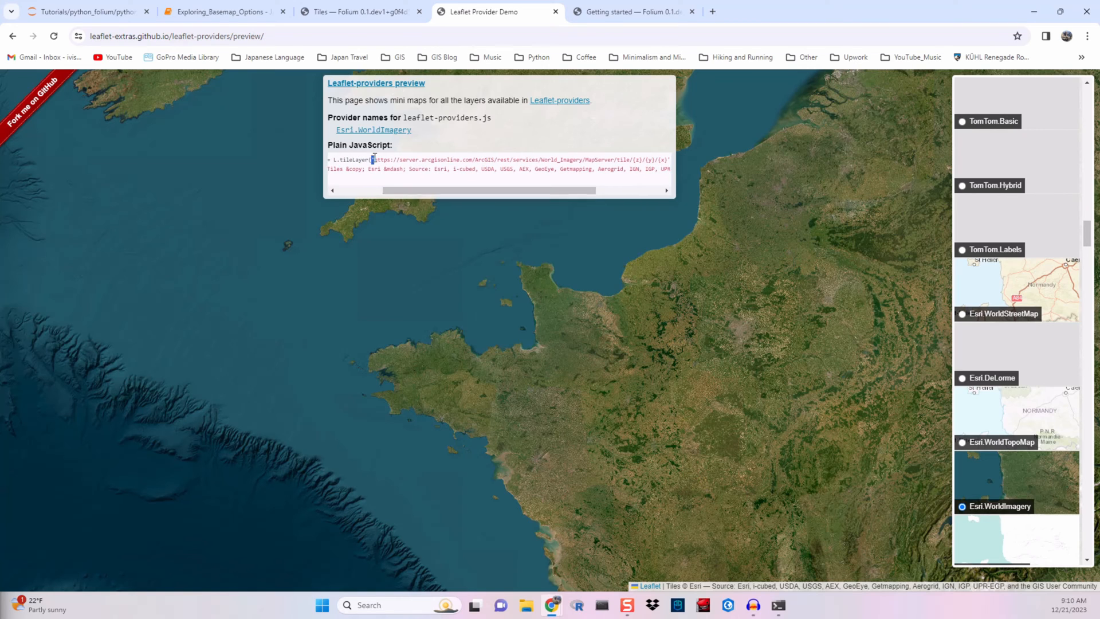
# Set tiles= to the ArcGIS World_Imagery MapServer tile URL and attr= to the Esri attribution, then rerun
pyautogui.click(221, 11)
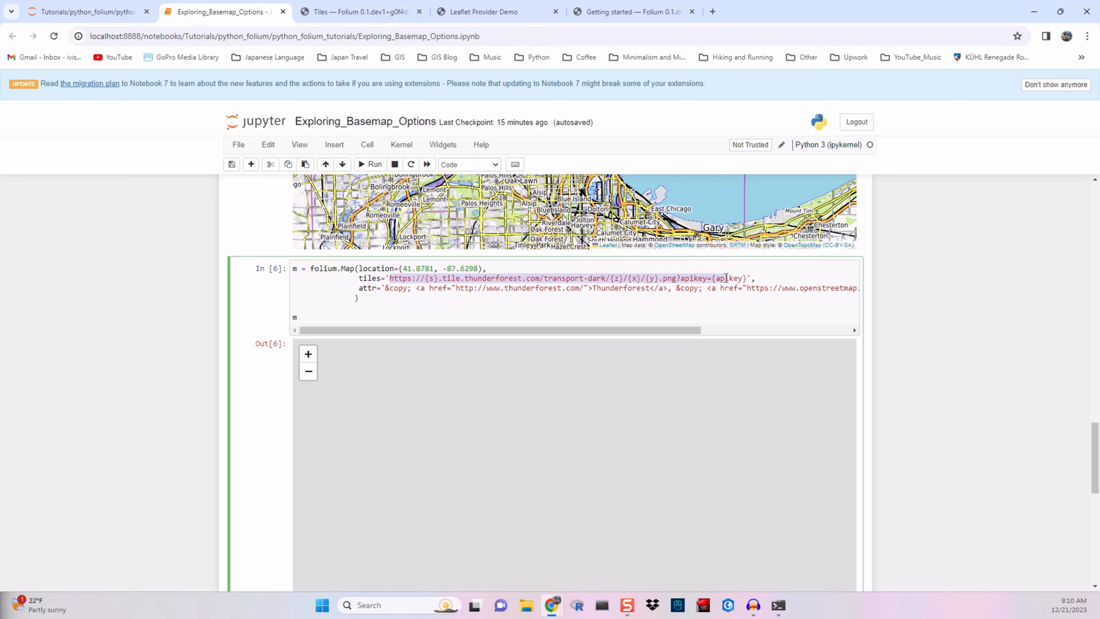
pyautogui.write("https://server.arcgisonline.com/ArcGIS/rest/services/World_Imagery/MapServer/tile/{z}/{y}/{x}',")
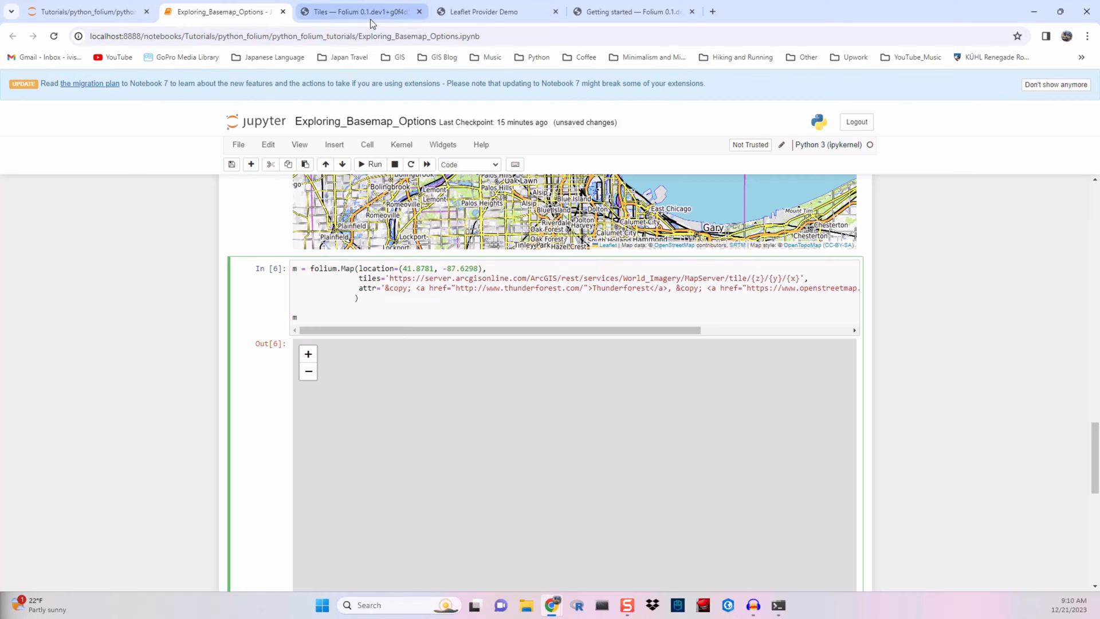
pyautogui.click(482, 11)
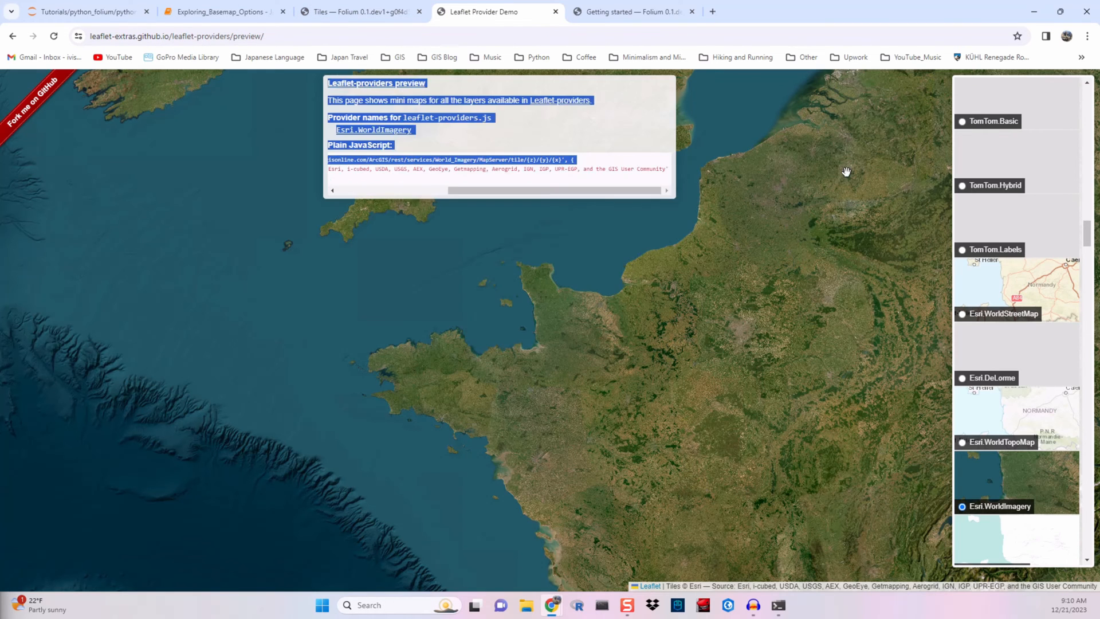
pyautogui.click(221, 12)
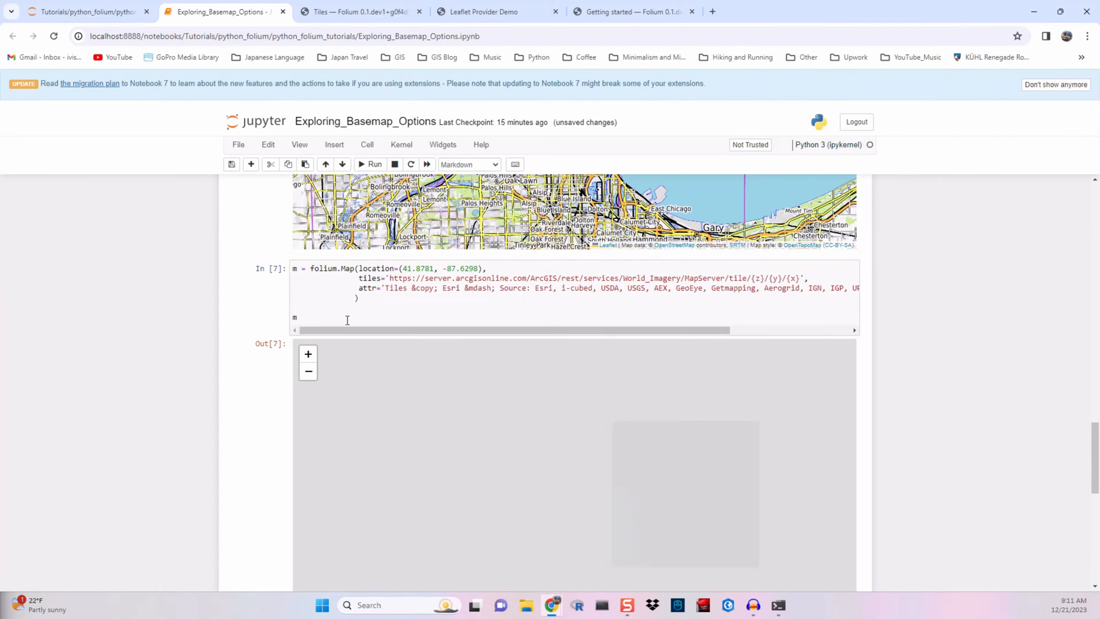
pyautogui.scroll(-3)
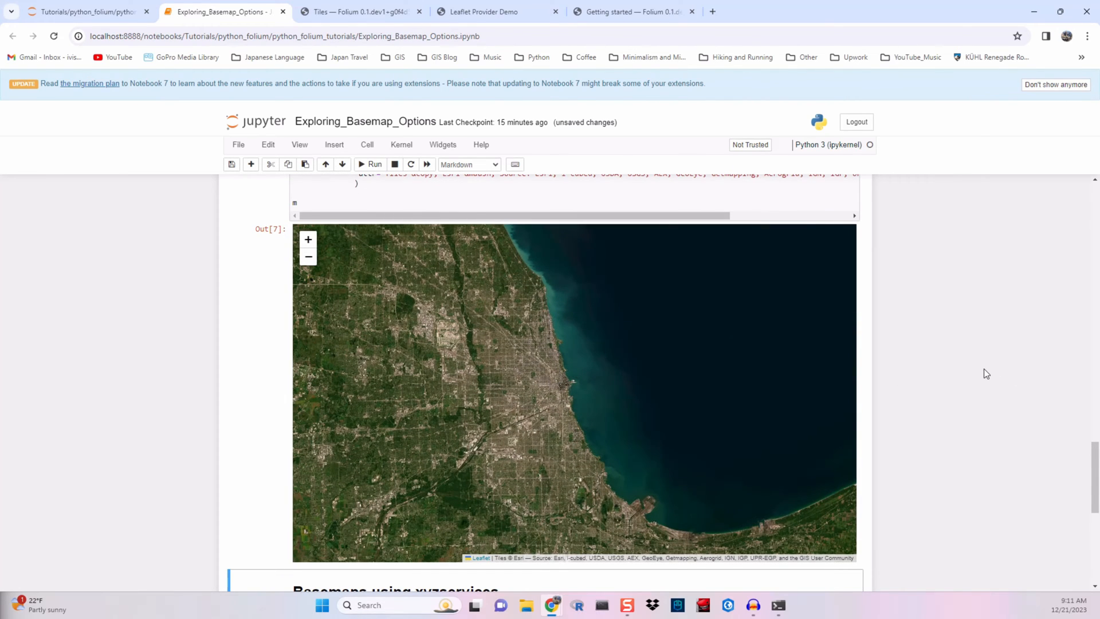
pyautogui.scroll(-3)
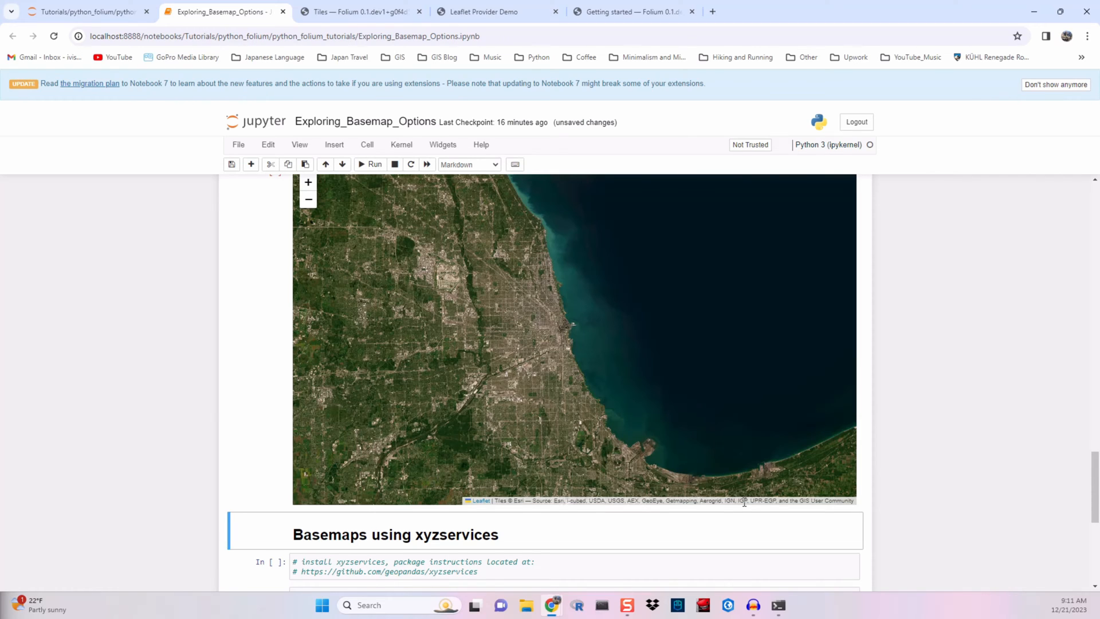
pyautogui.scroll(-3)
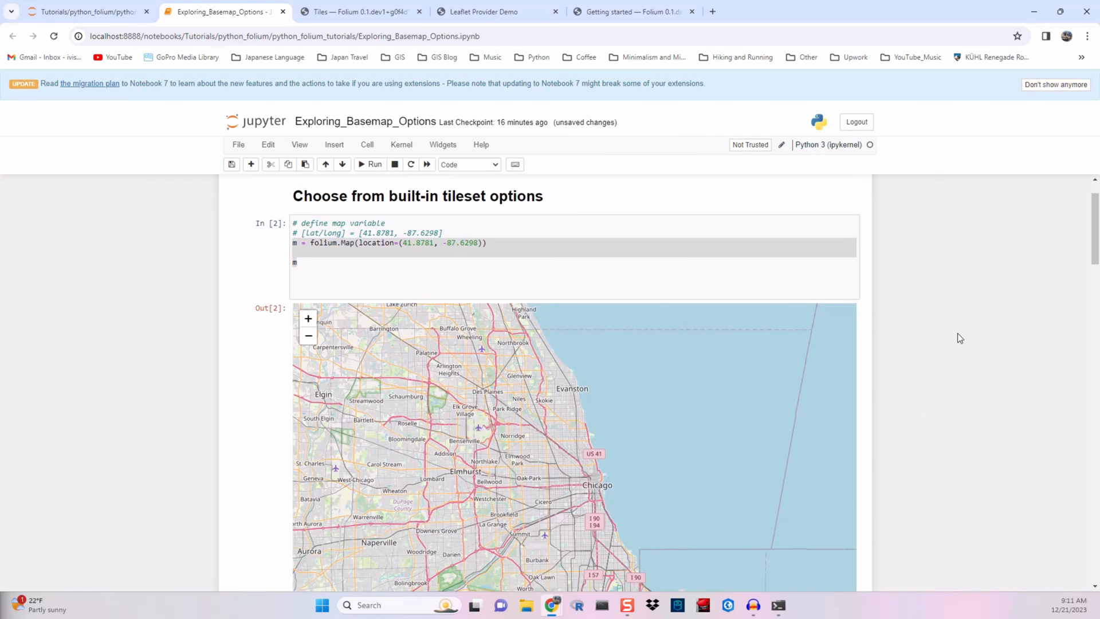
pyautogui.scroll(-3)
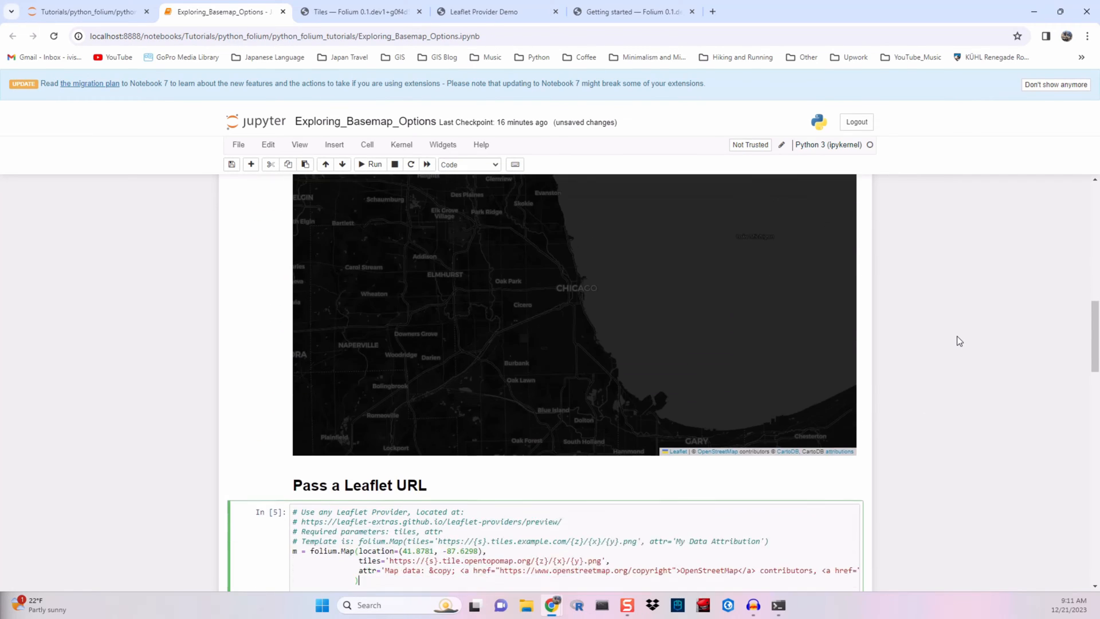
pyautogui.click(370, 163)
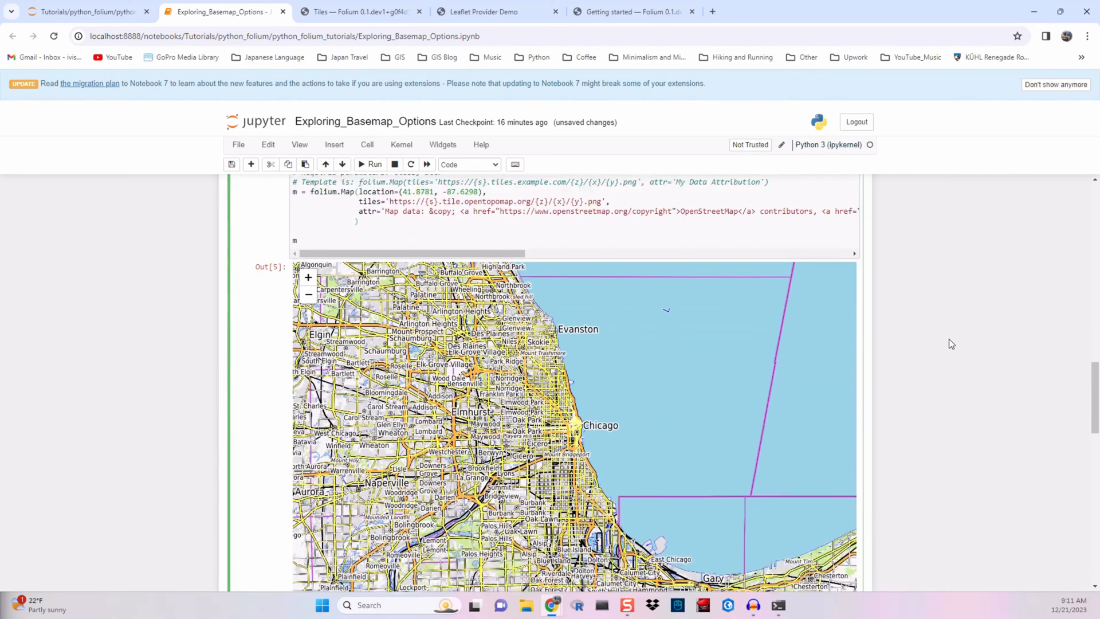
pyautogui.scroll(-3)
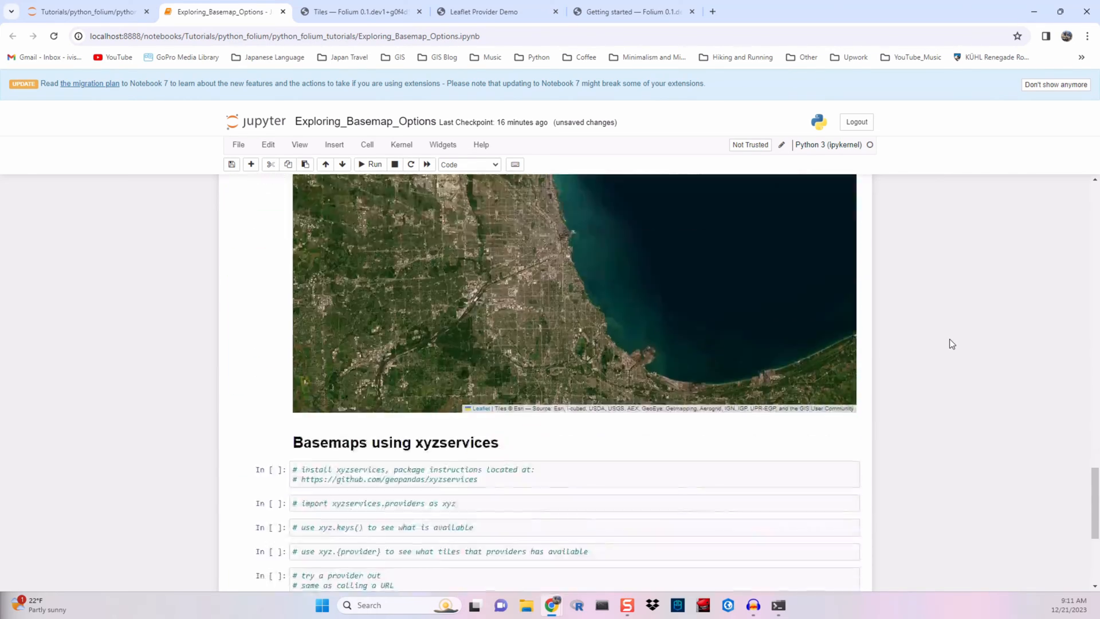
pyautogui.click(478, 421)
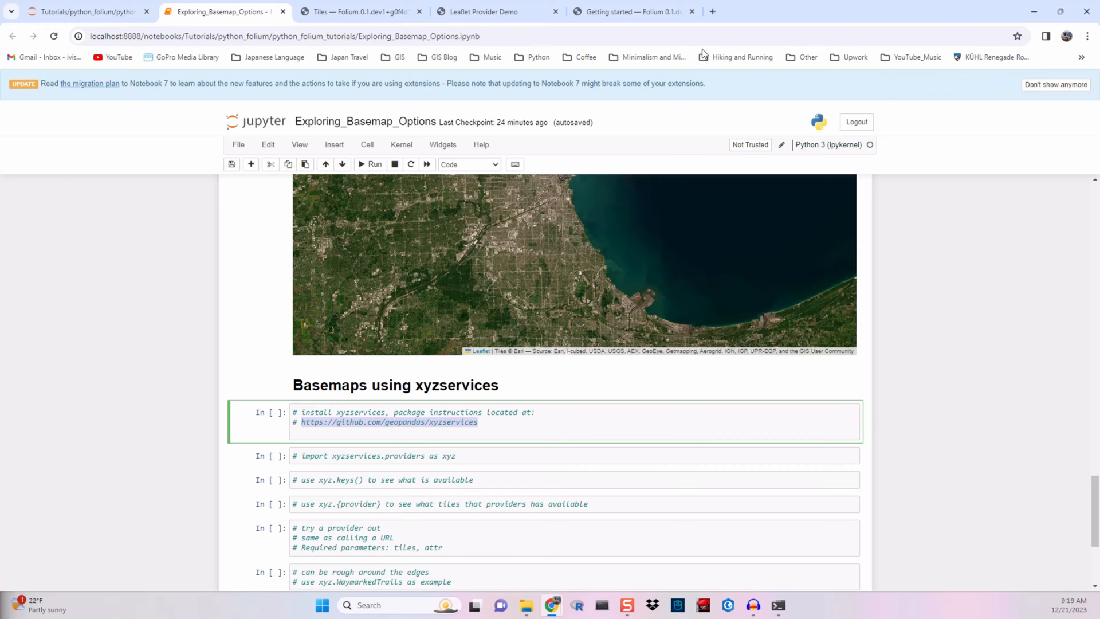
# Consult the xyzservices GitHub README's Installation section for its pip install command, then return to the notebook
pyautogui.click(389, 422)
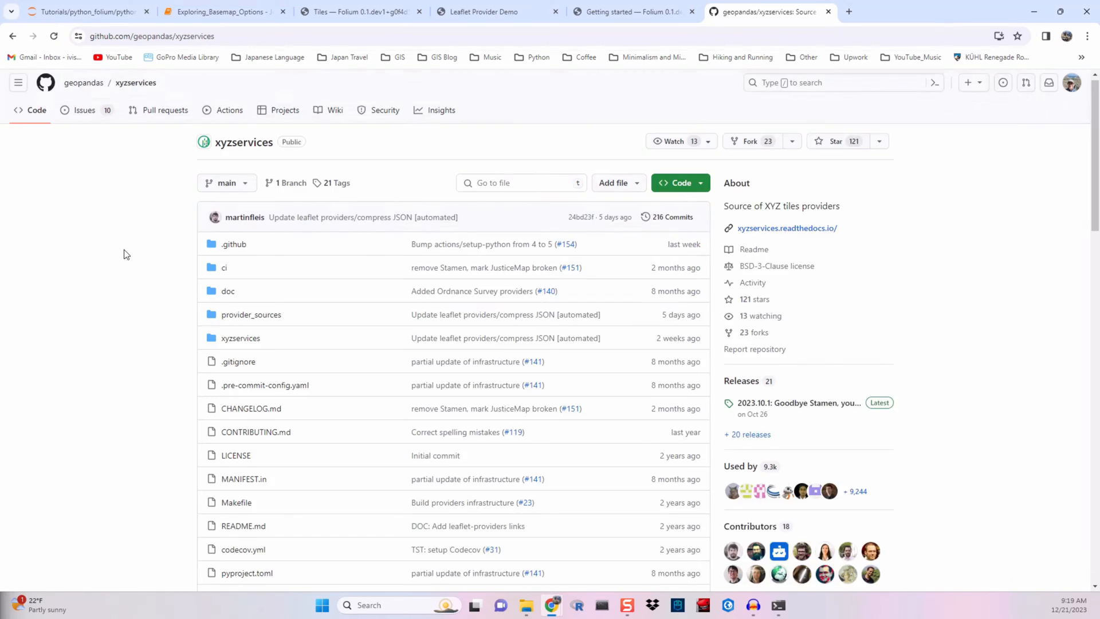
pyautogui.scroll(-3)
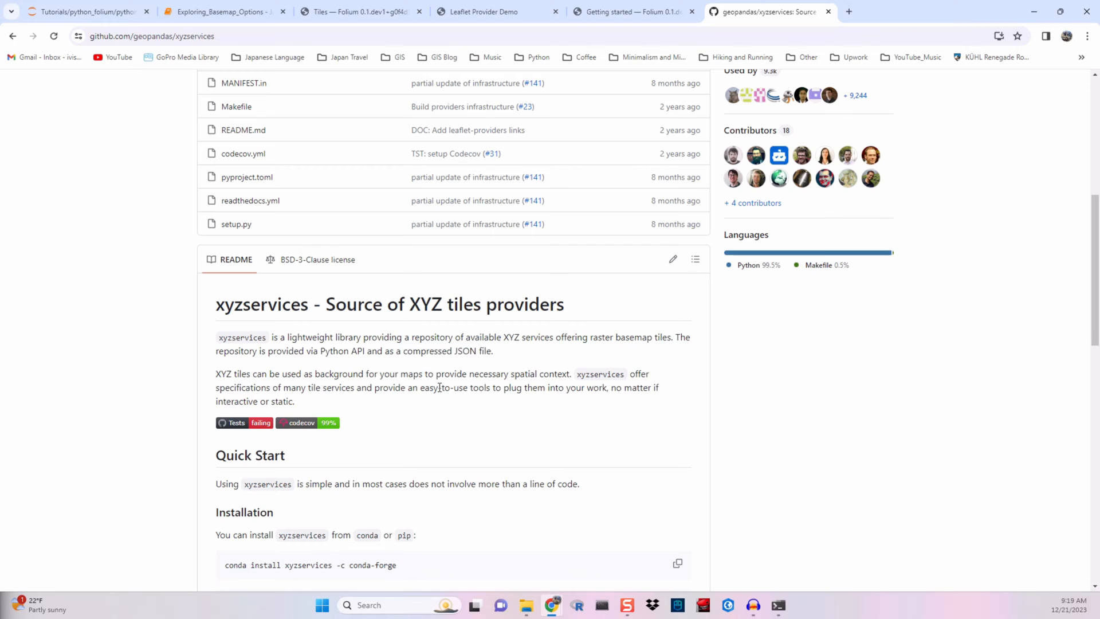
pyautogui.moveTo(319, 400)
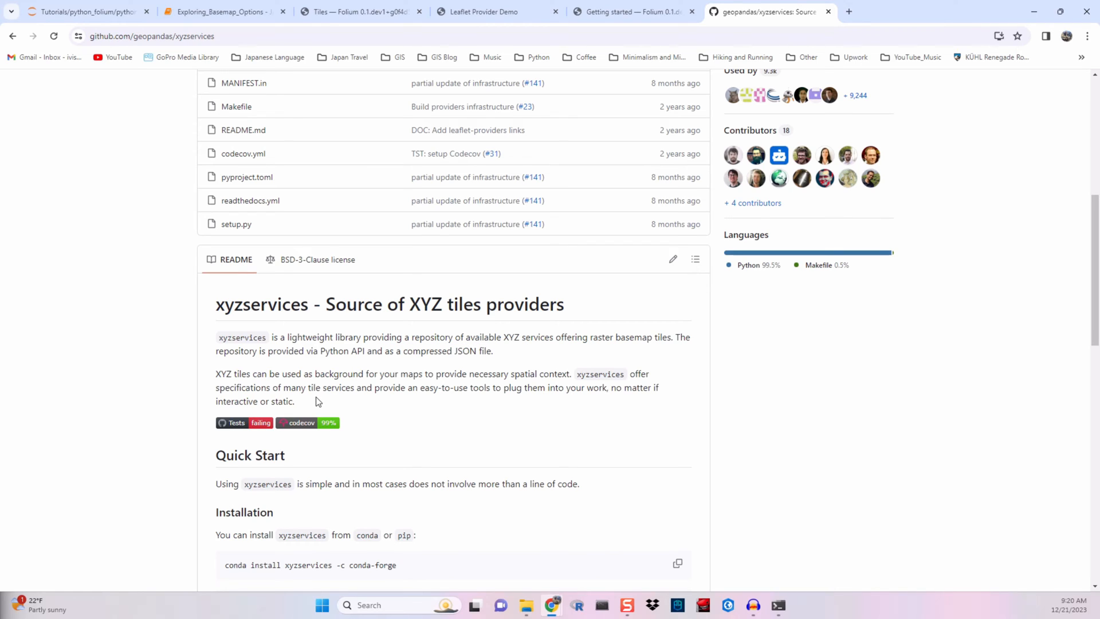
pyautogui.scroll(-3)
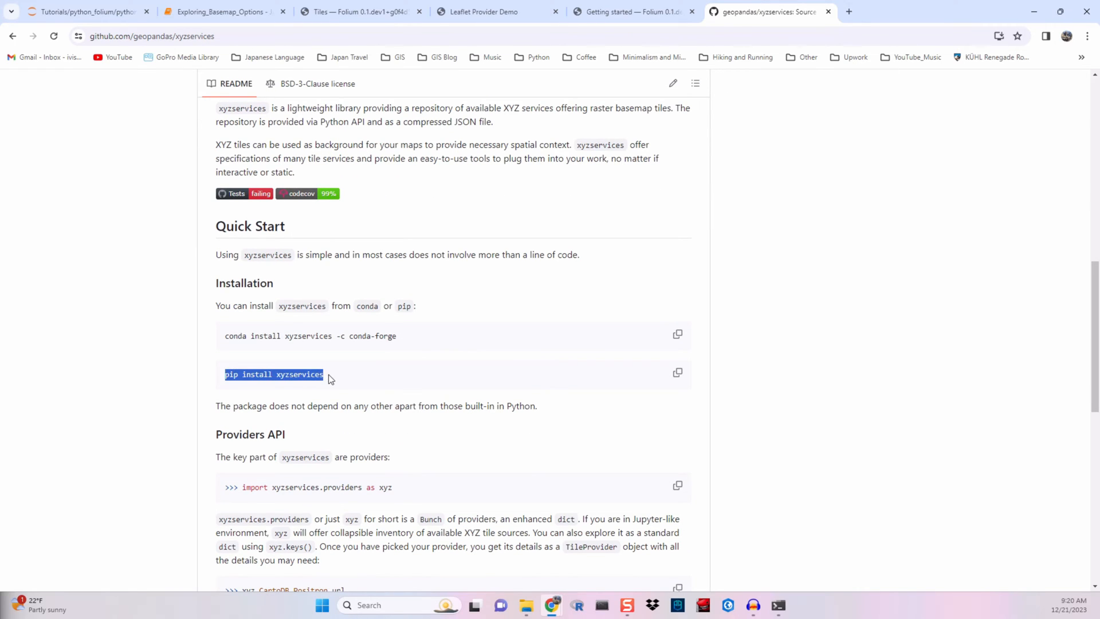
pyautogui.click(224, 12)
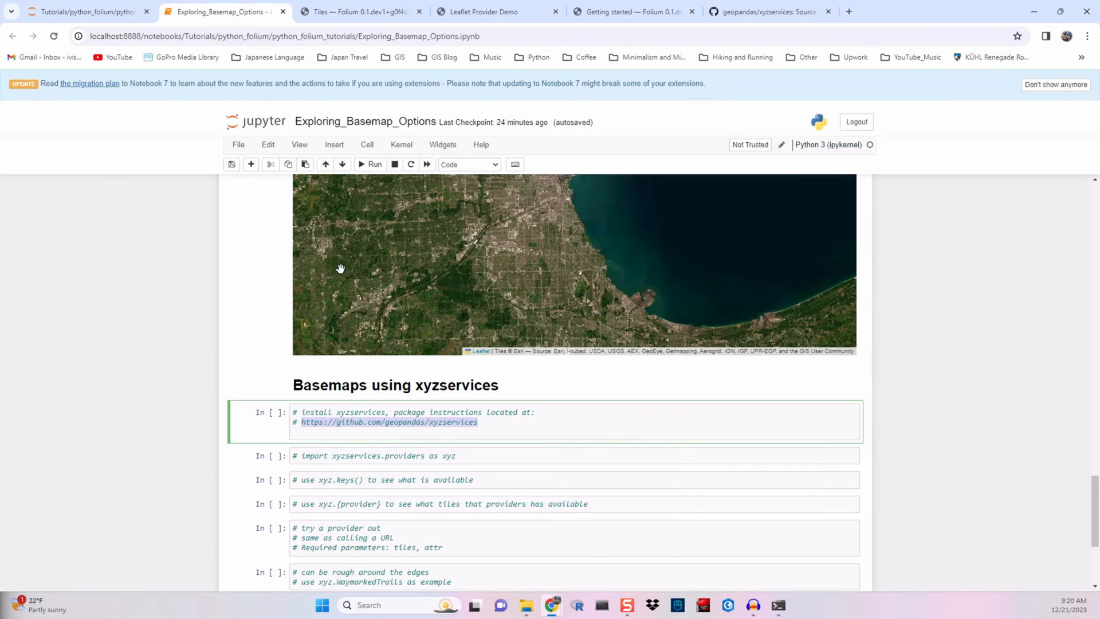
# Install xyzservices with !pip install xyzservices and run the cell
pyautogui.write('pip install xyzservices')
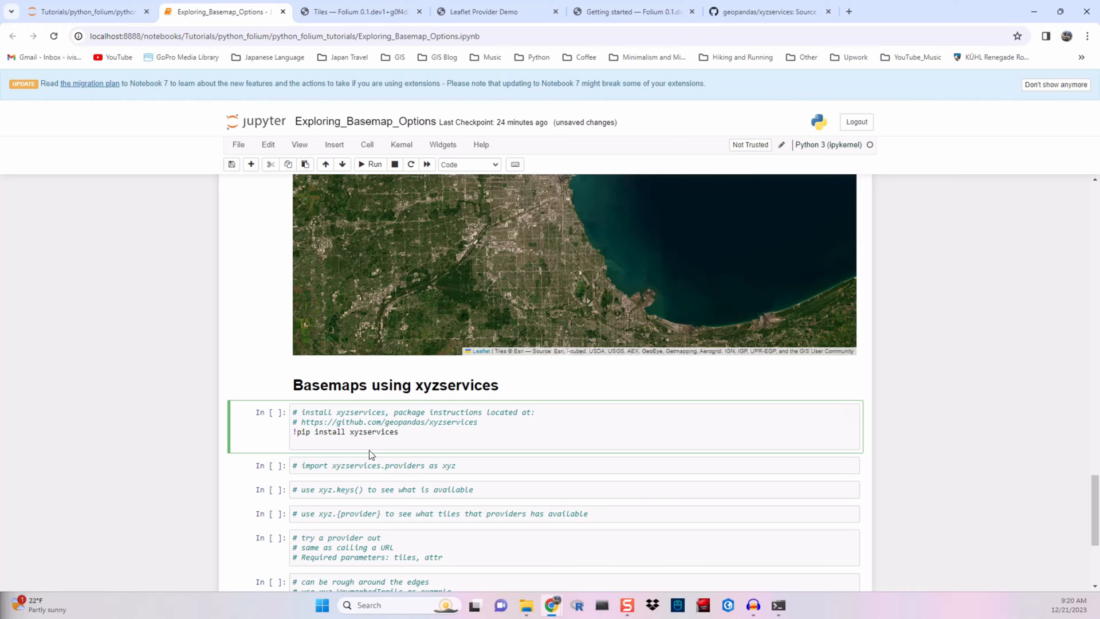
pyautogui.click(372, 163)
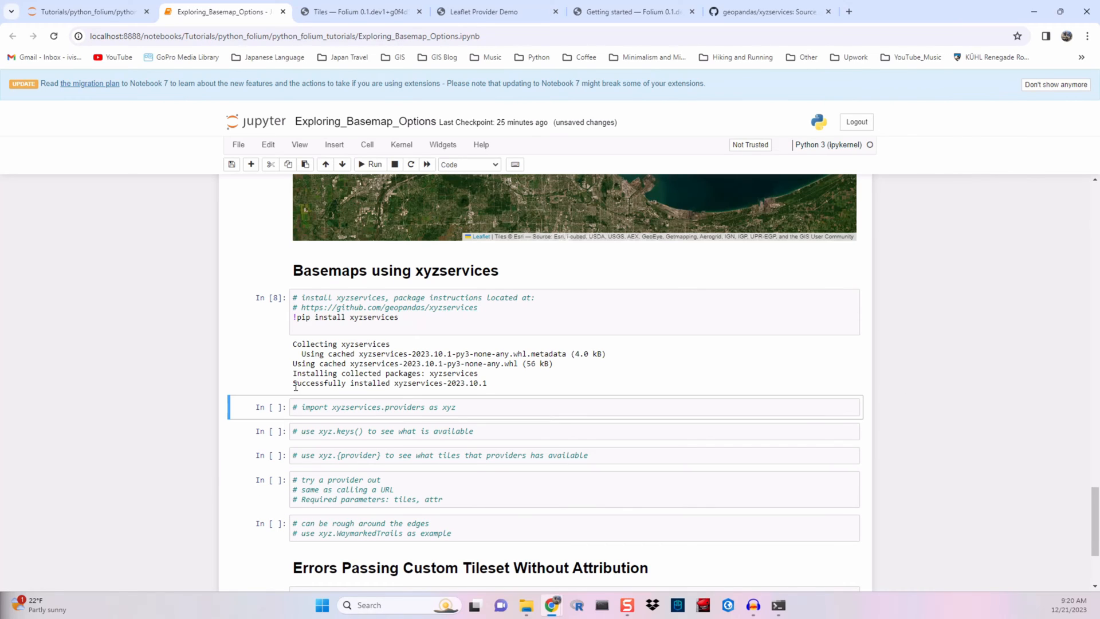
# Add 'import xyzservices.providers as xyz' from the README into the import cell
pyautogui.click(492, 407)
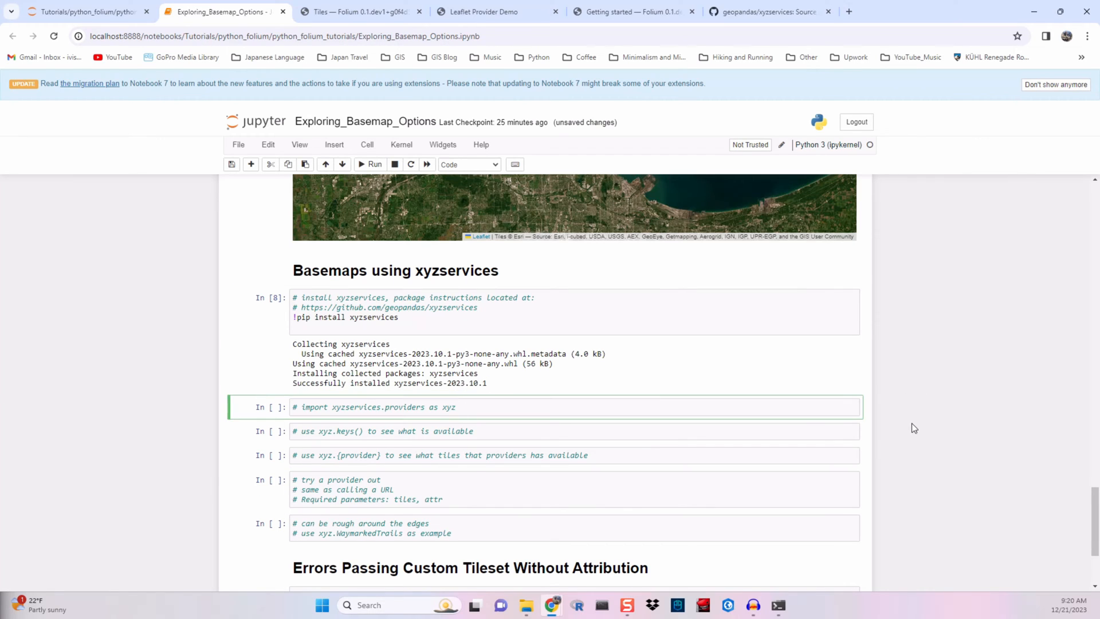
pyautogui.click(359, 12)
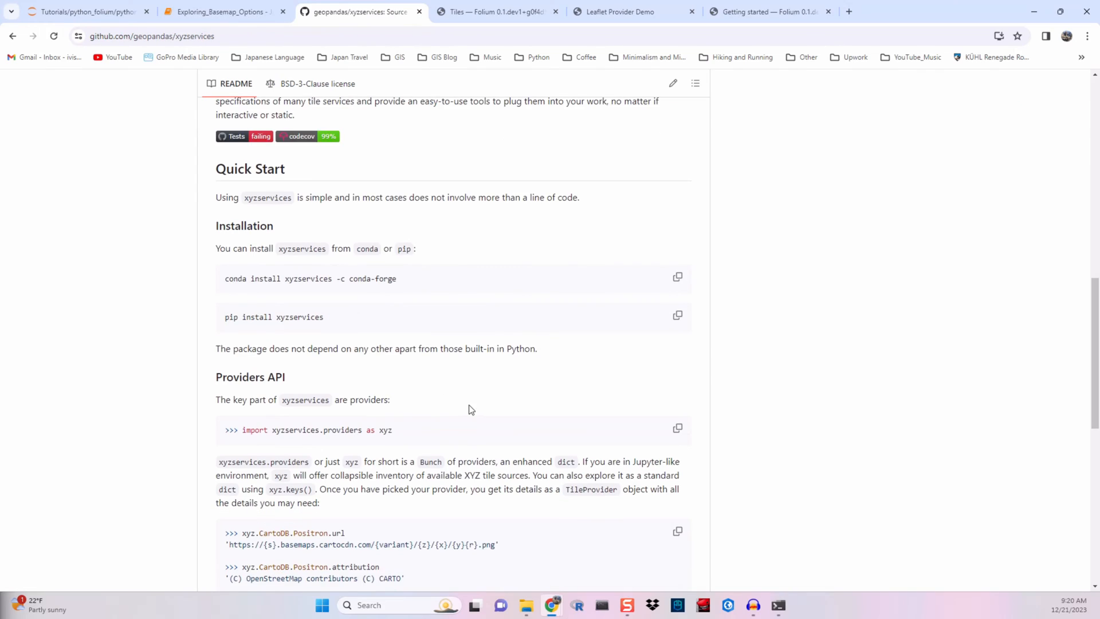
pyautogui.scroll(-3)
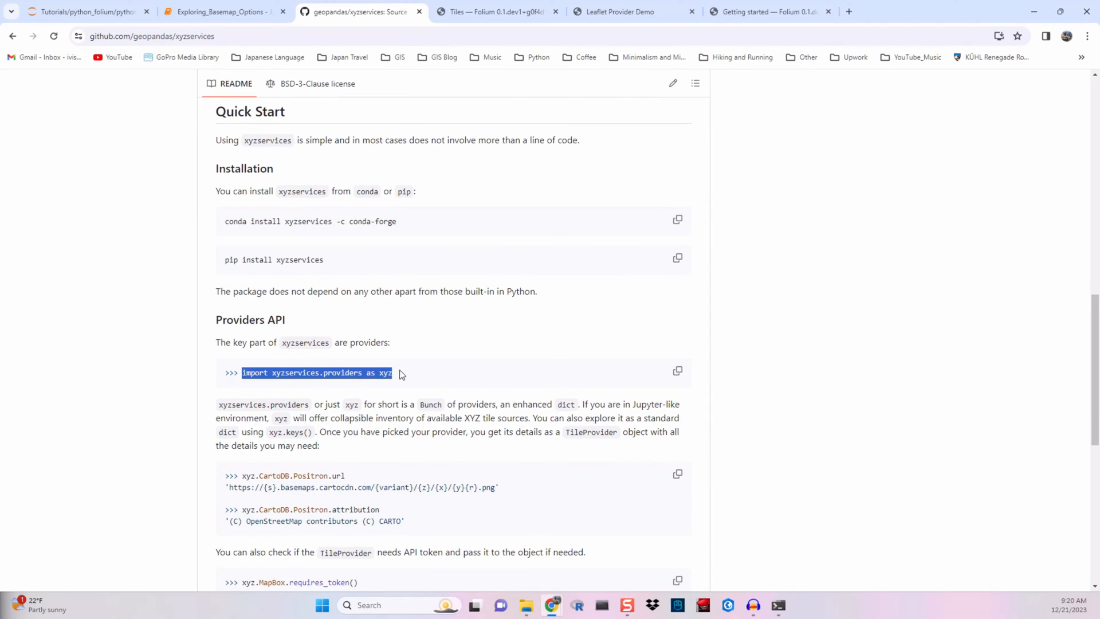
pyautogui.click(221, 11)
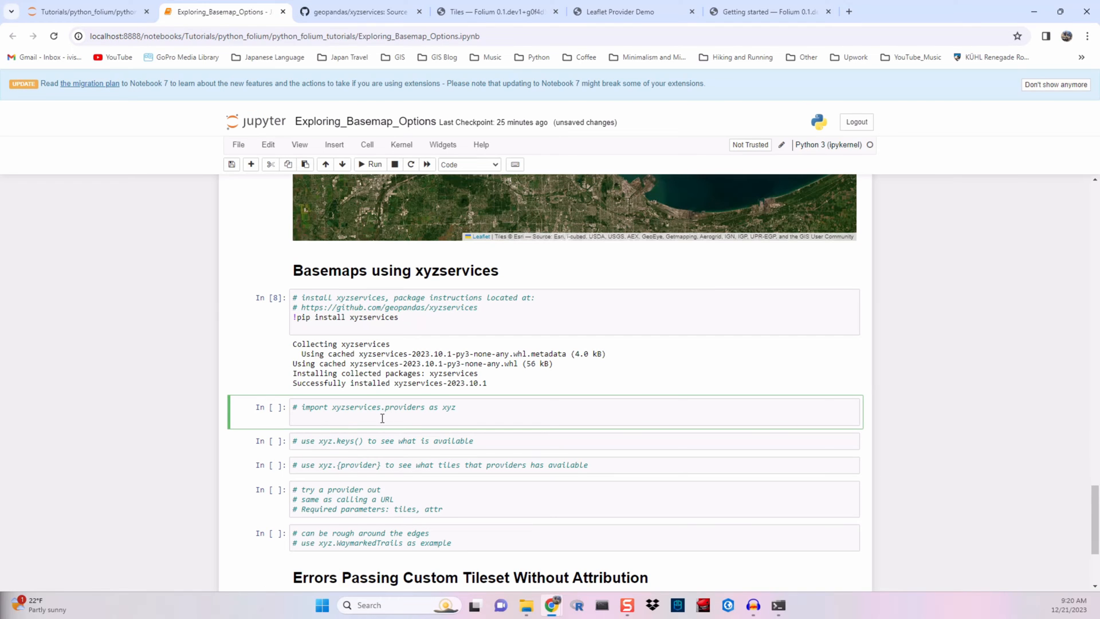
pyautogui.write('import xyzservices.providers as xyz')
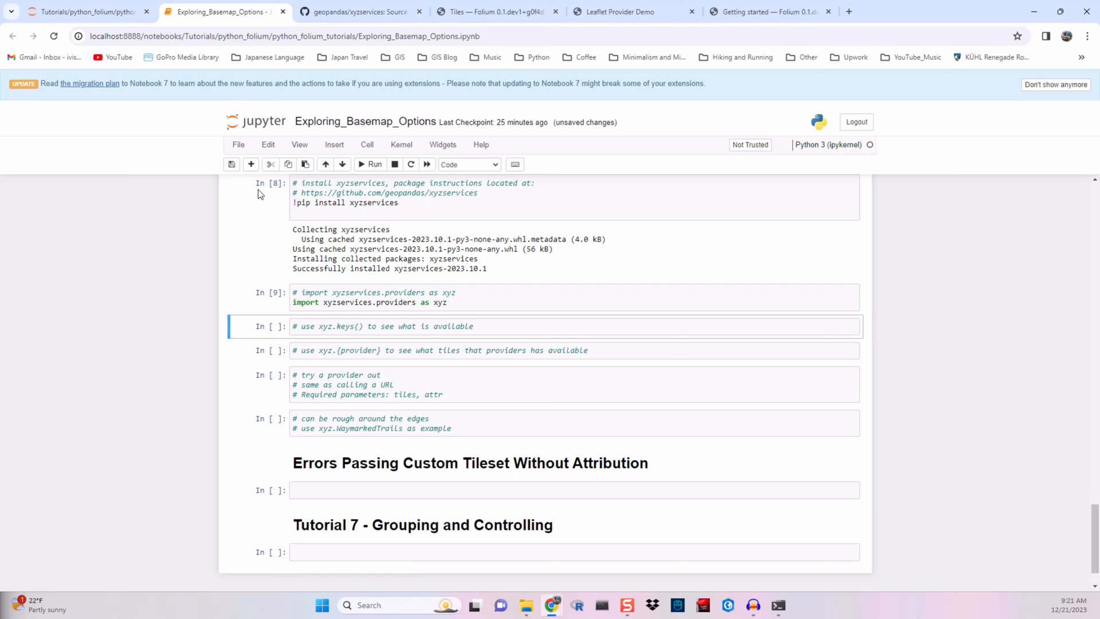
# Run xyz.keys() to list the available tile providers such as OpenStreetMap and CartoDB
pyautogui.click(357, 11)
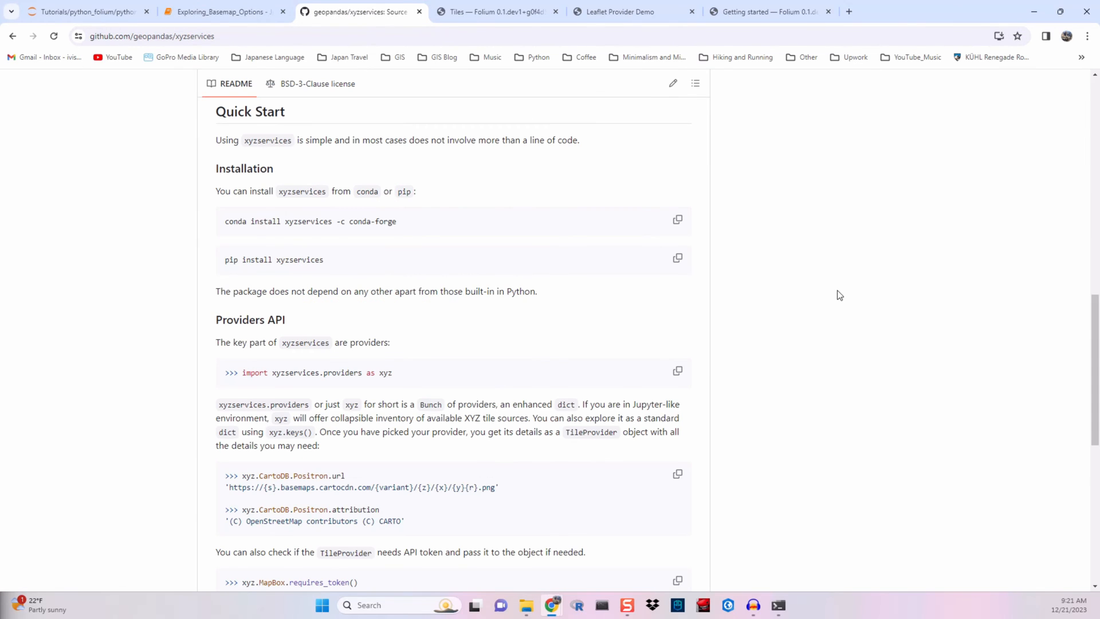
pyautogui.scroll(-3)
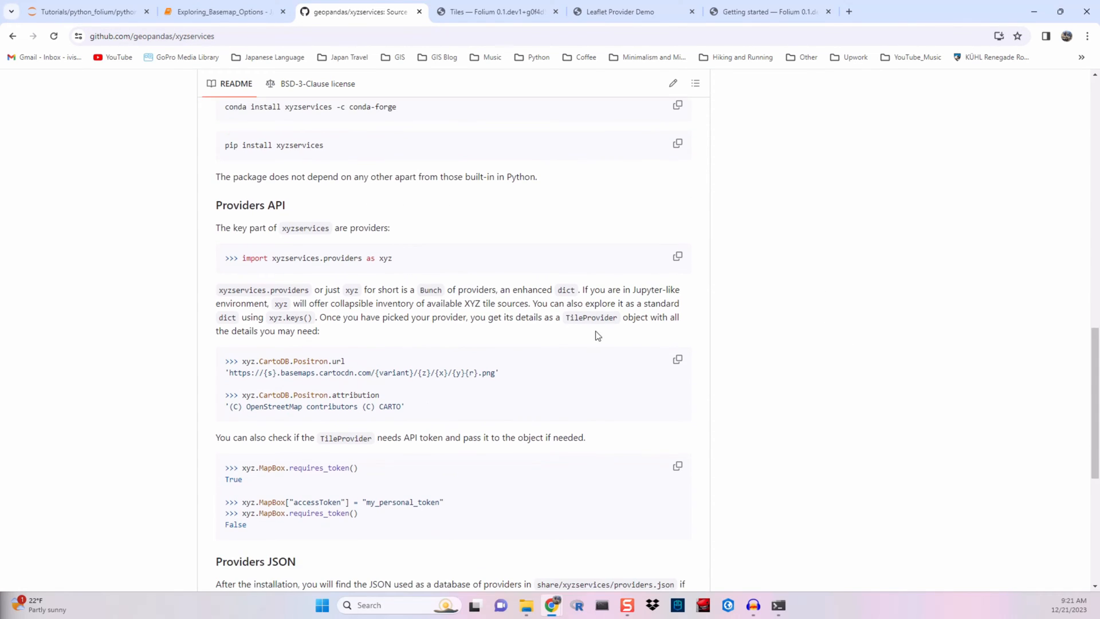
pyautogui.doubleClick(289, 317)
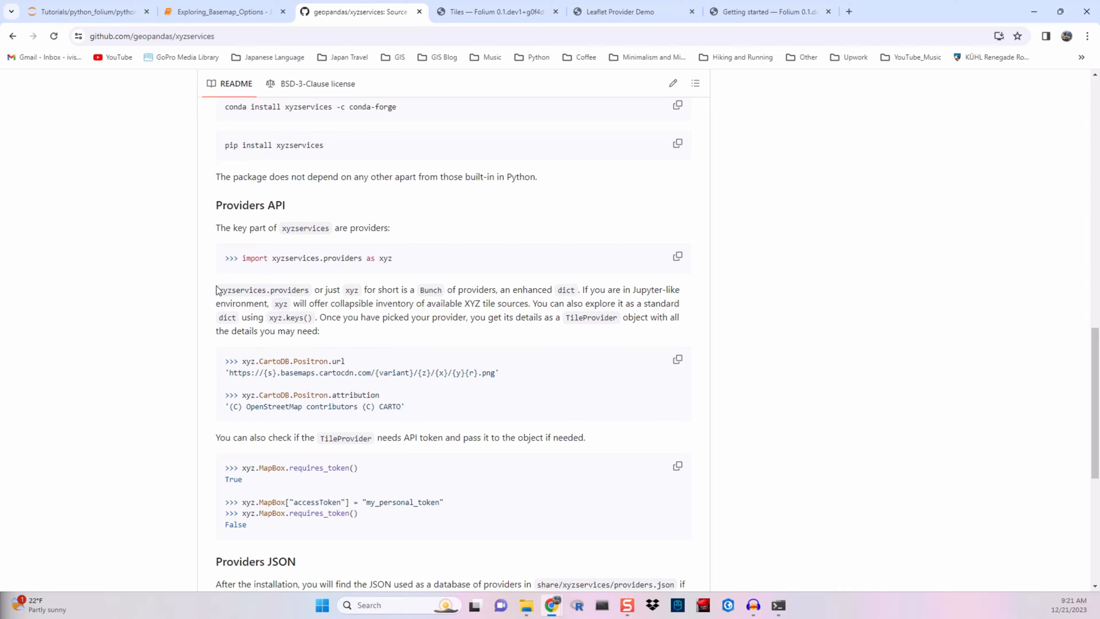
pyautogui.click(223, 11)
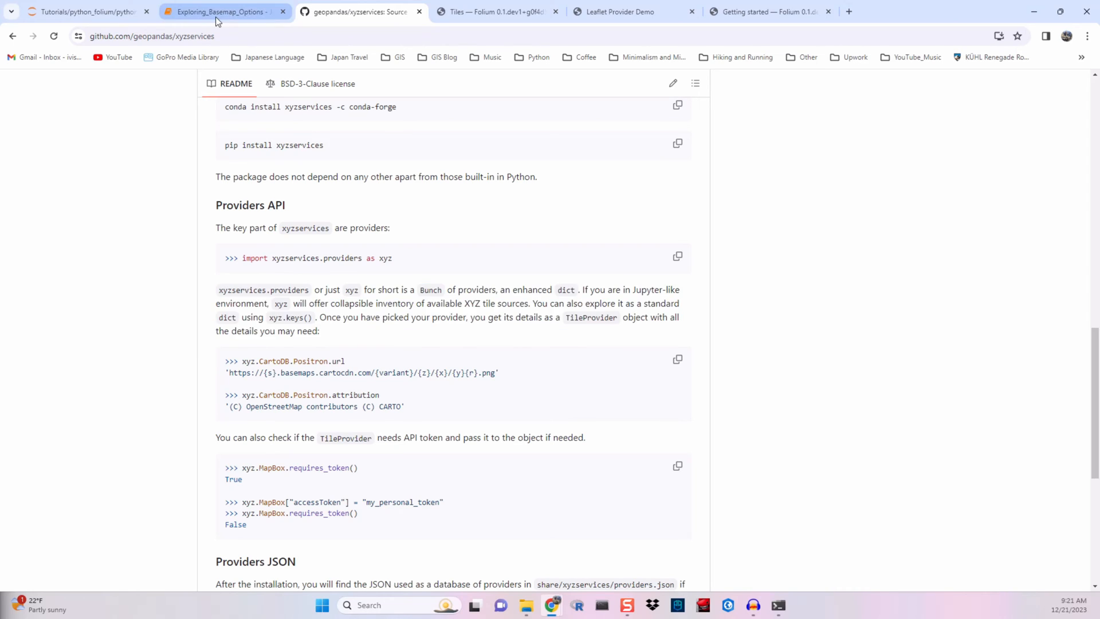
pyautogui.click(221, 11)
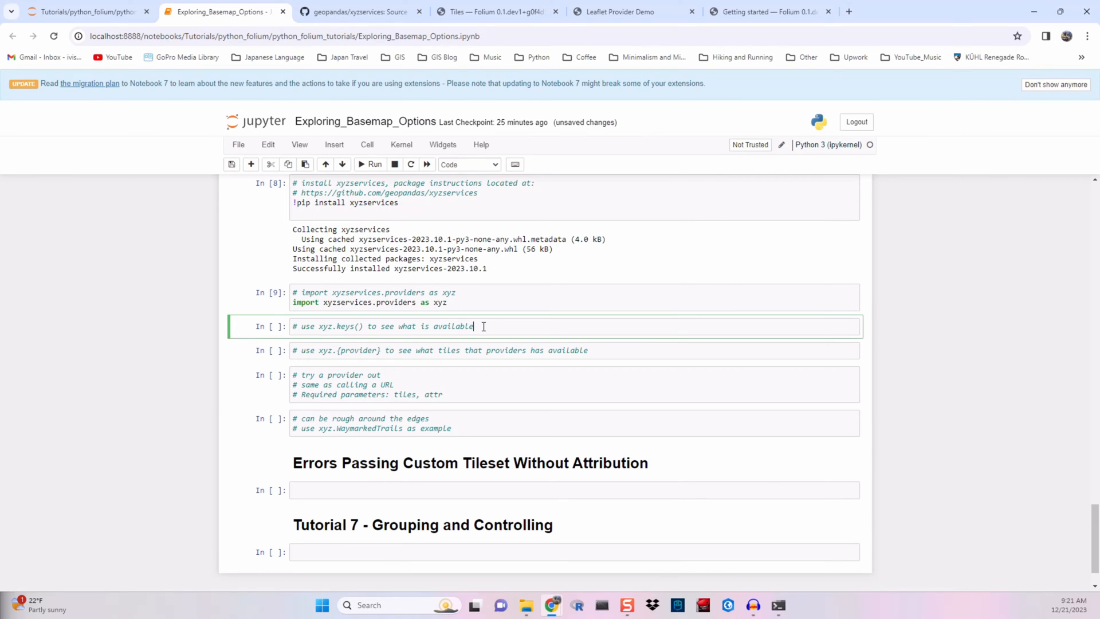
pyautogui.write('xyz.keys(')
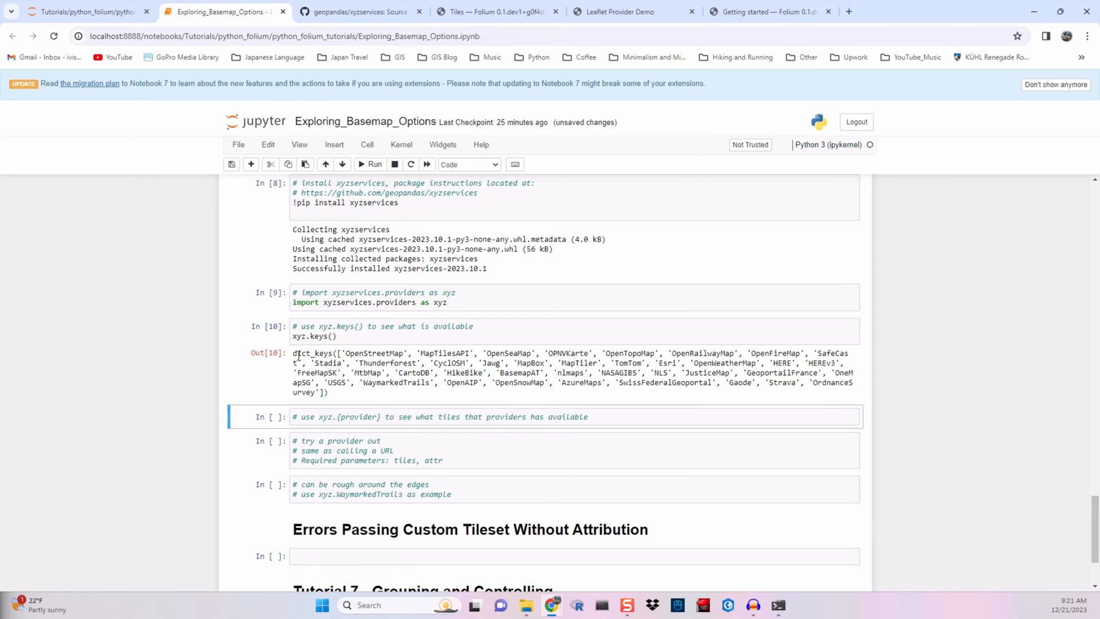
# Start the provider-tiles cell with a partial xyz. expression for OpenStreetMap
pyautogui.doubleClick(373, 353)
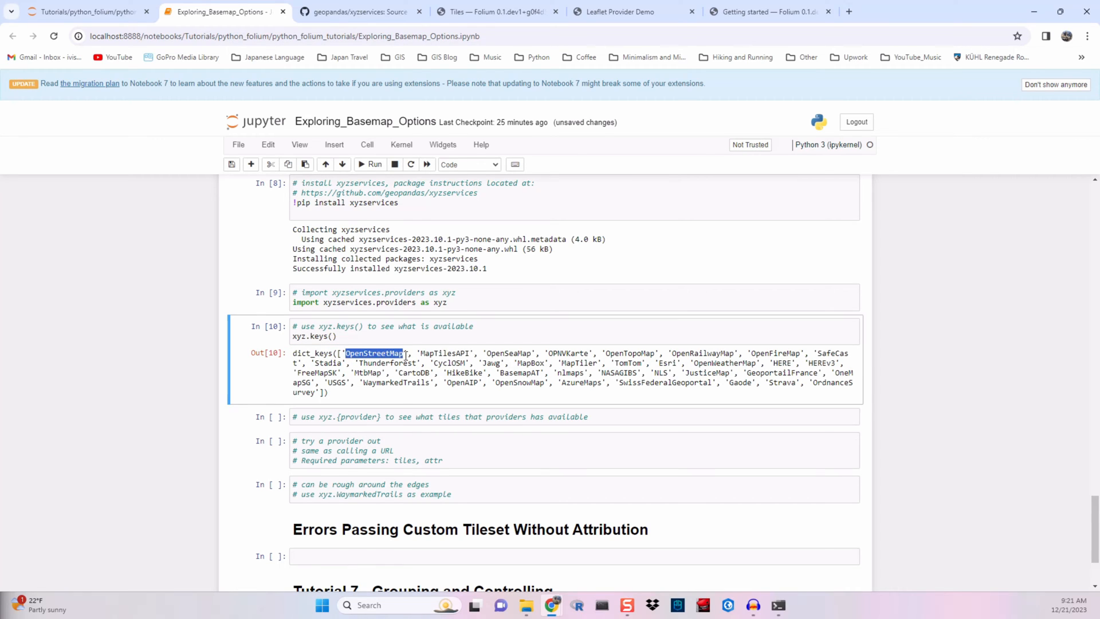
pyautogui.doubleClick(508, 353)
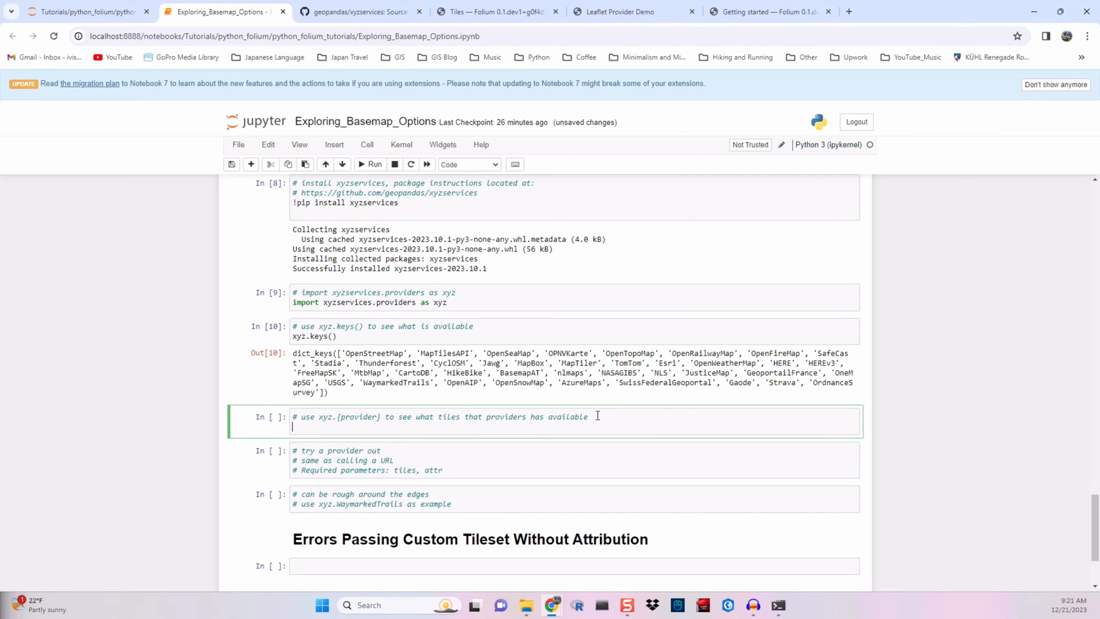
pyautogui.write('xyz')
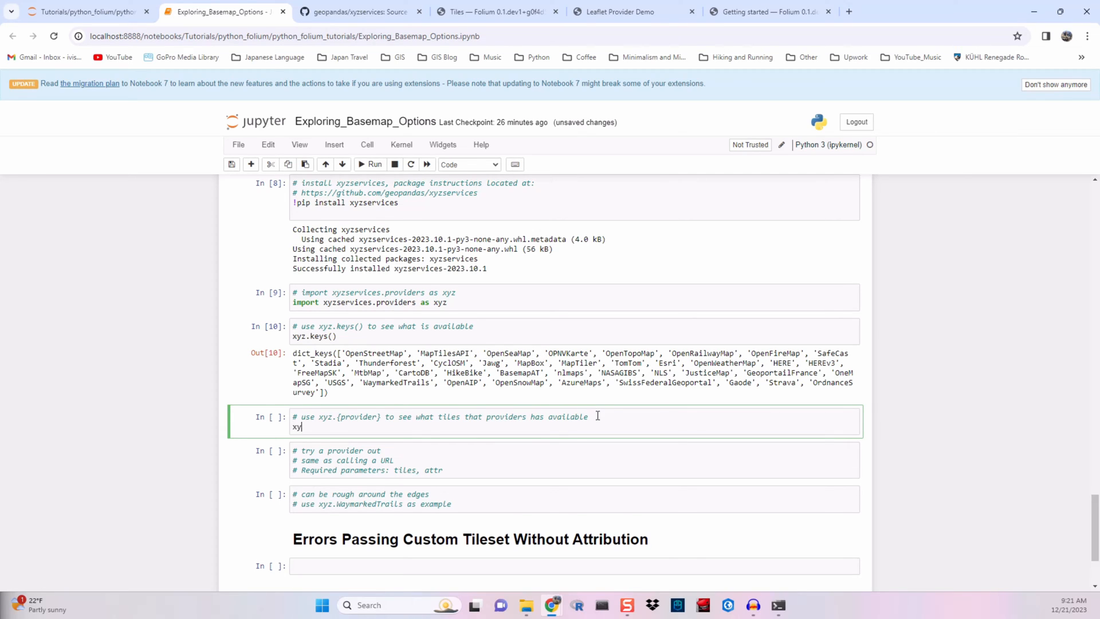
pyautogui.write('z.')
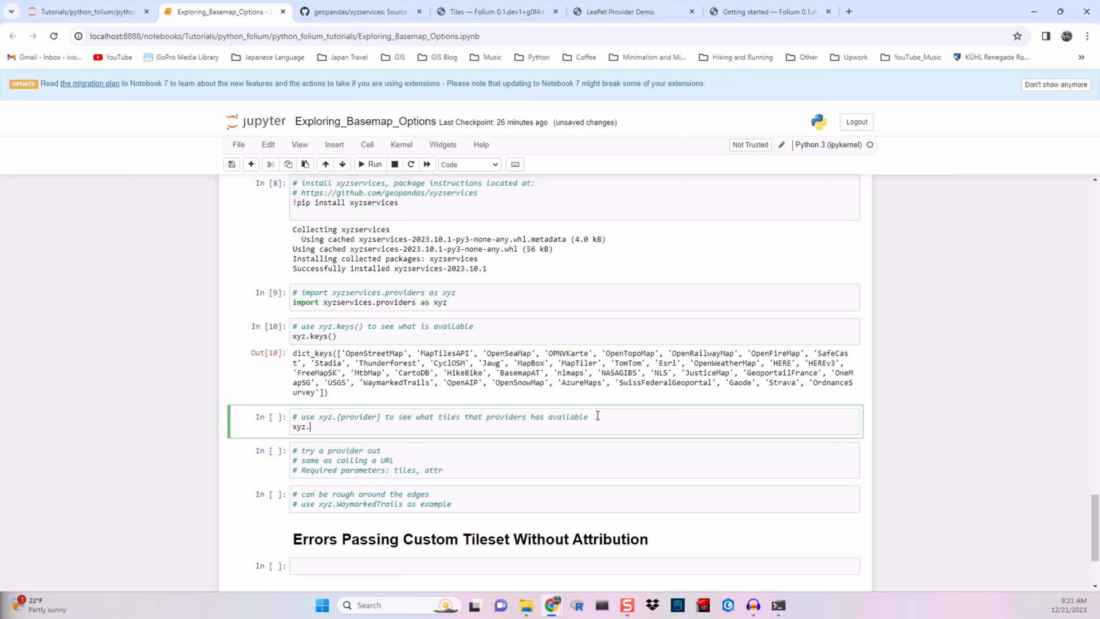
# Run xyz.OpenStreetMap and expand the HOT entry to show its URL, max zoom and attribution
pyautogui.write('OpenStreetMap')
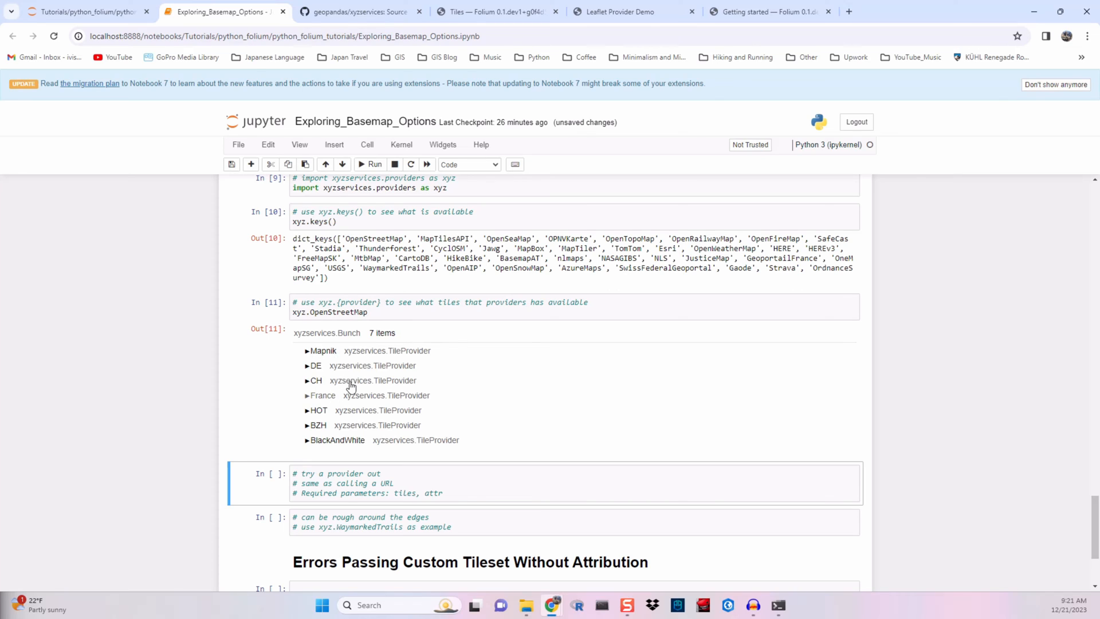
pyautogui.click(307, 410)
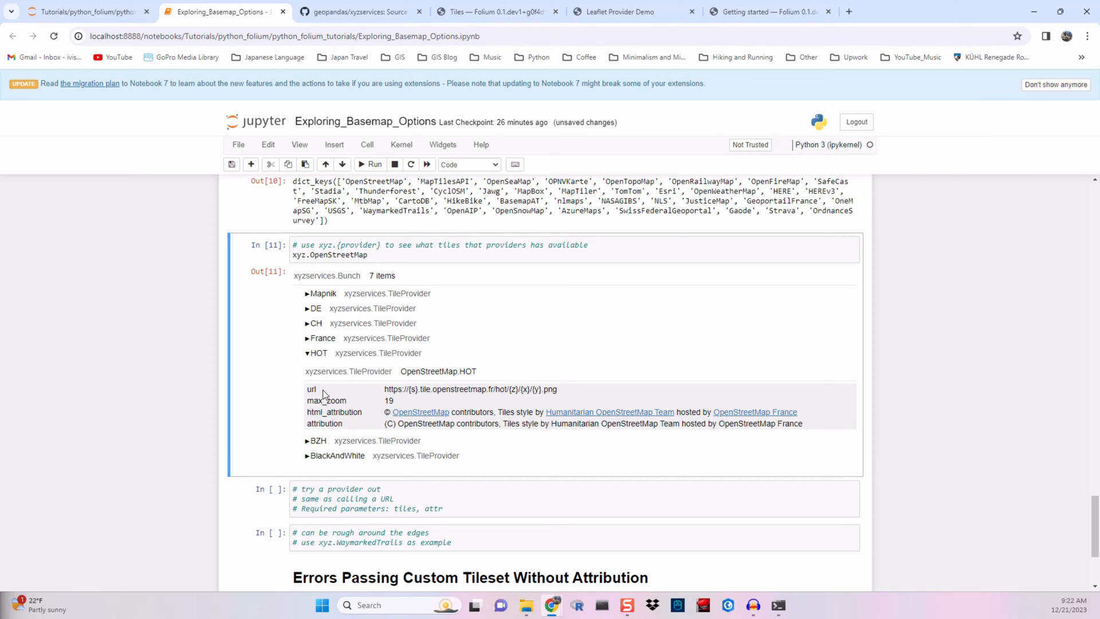
pyautogui.click(393, 498)
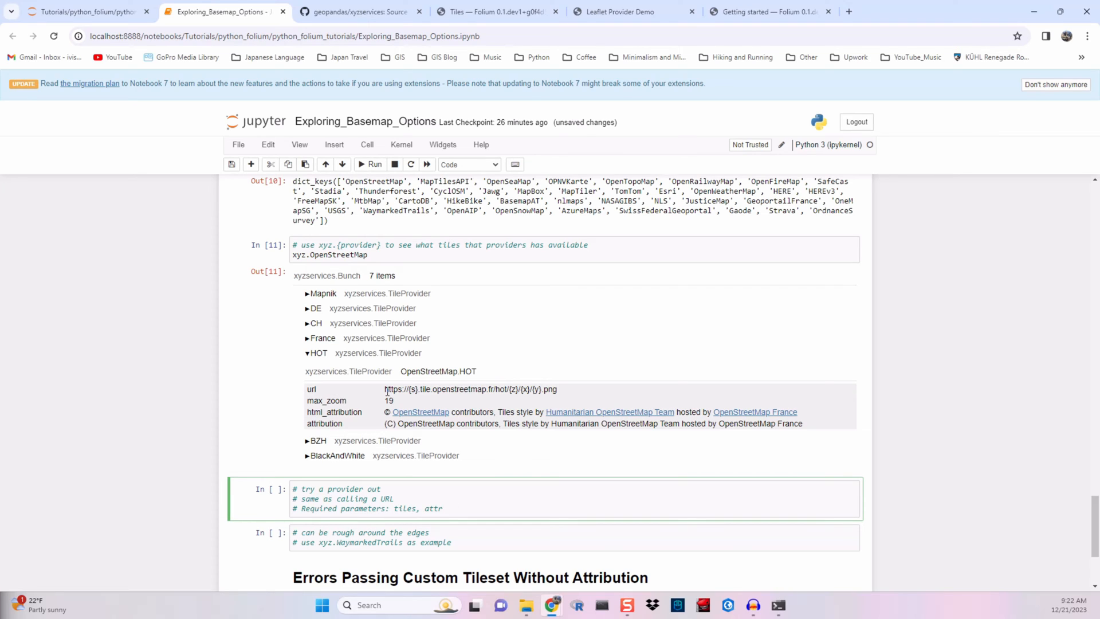
pyautogui.doubleClick(463, 388)
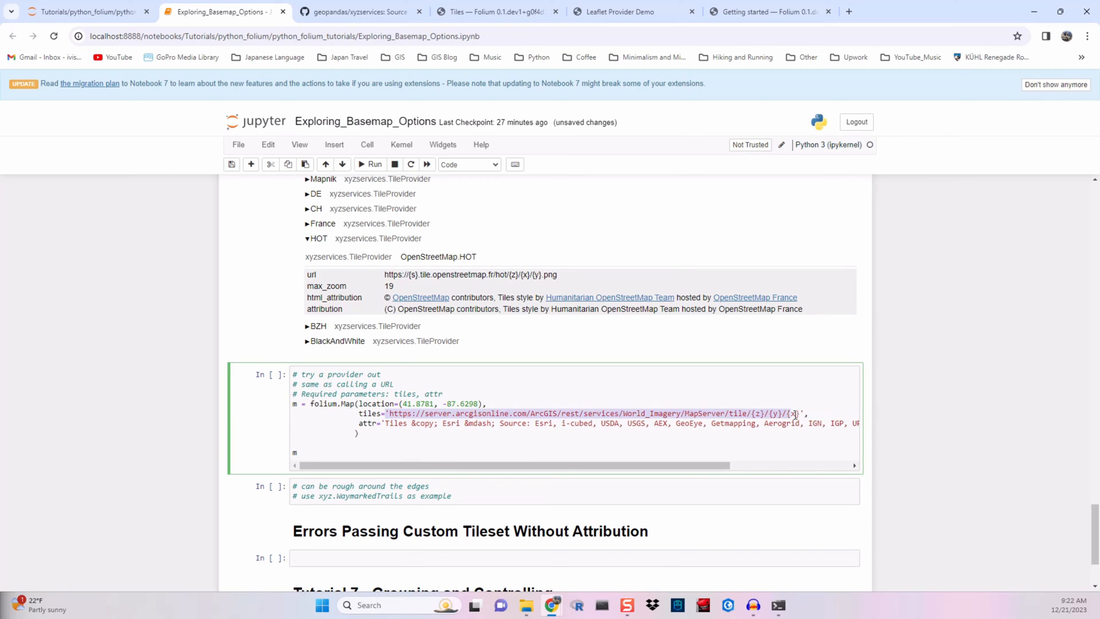
pyautogui.press('Delete')
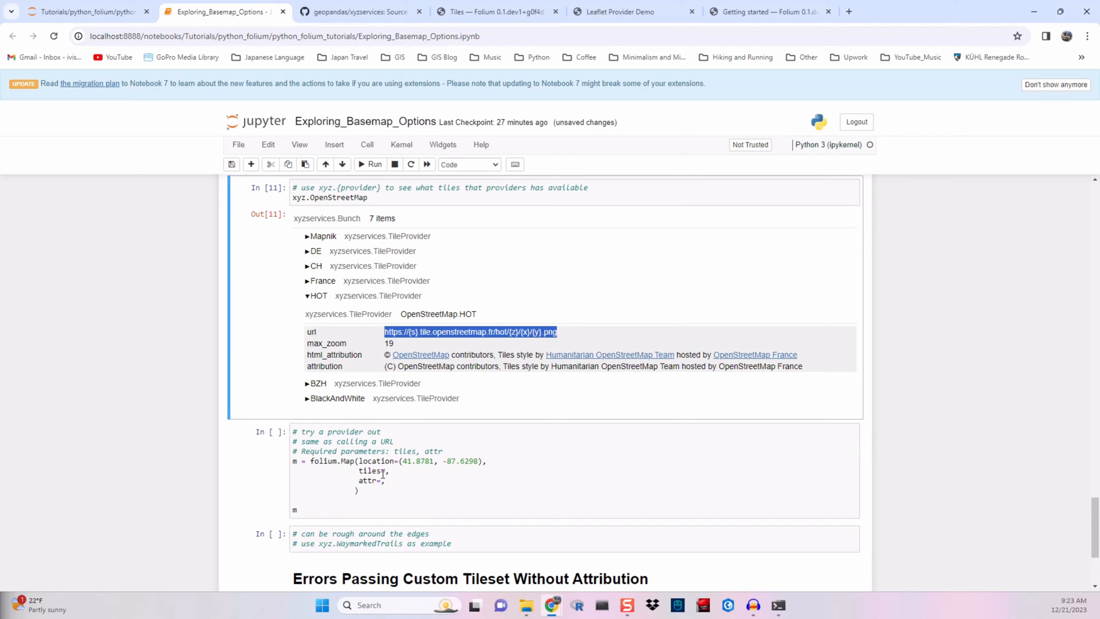
pyautogui.click(386, 471)
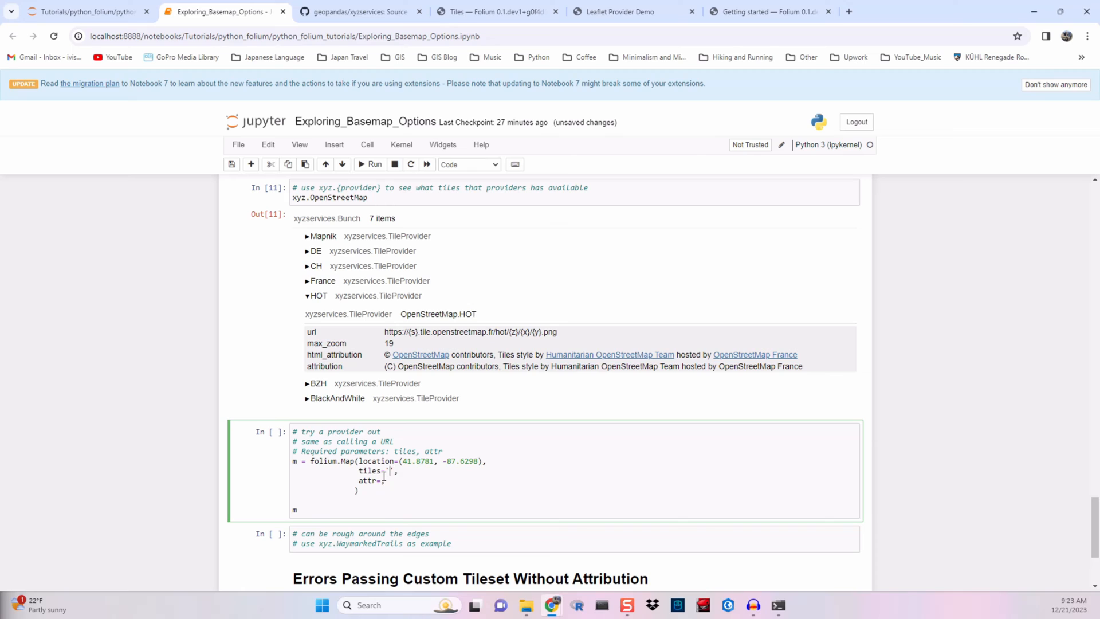
pyautogui.write('https://{s}.tile.openstreetmap.fr/hot/{z}/{x}/{y}.png')
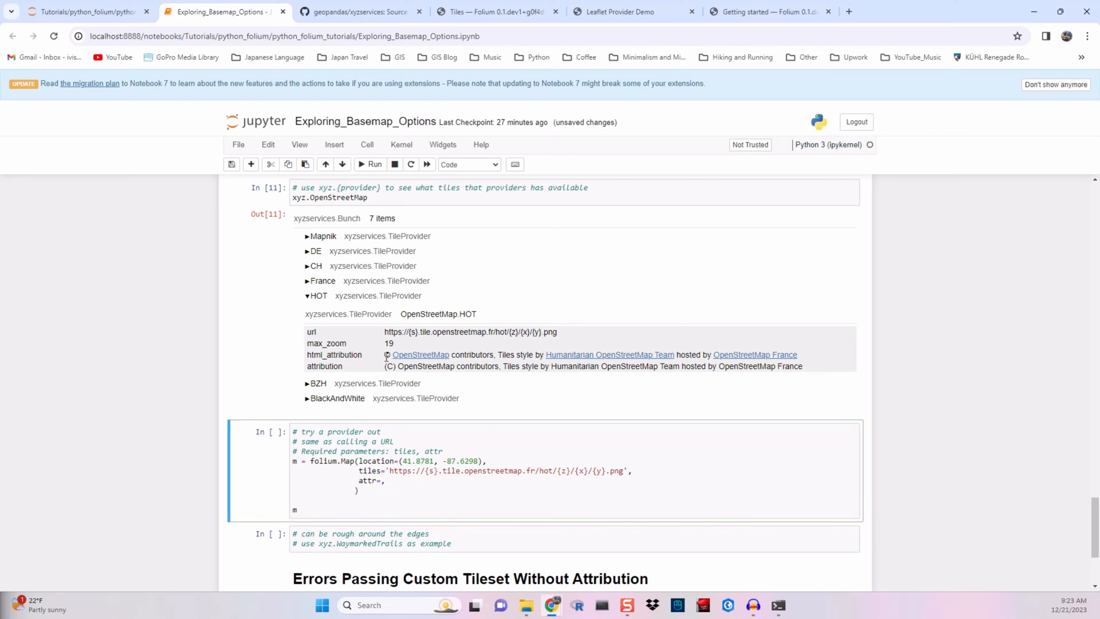
pyautogui.moveTo(385, 354); pyautogui.dragTo(797, 354)
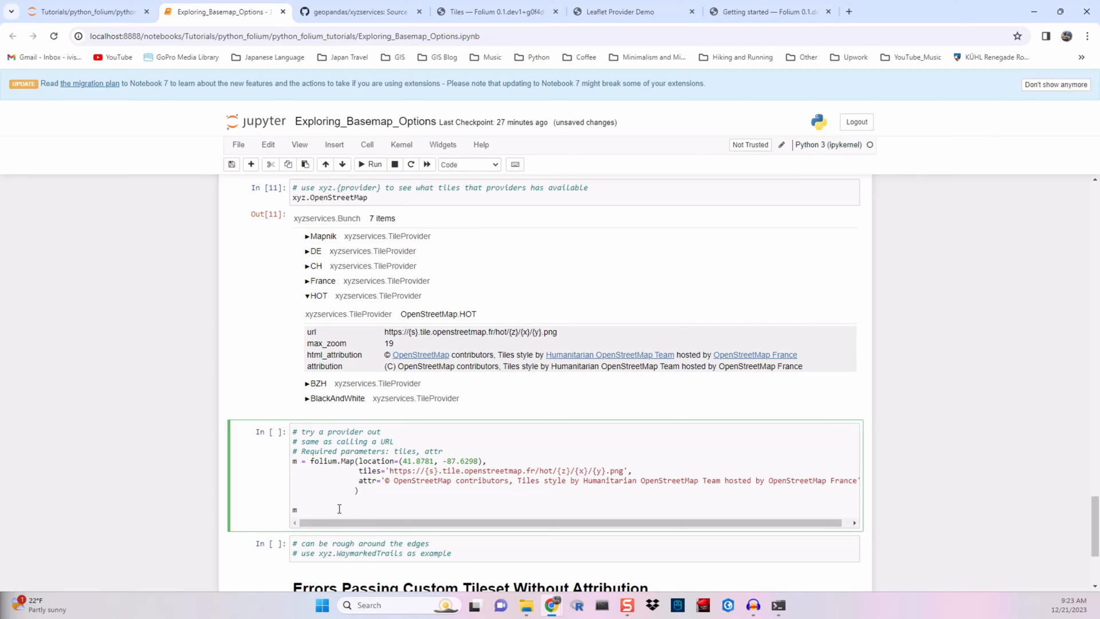
pyautogui.click(370, 164)
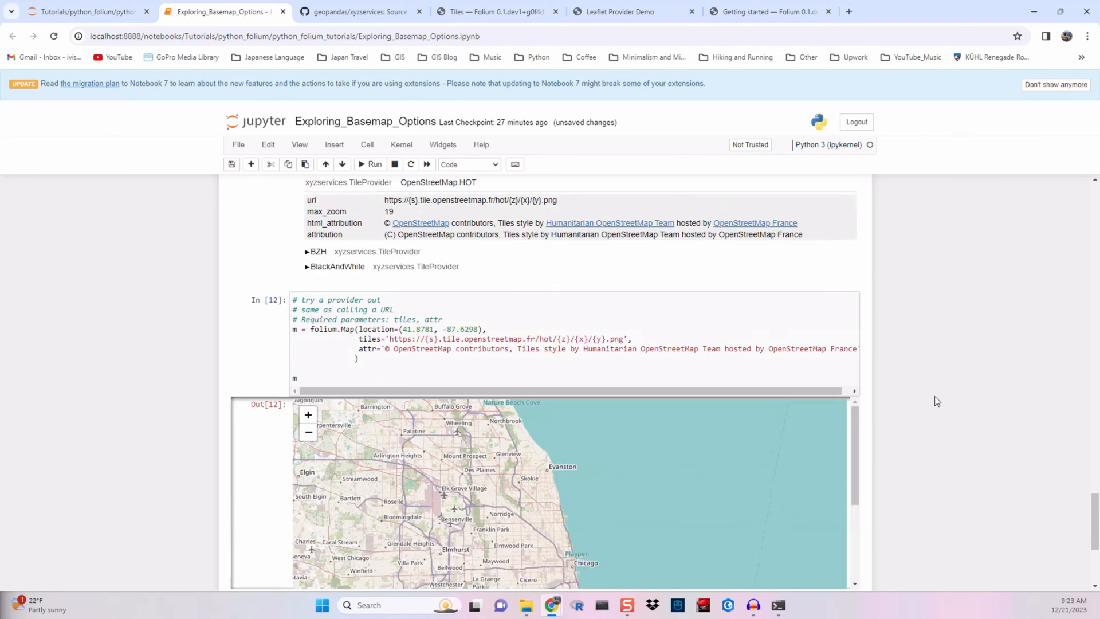
# Insert a new code cell after the HOT map output, noting the WaymarkedTrails name
pyautogui.scroll(-3)
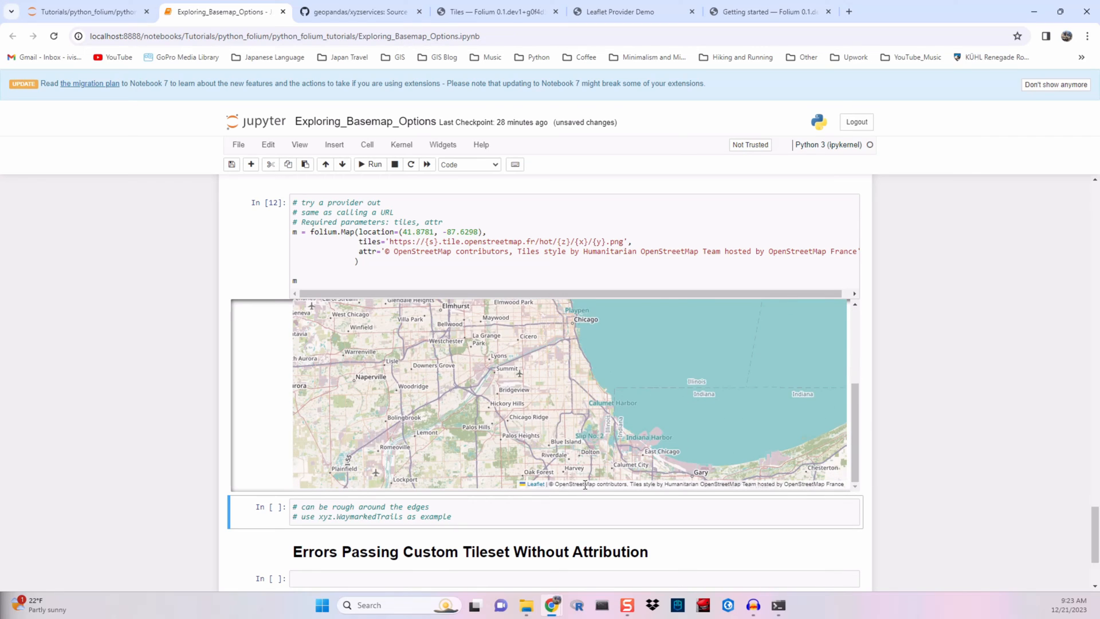
pyautogui.moveTo(855, 433)
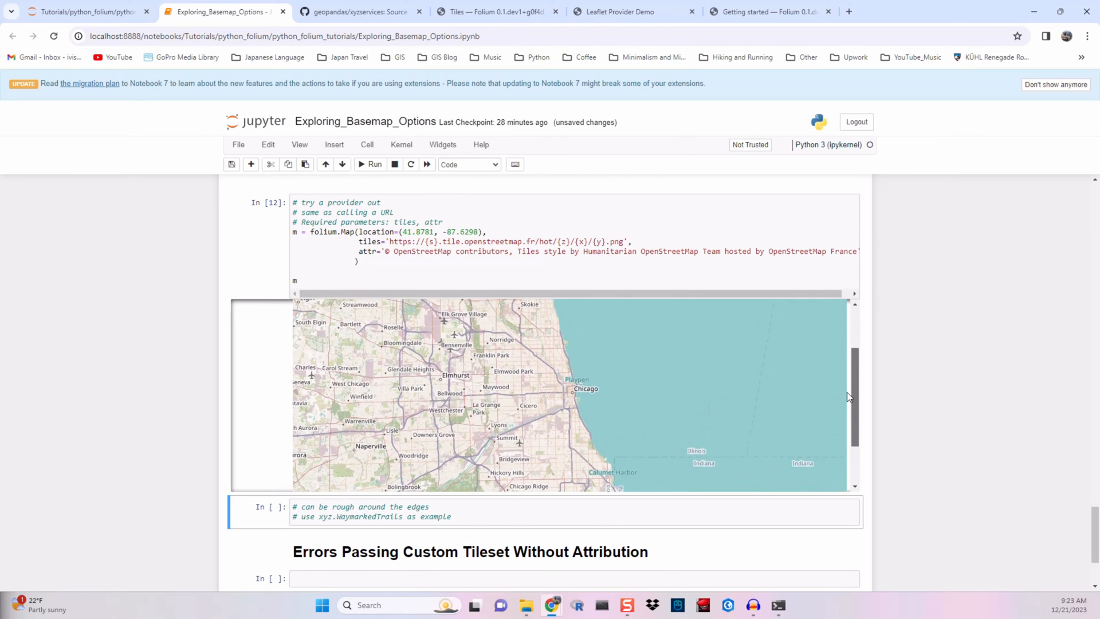
pyautogui.scroll(-3)
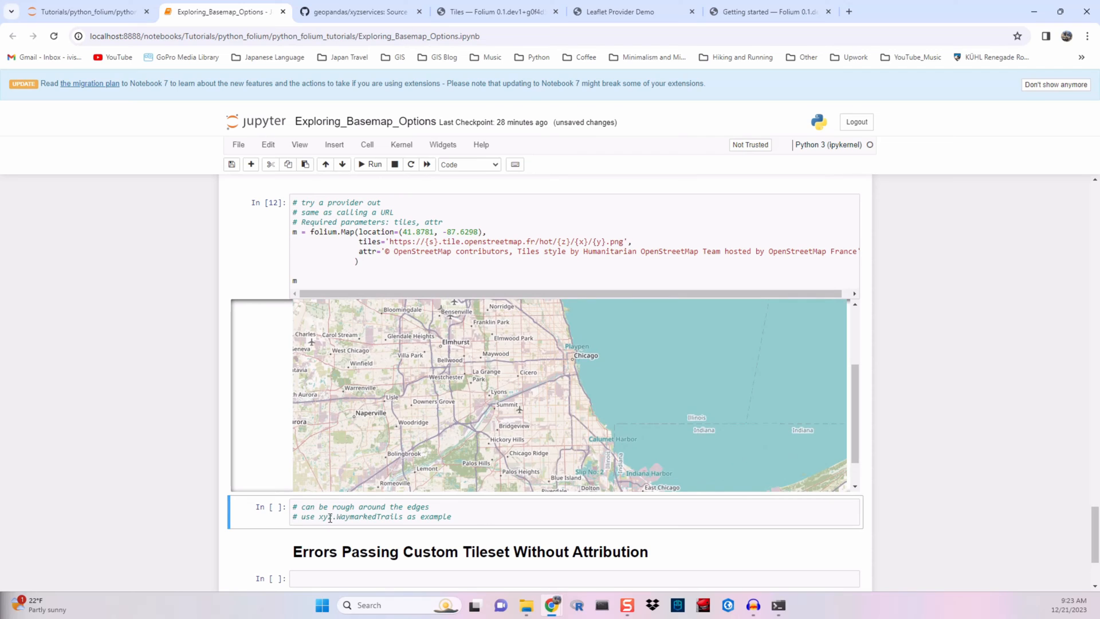
pyautogui.doubleClick(369, 517)
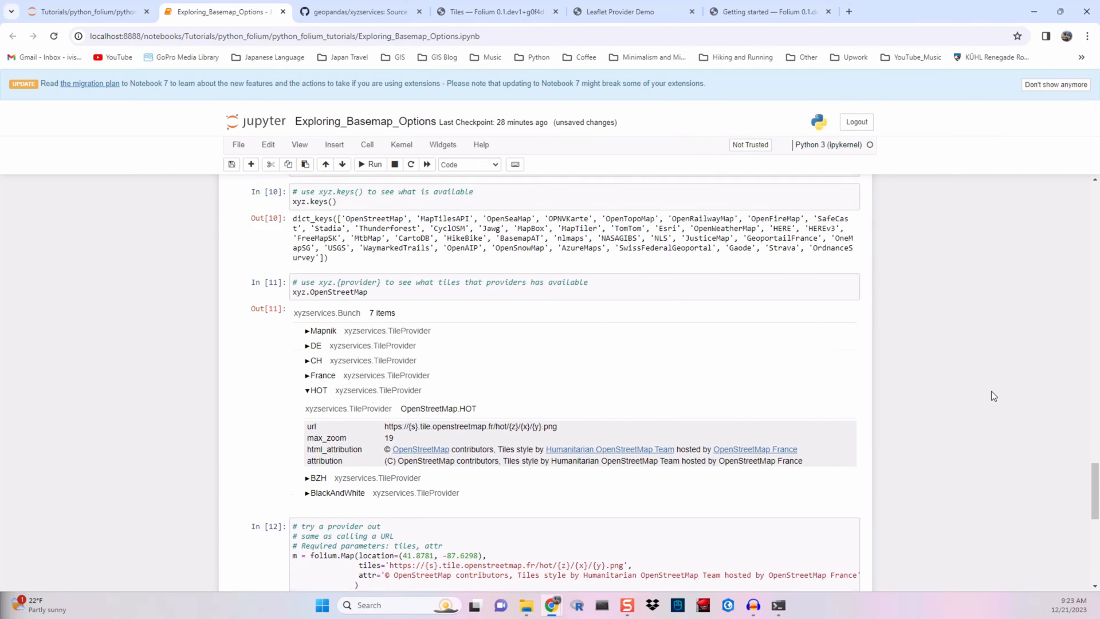
pyautogui.scroll(3)
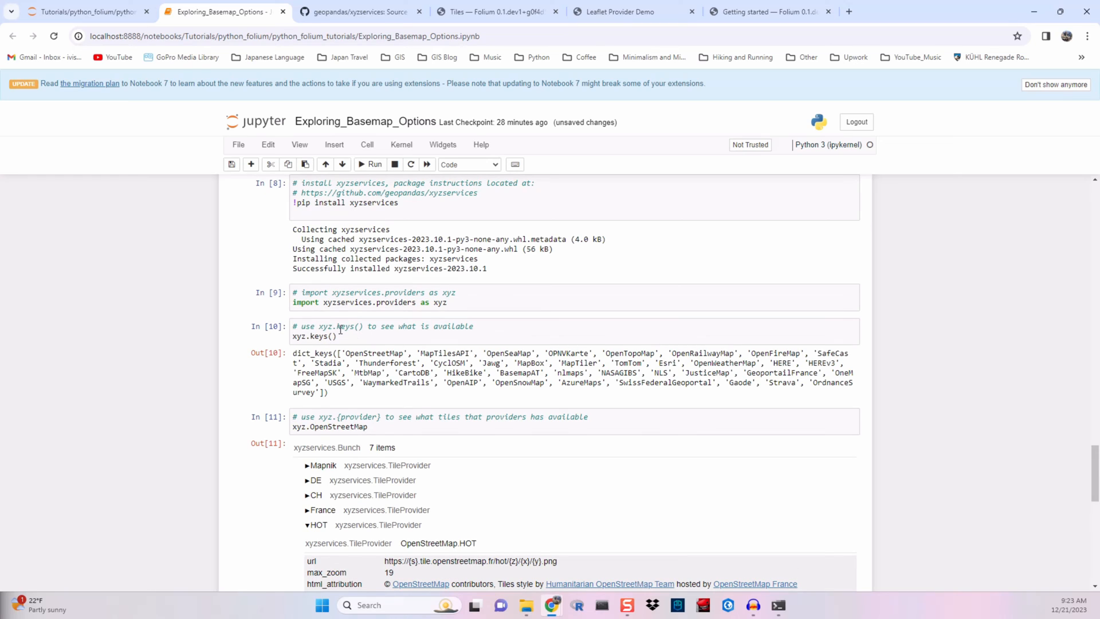
pyautogui.doubleClick(395, 383)
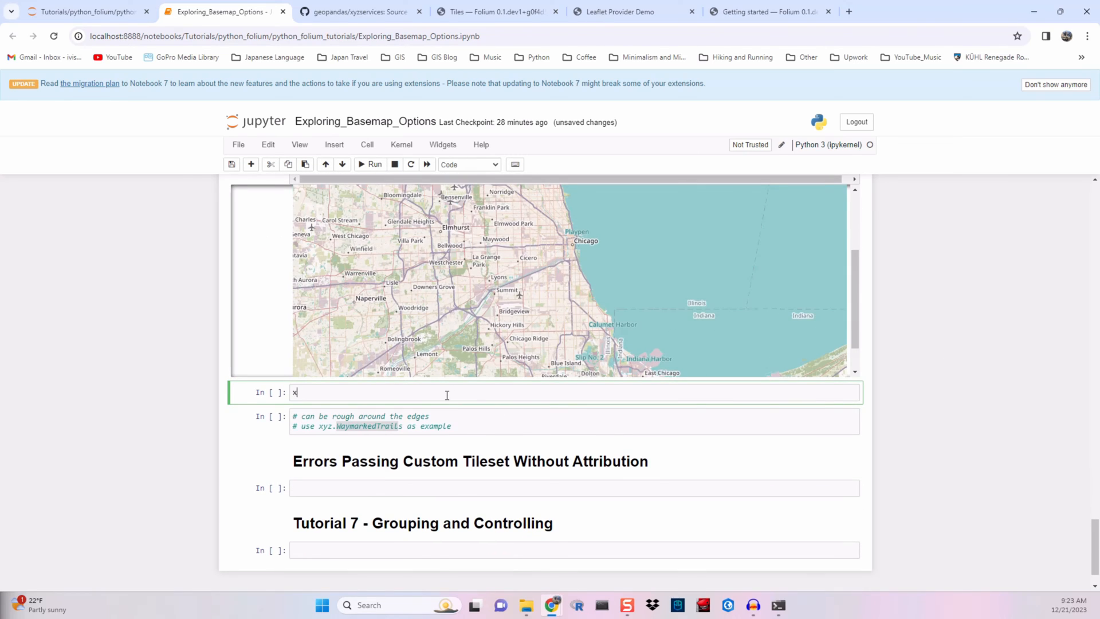
# Run xyz.WaymarkedTrails to list its six trail tile providers
pyautogui.write('xyz.keys()')
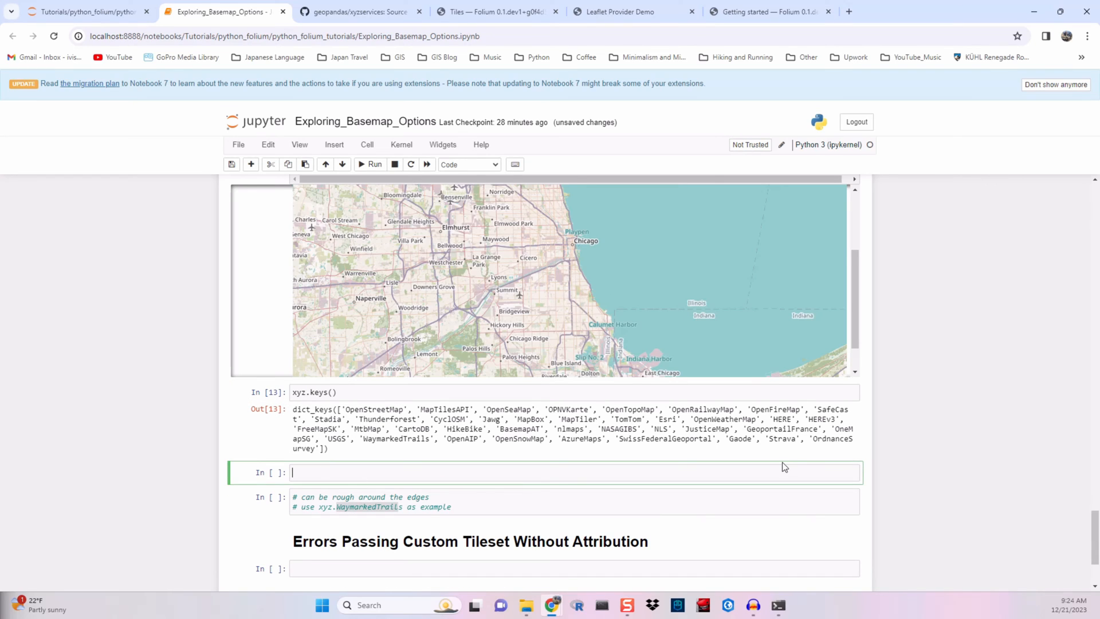
pyautogui.write('xyz.')
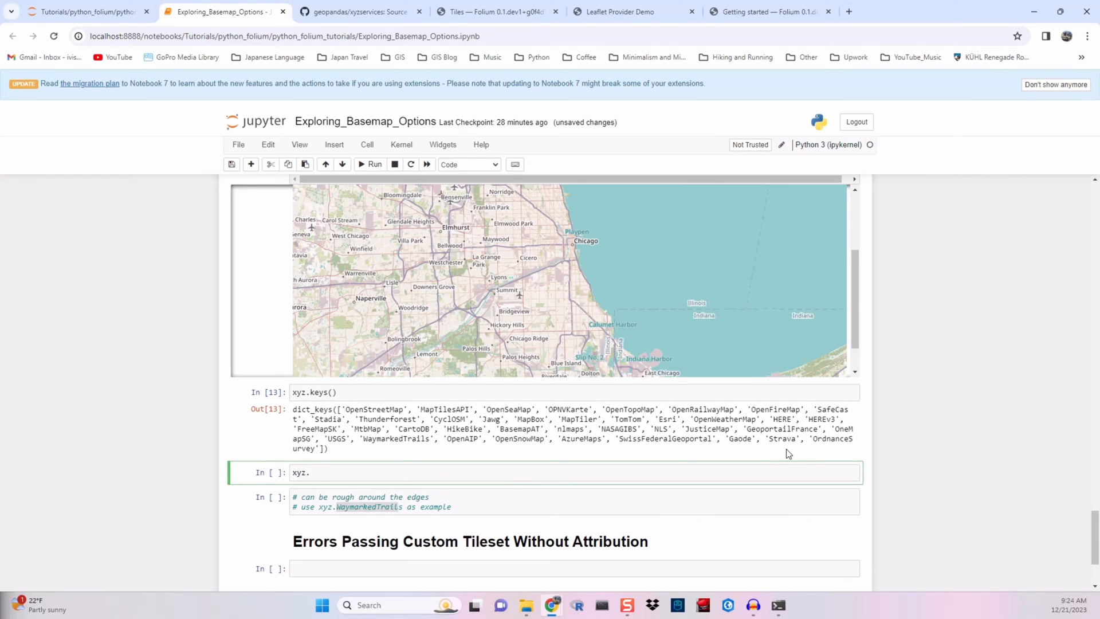
pyautogui.write('WaymarkedTrails')
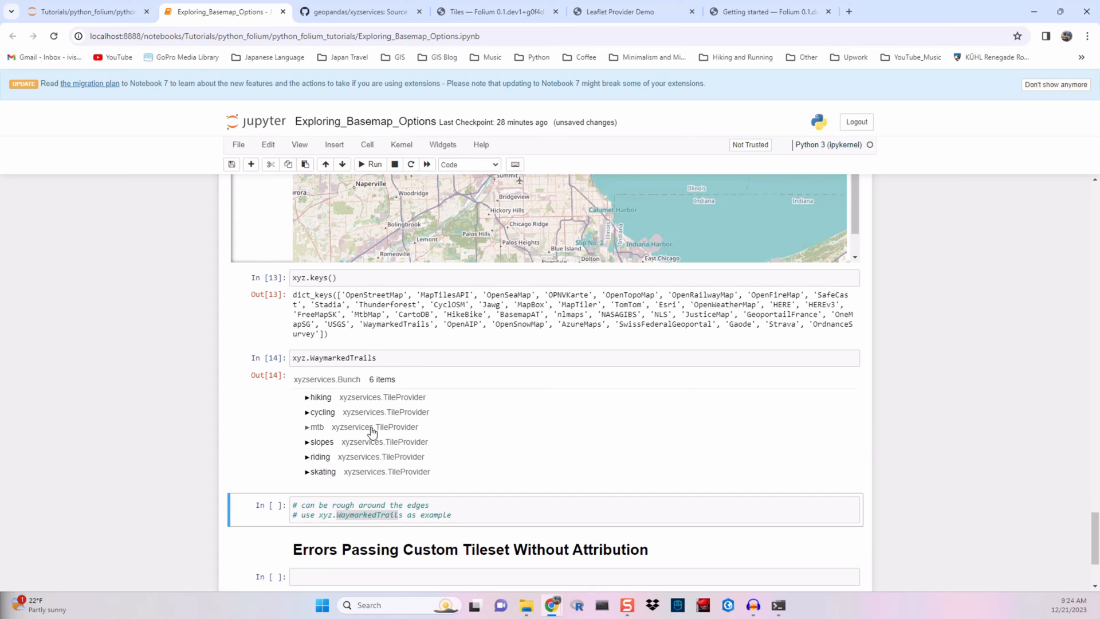
pyautogui.moveTo(329, 435)
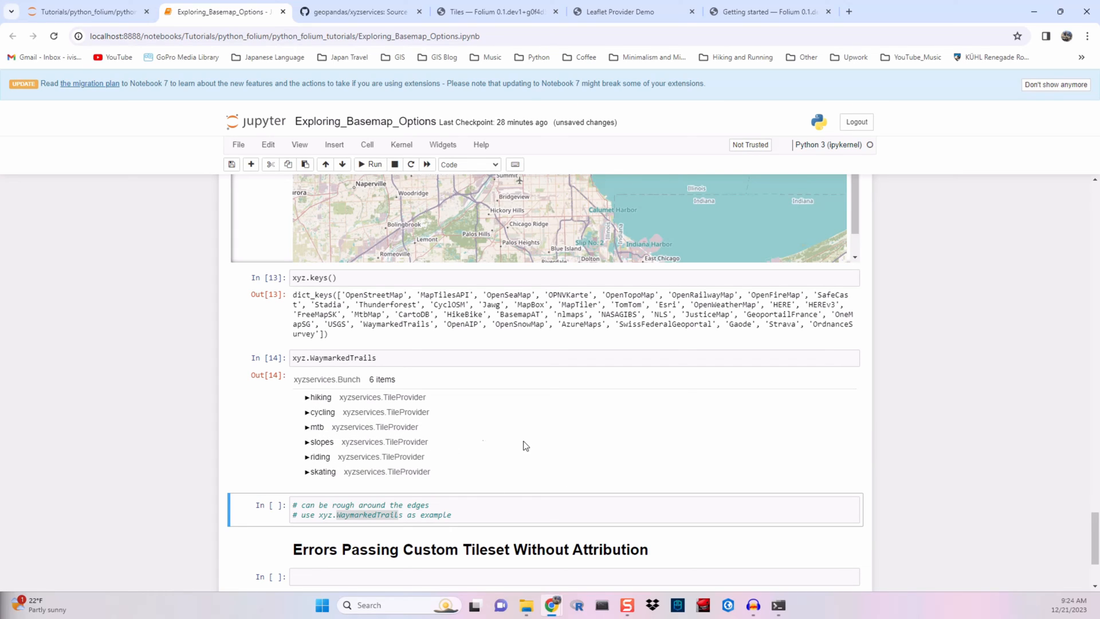
# Begin the new example cell below with comments naming WaymarkedTrails as the example
pyautogui.click(307, 397)
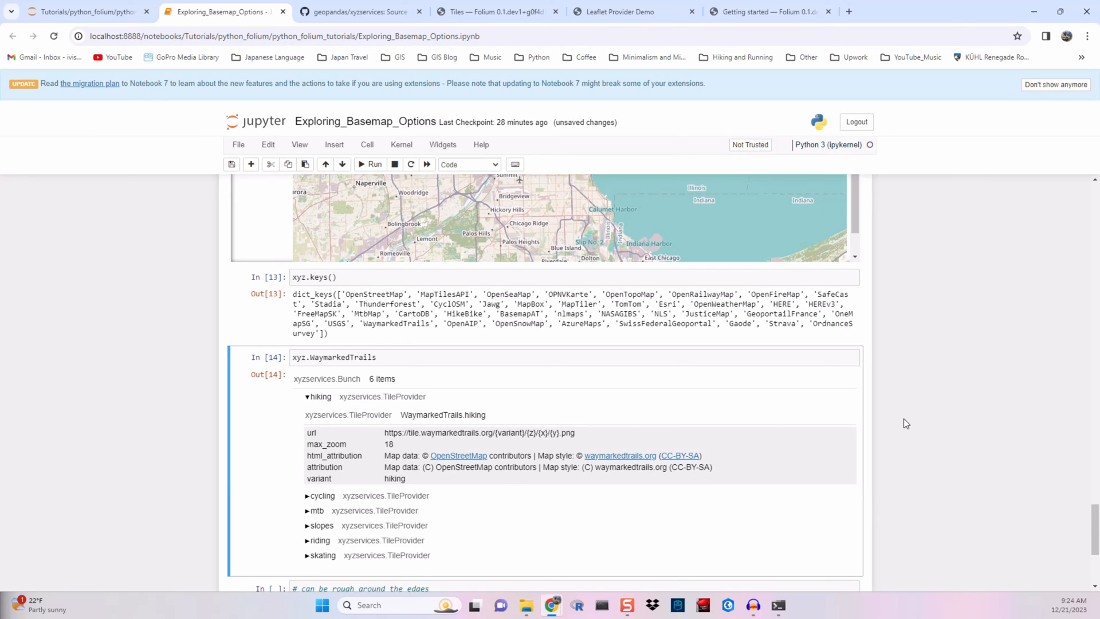
pyautogui.scroll(-3)
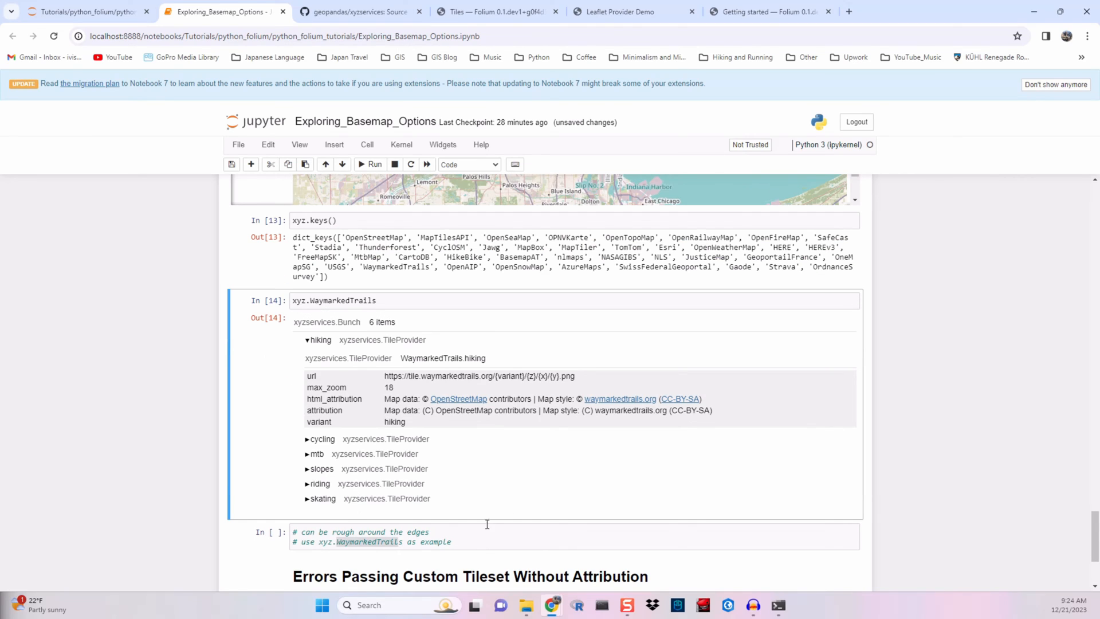
pyautogui.click(491, 539)
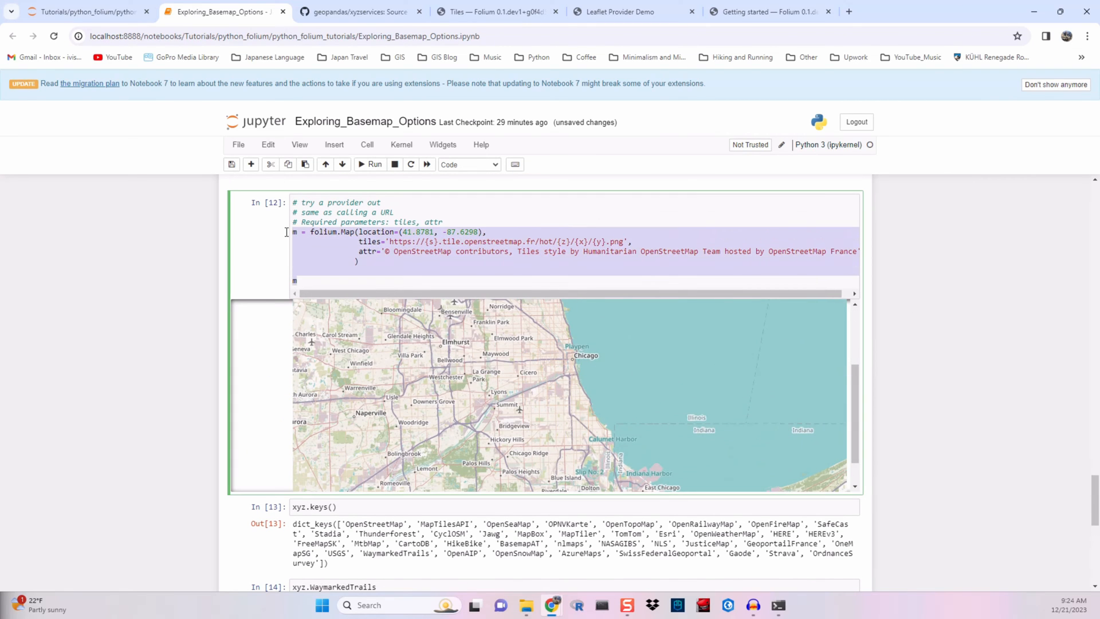
# Build and run a Chicago map with the WaymarkedTrails tile URL and html_attribution, giving a grey empty map
pyautogui.scroll(-3)
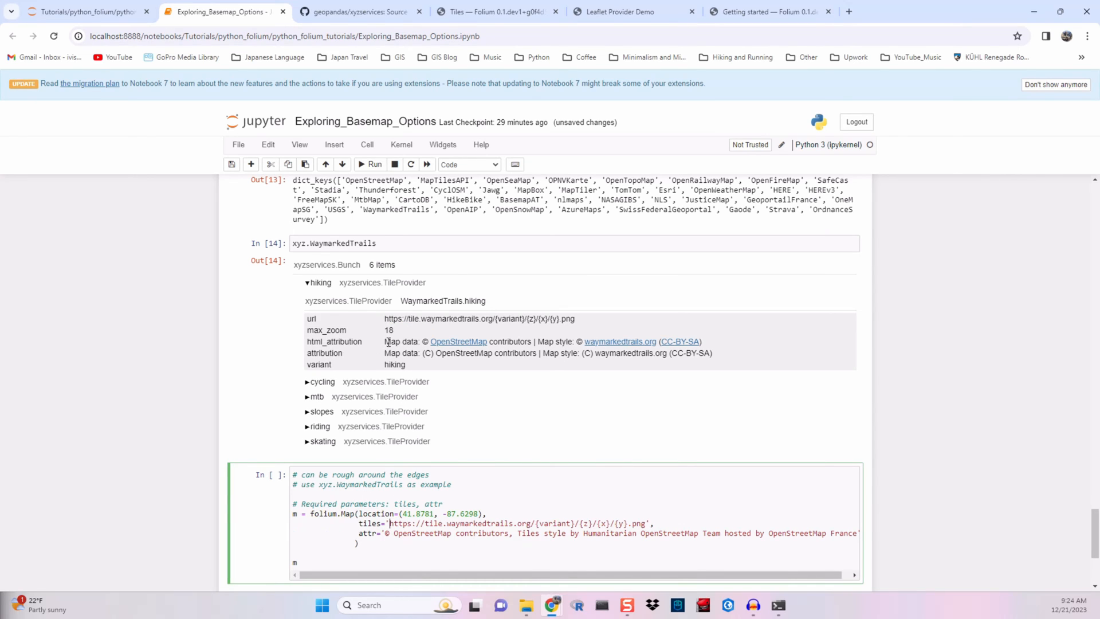
pyautogui.tripleClick(543, 341)
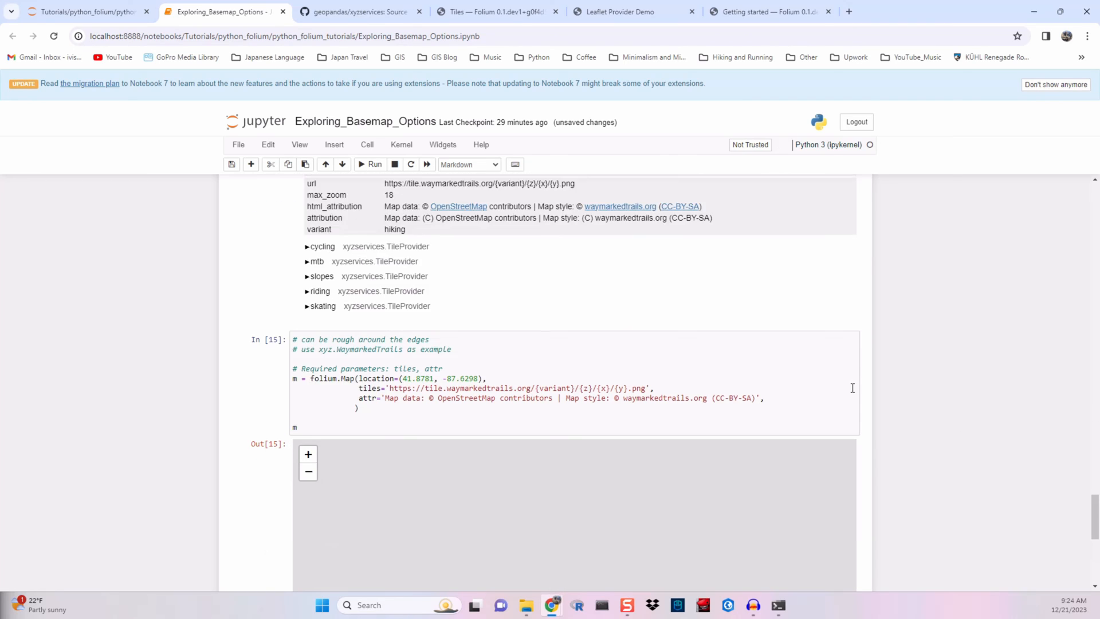
pyautogui.scroll(-3)
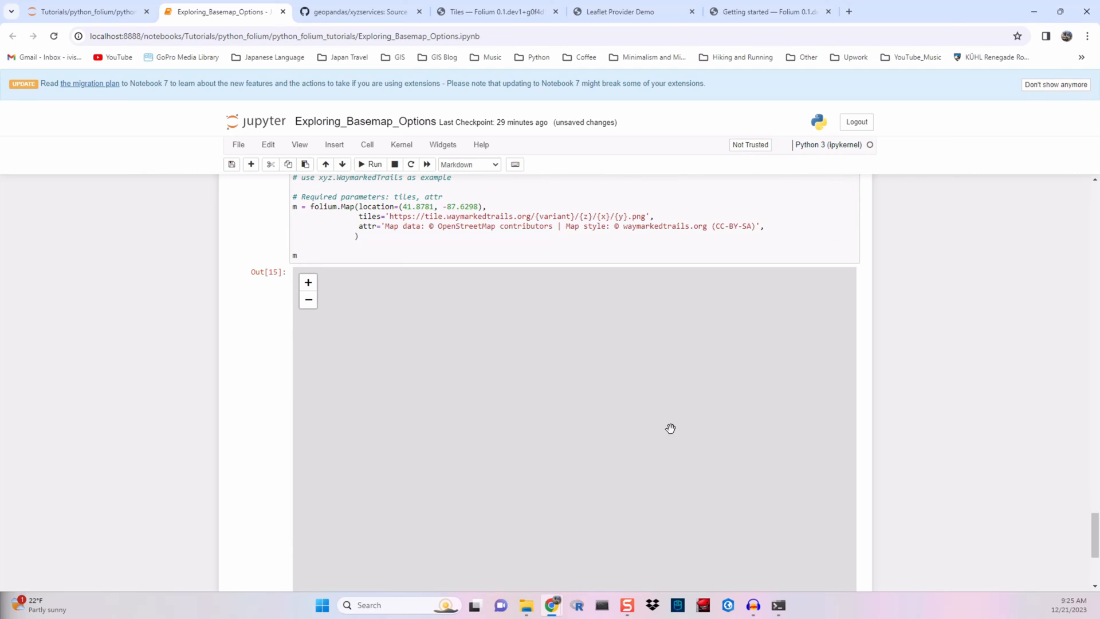
pyautogui.scroll(-3)
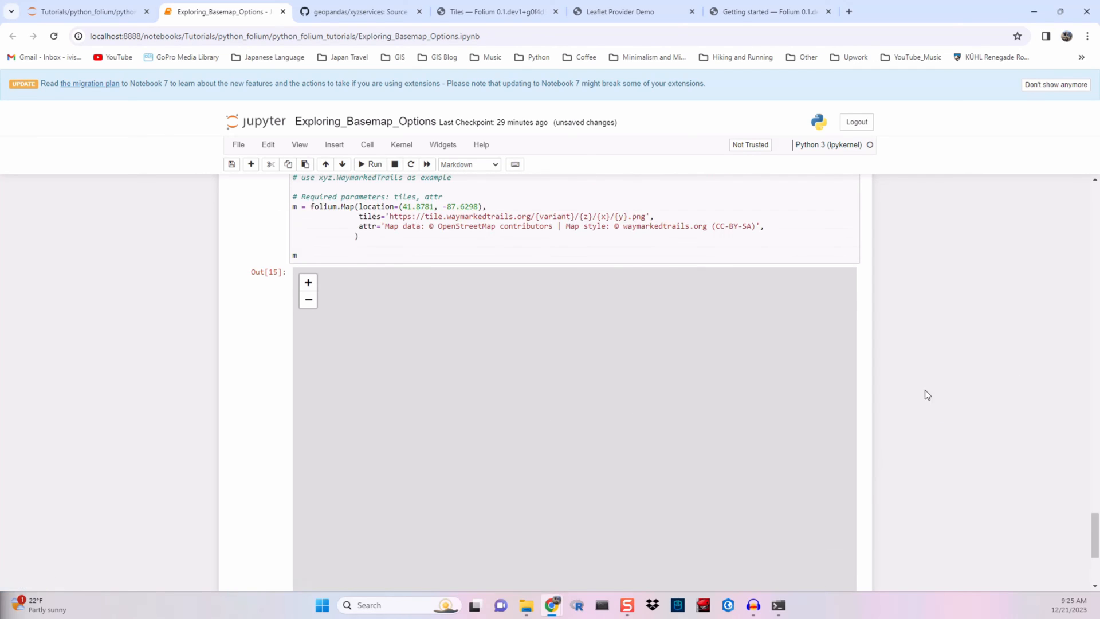
pyautogui.scroll(3)
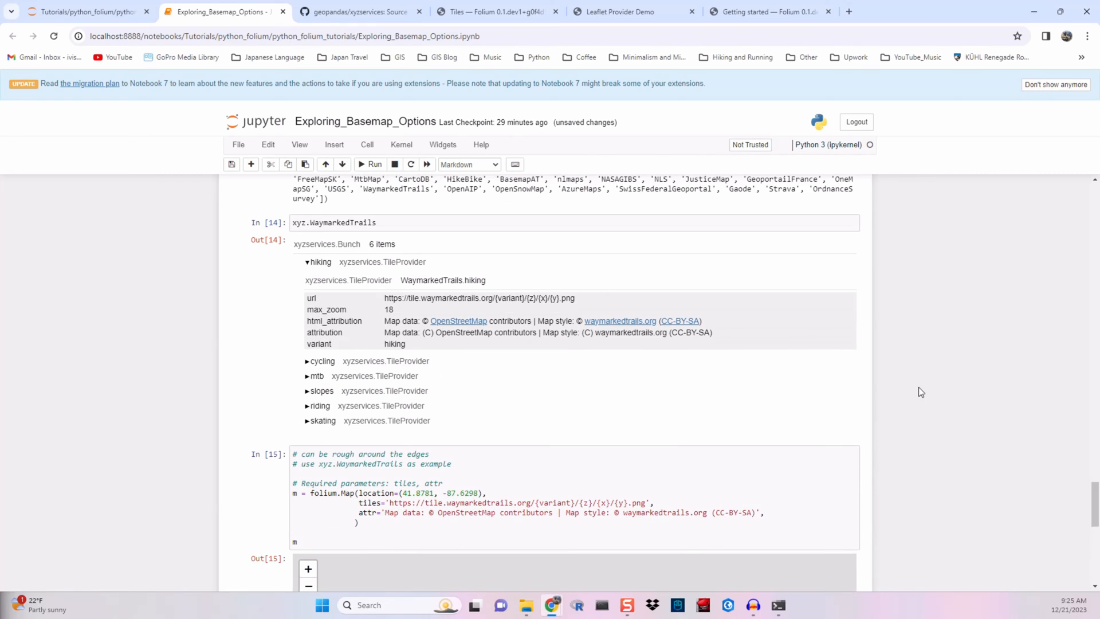
pyautogui.scroll(-3)
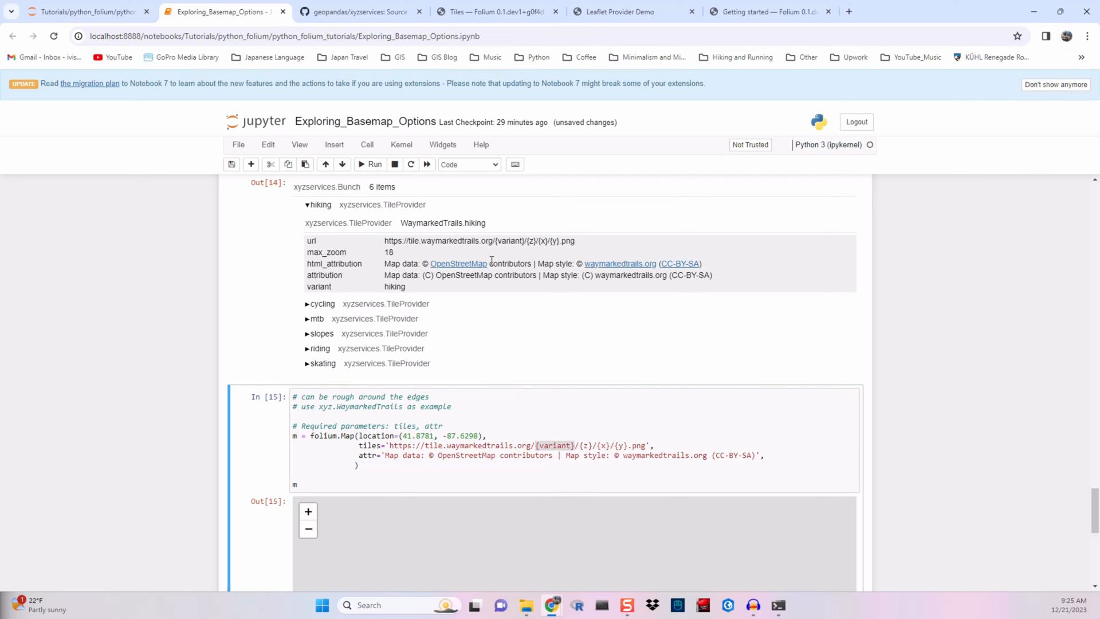
# Replace {variant} in the tile URL with hiking, then cycling, rendering trail overlays
pyautogui.doubleClick(509, 240)
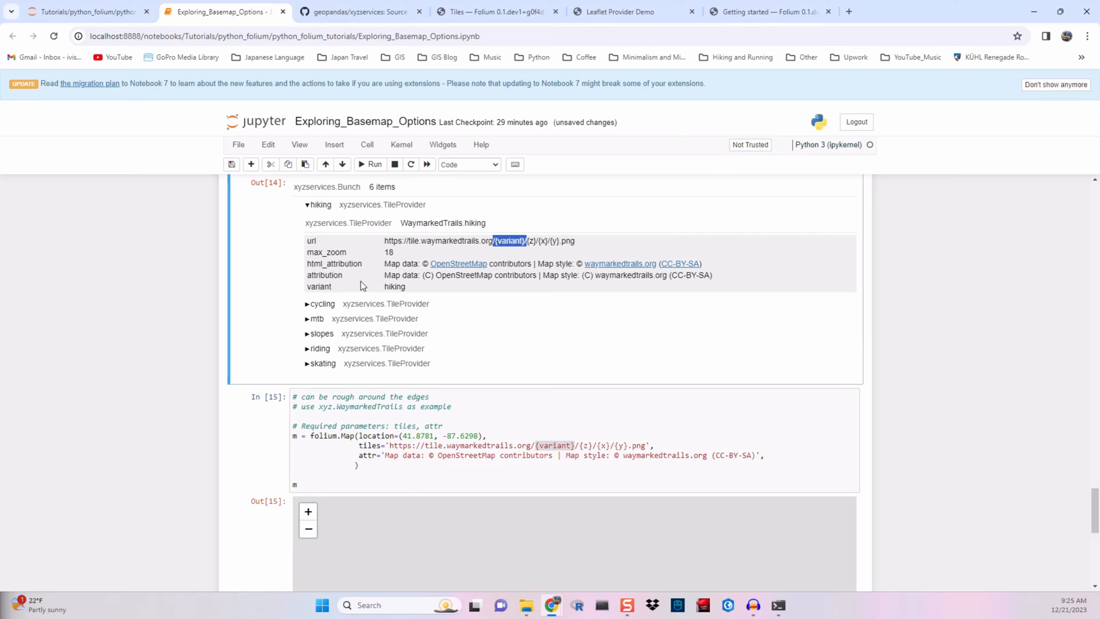
pyautogui.click(307, 303)
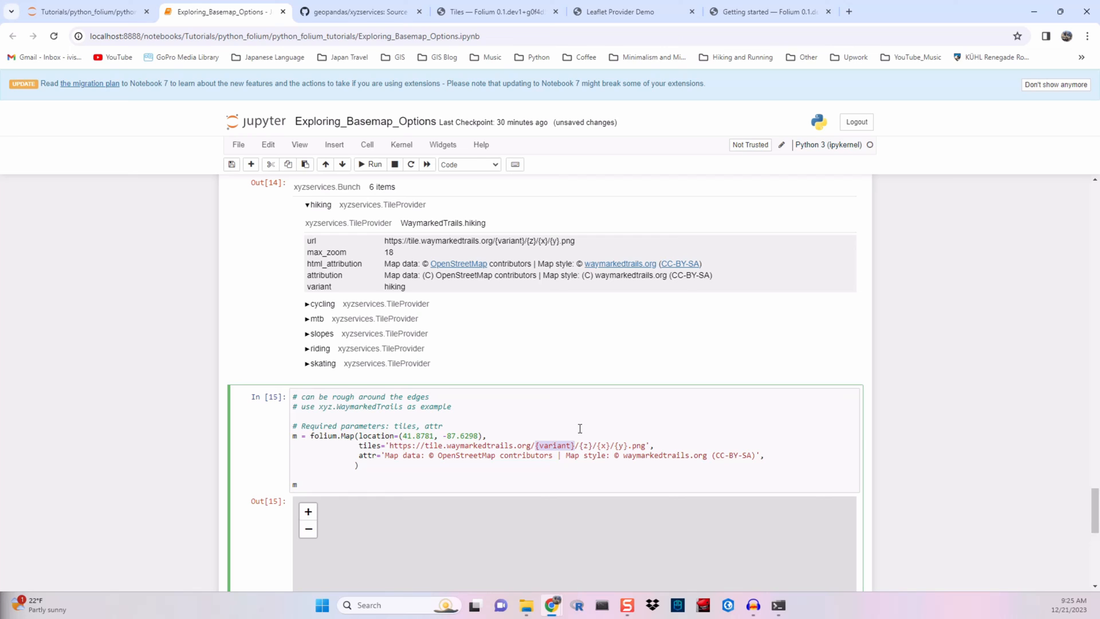
pyautogui.write('hiking')
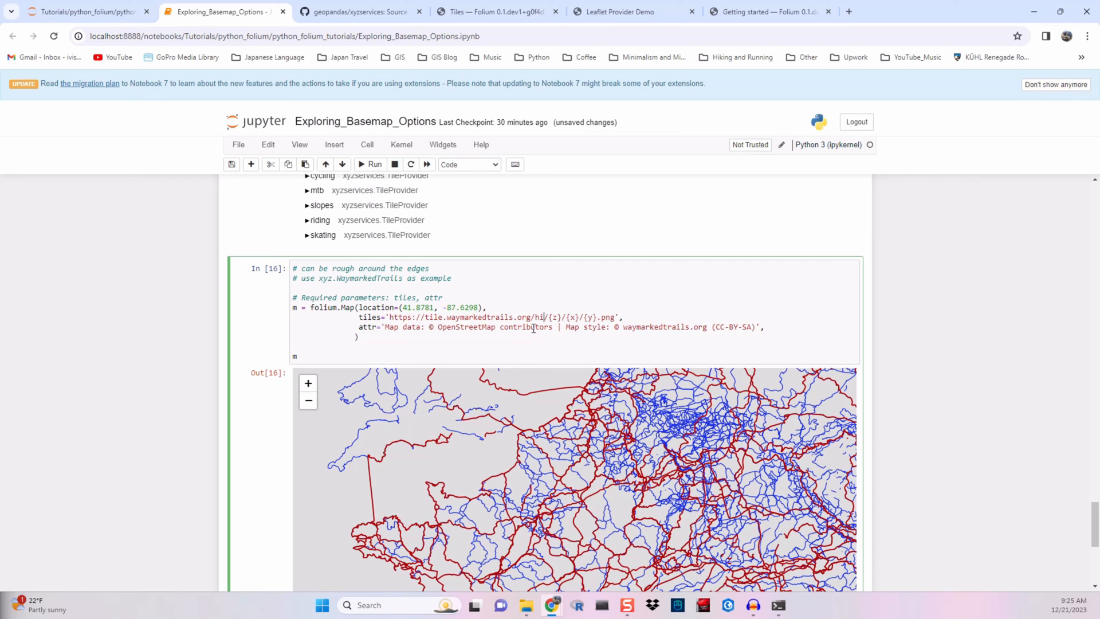
pyautogui.write('cycling')
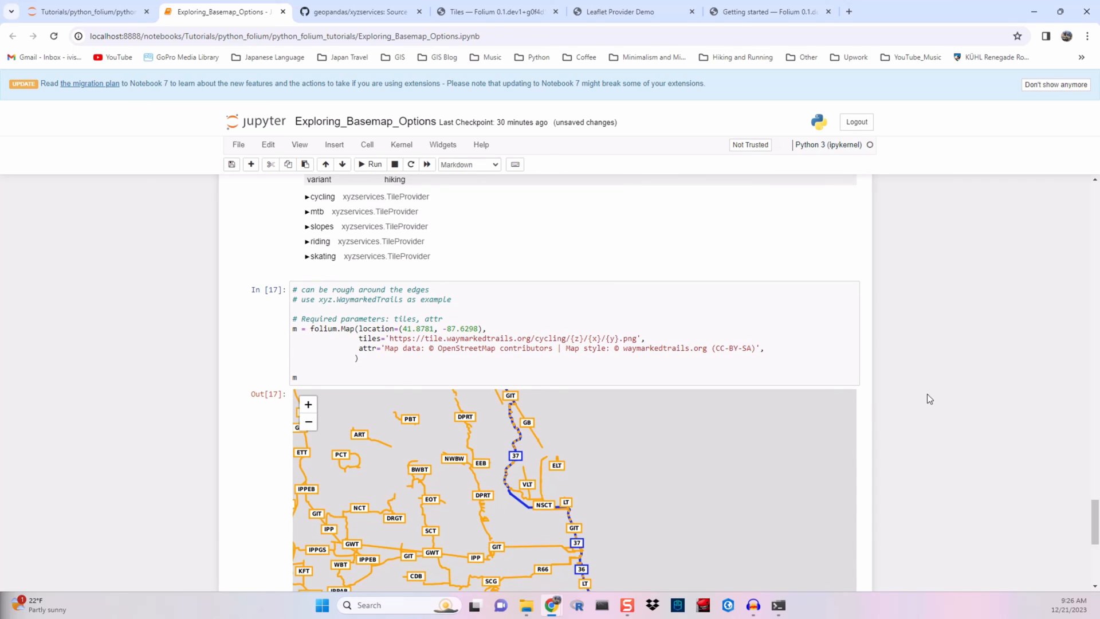
pyautogui.scroll(-3)
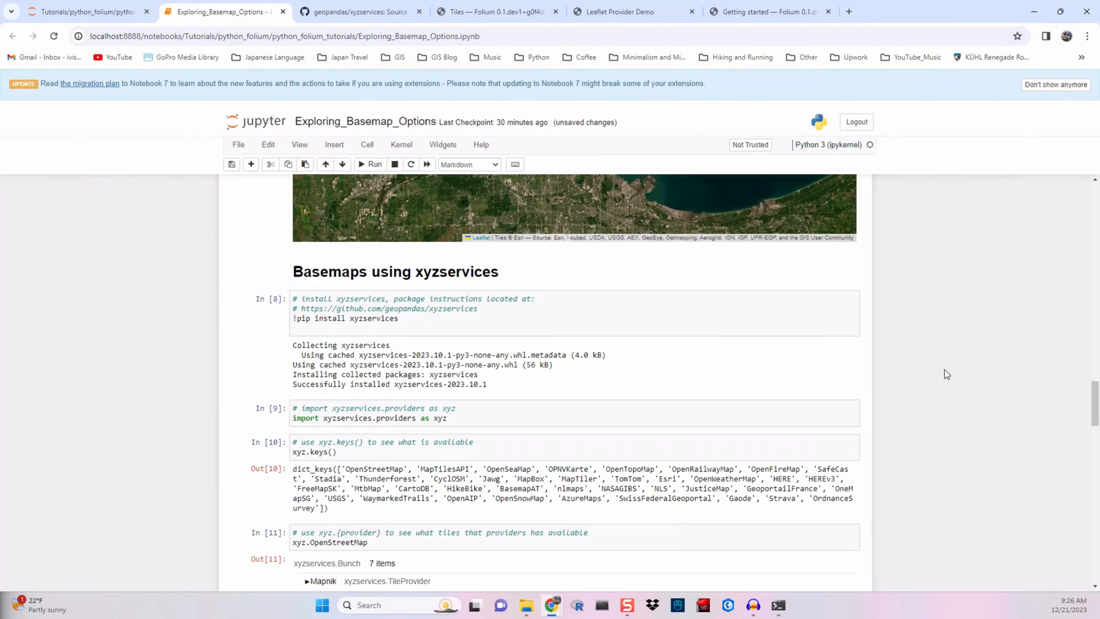
pyautogui.moveTo(416, 273)
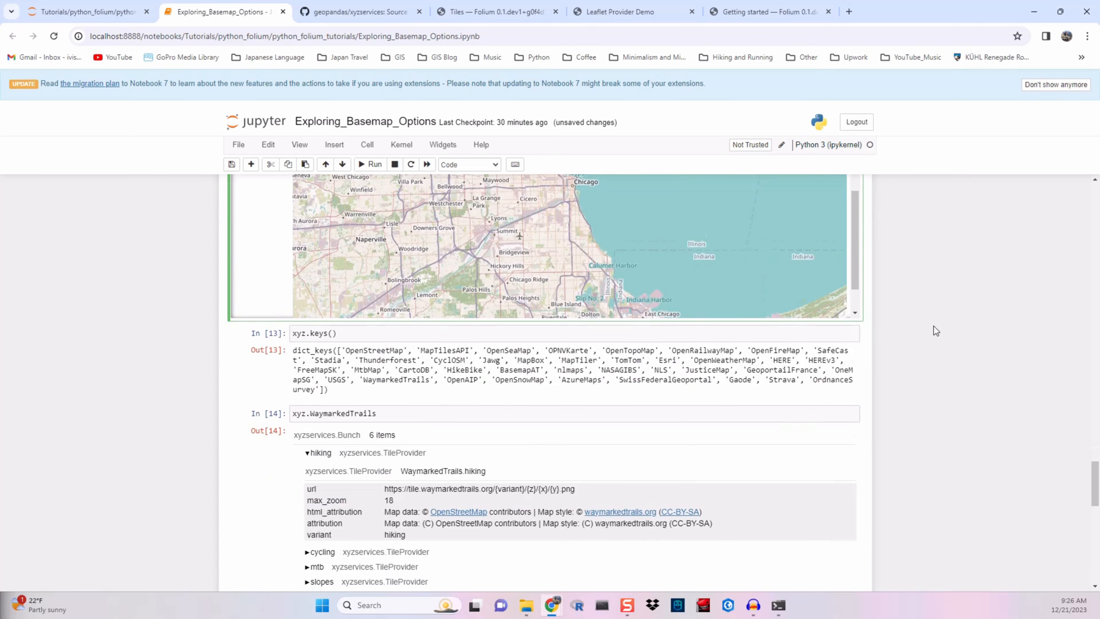
# Rerun the cycling map code with attr commented out, raising the missing-attribution ValueError
pyautogui.scroll(-3)
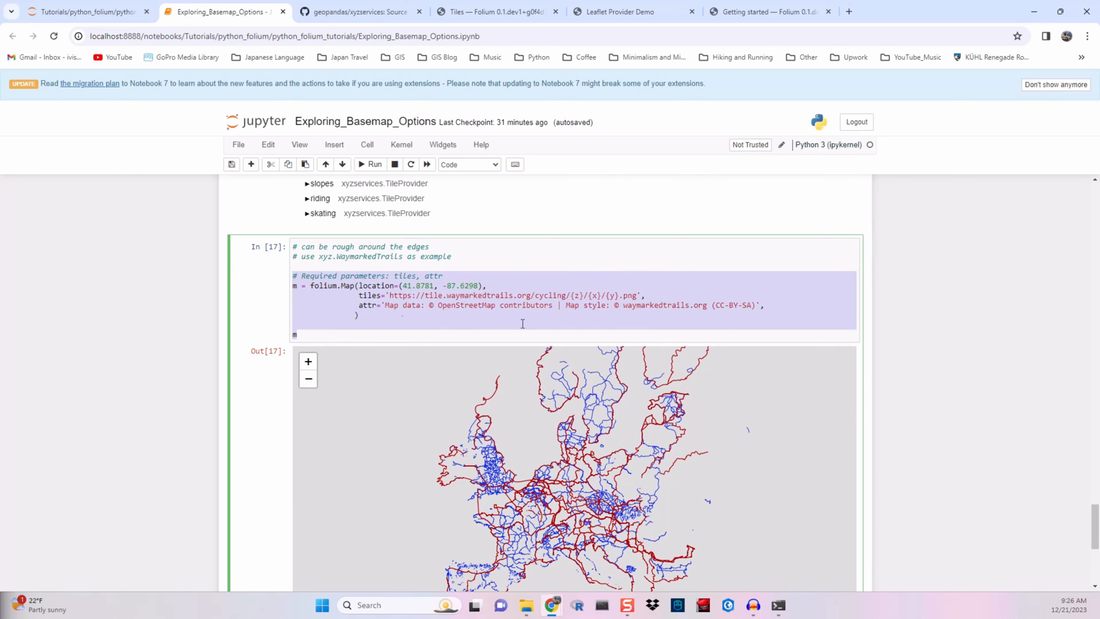
pyautogui.scroll(-3)
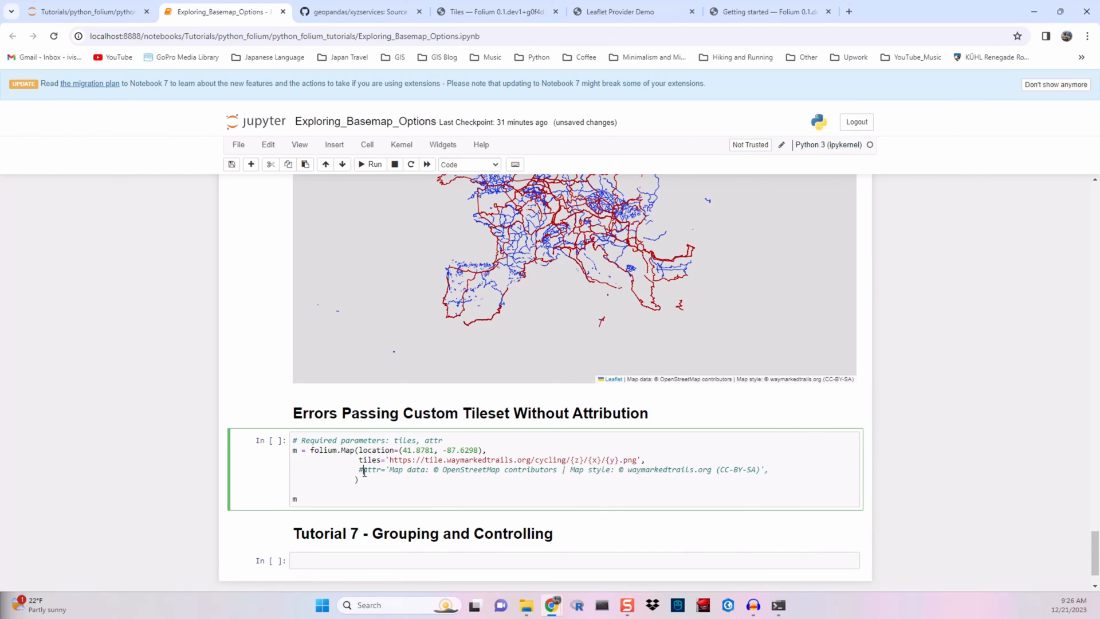
pyautogui.click(371, 164)
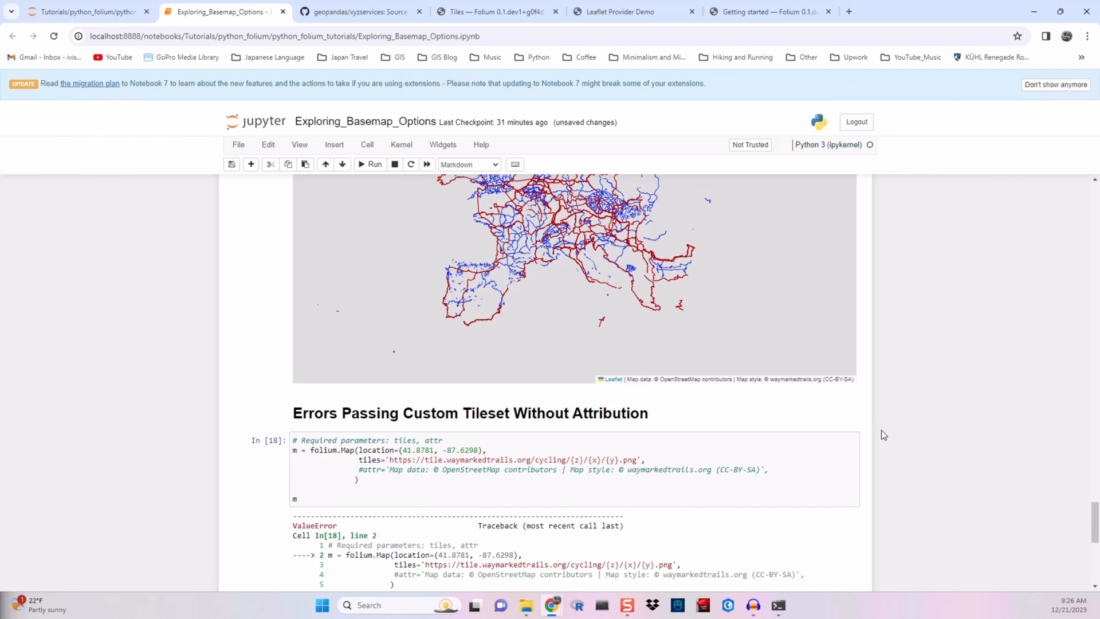
pyautogui.scroll(-3)
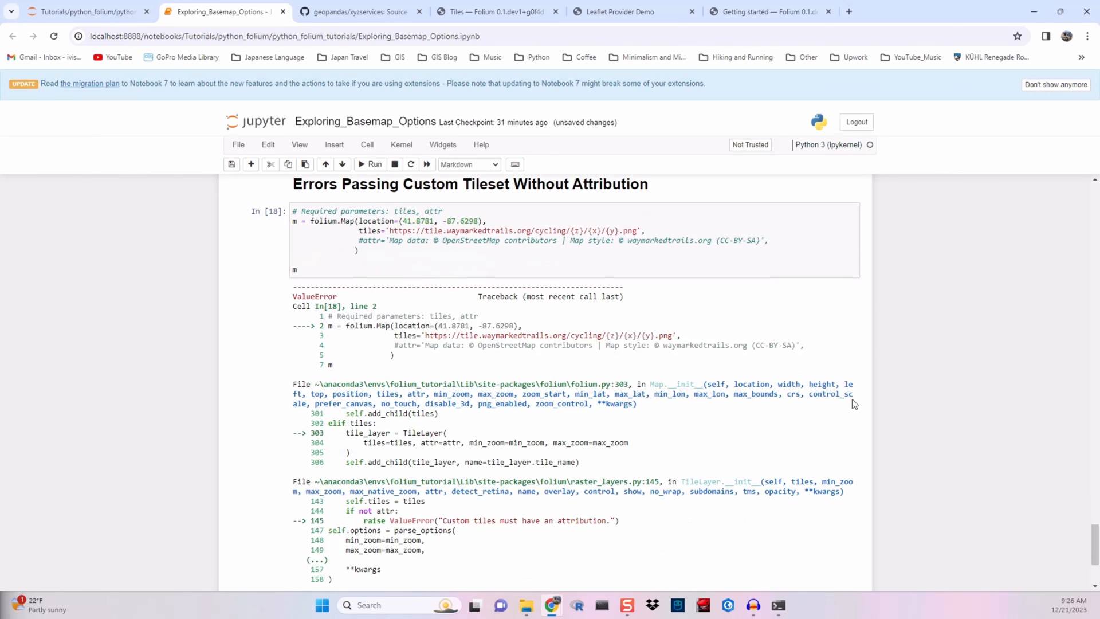
pyautogui.scroll(-3)
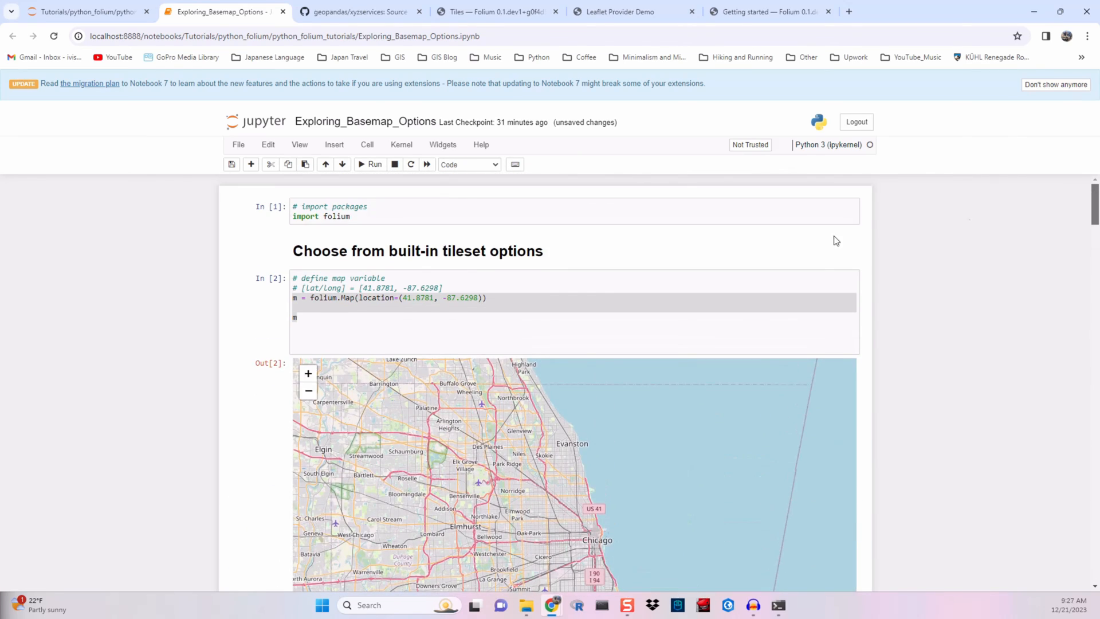
pyautogui.scroll(-3)
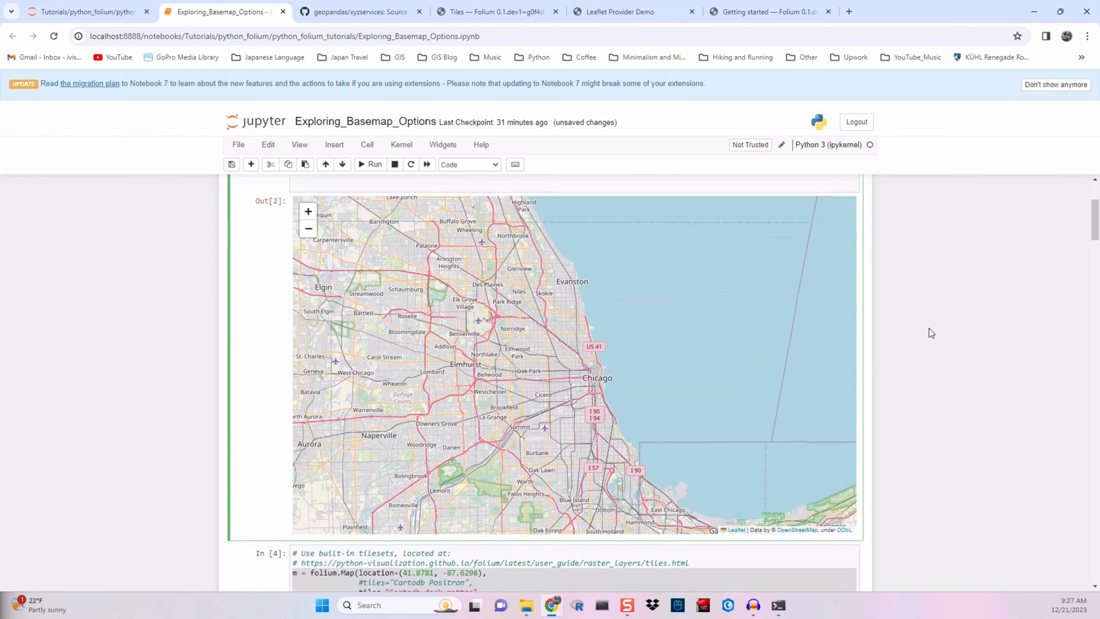
pyautogui.scroll(-3)
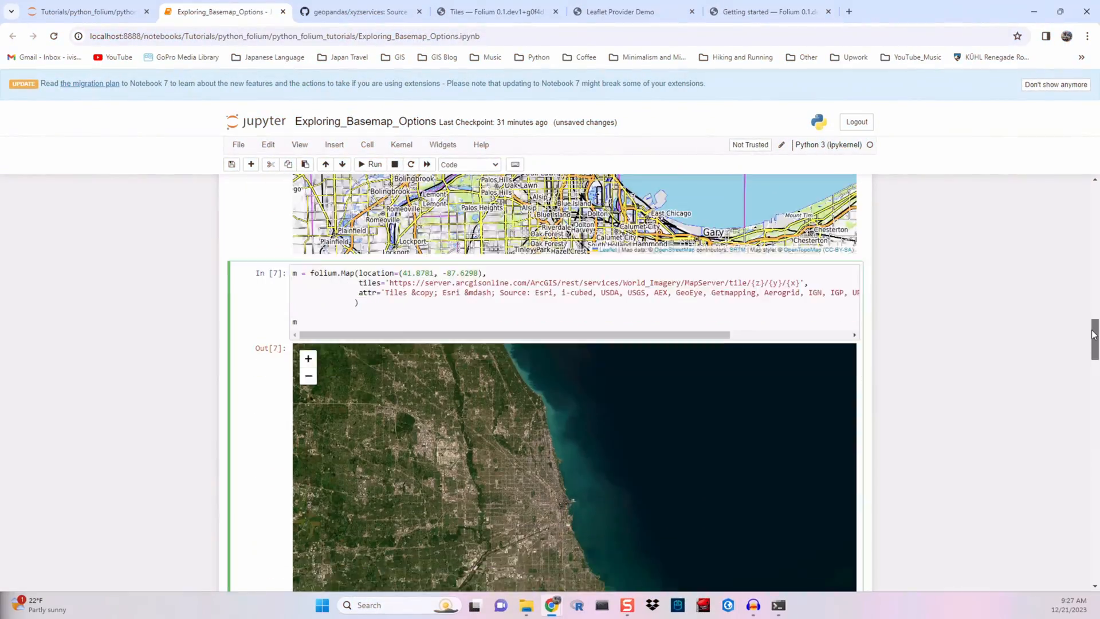
pyautogui.scroll(-3)
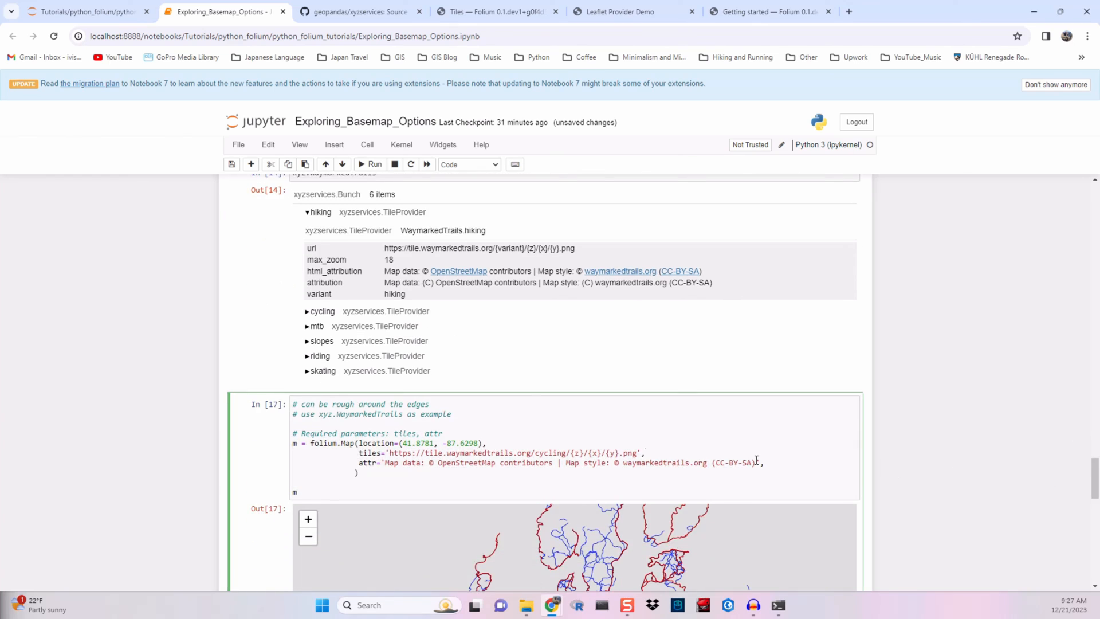
pyautogui.scroll(-3)
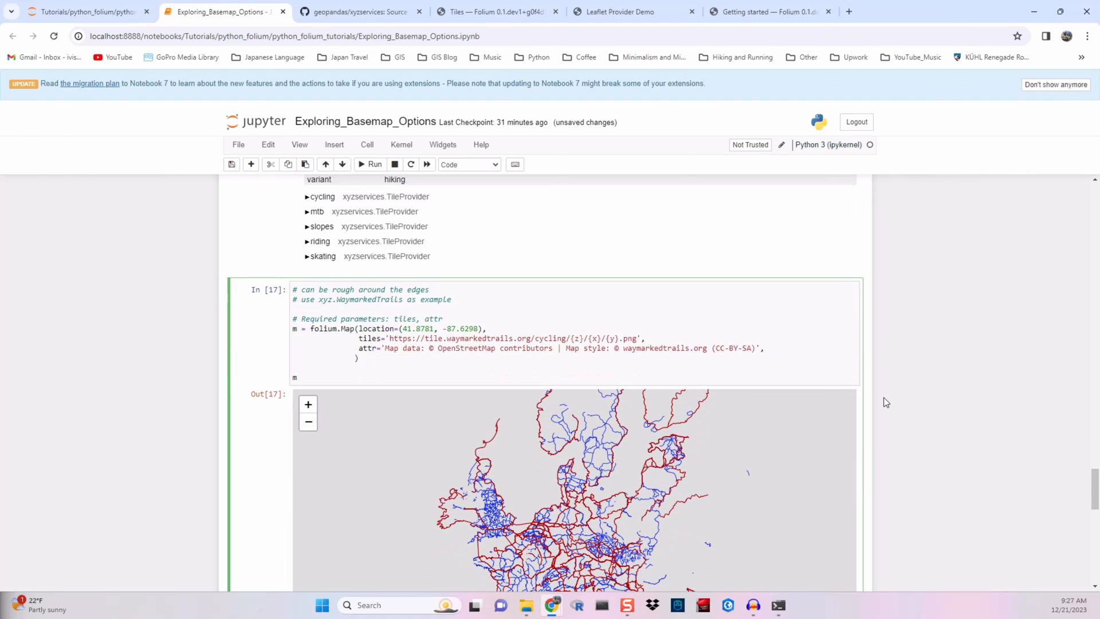